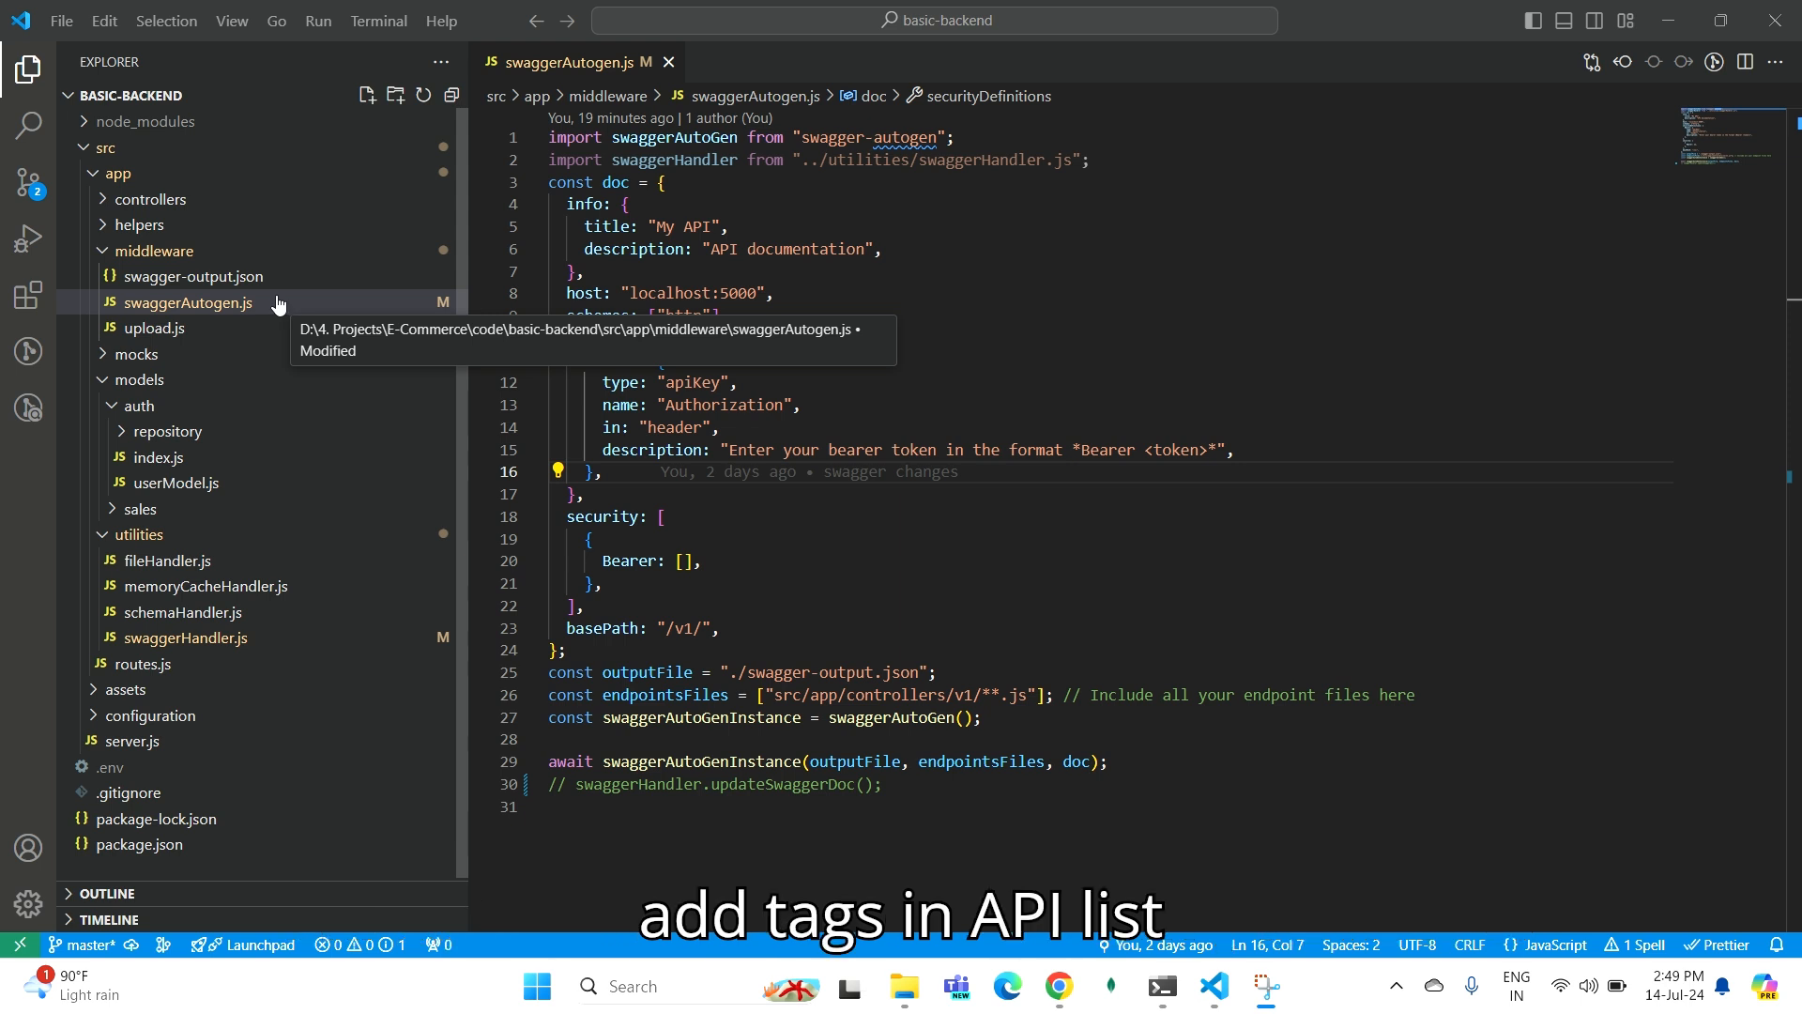
pyautogui.moveTo(302, 281)
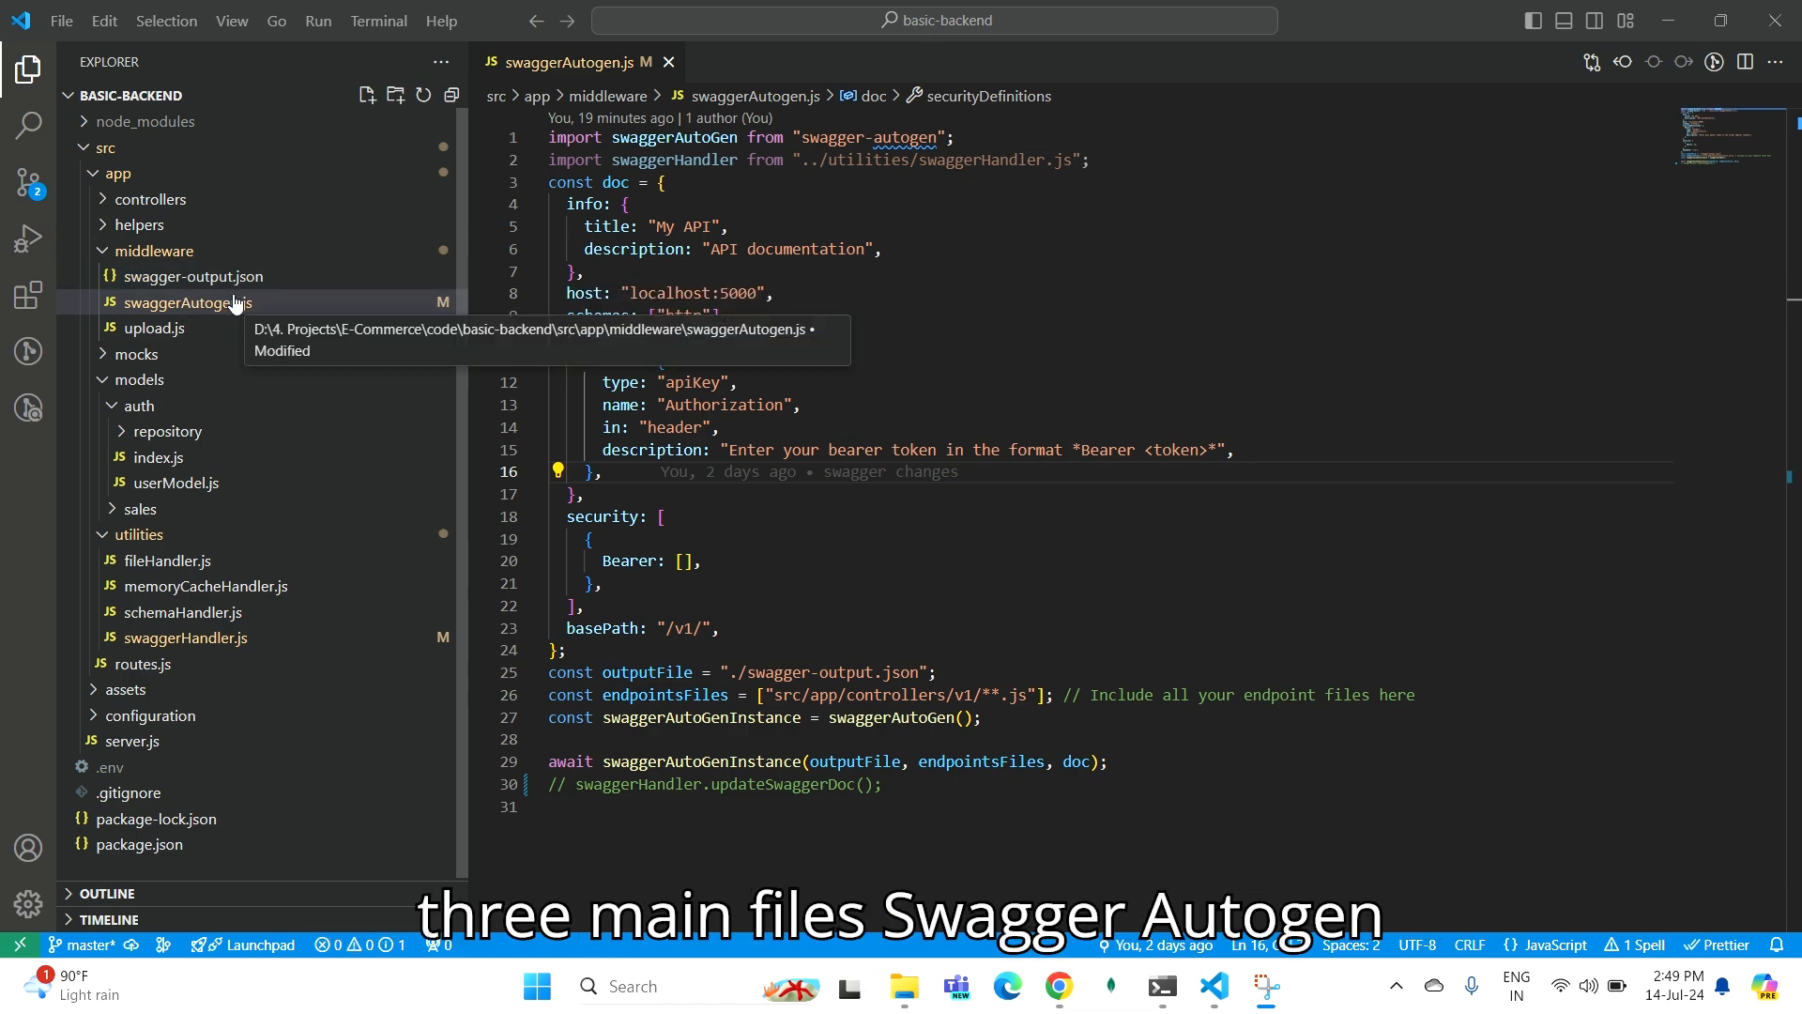
# Review swaggerHandler.js and the empty swagger-output.json, then return to swaggerAutogen.js.
pyautogui.click(185, 637)
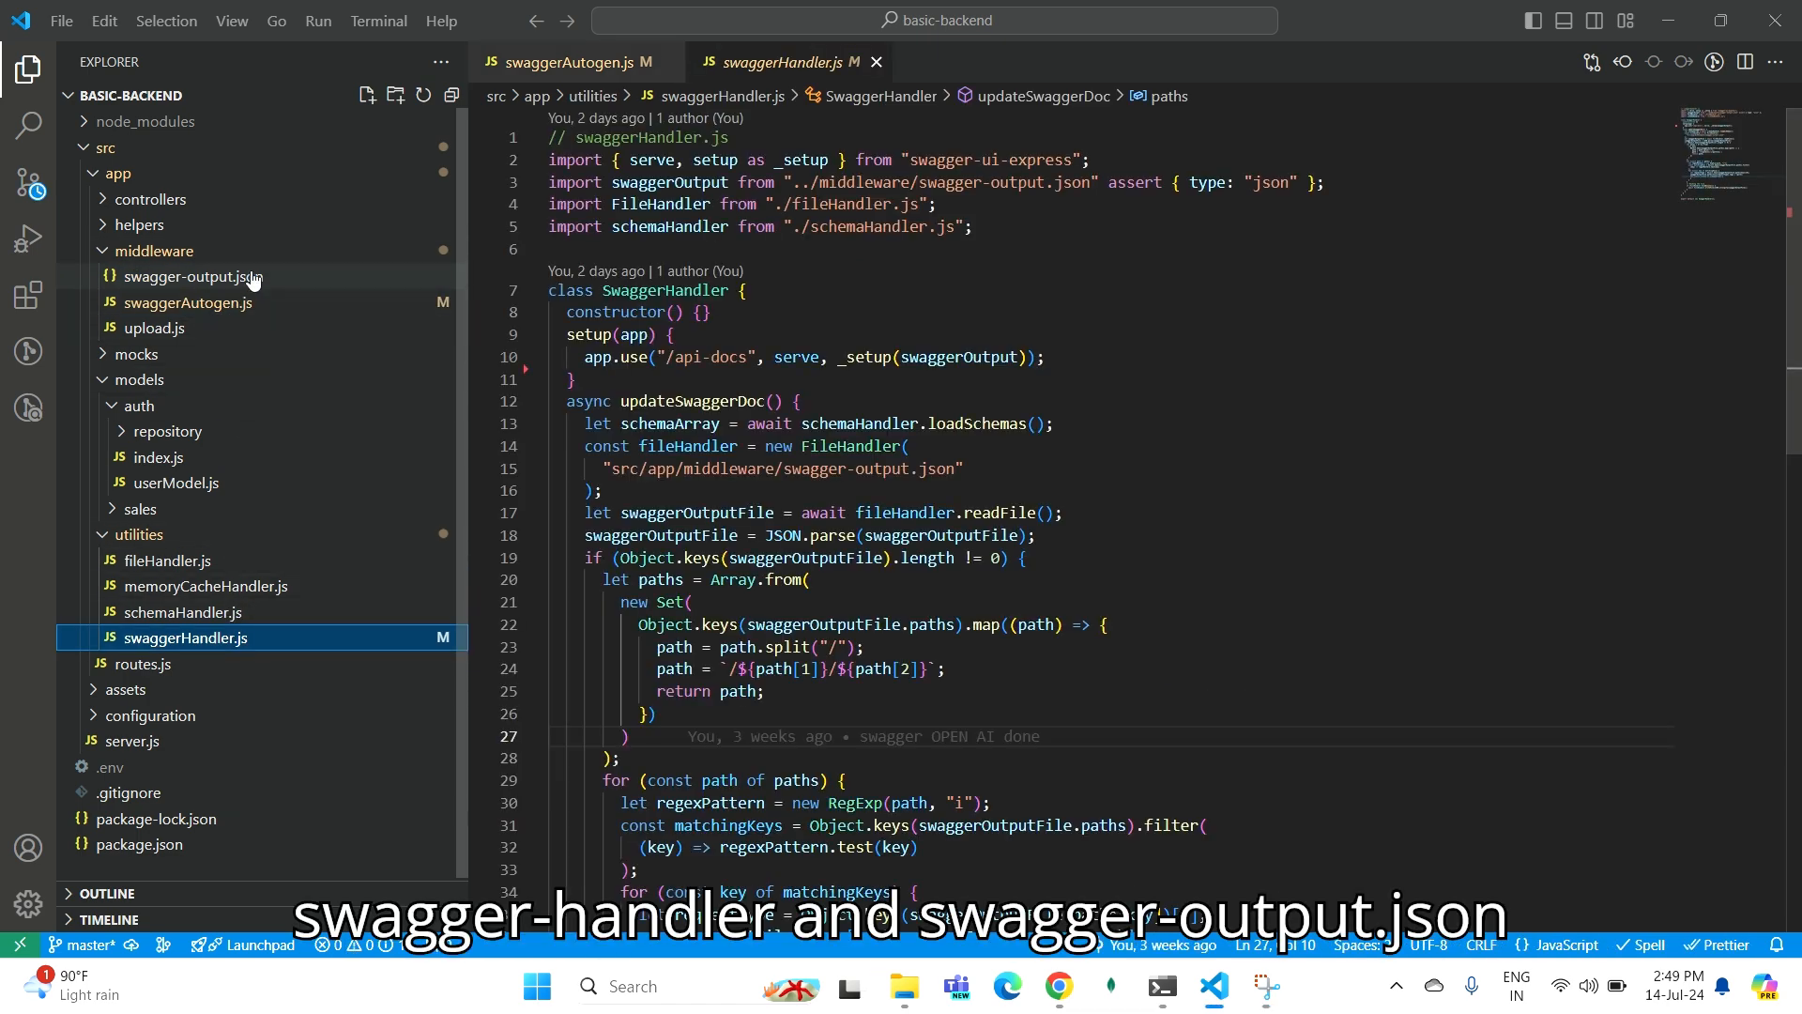
pyautogui.click(192, 276)
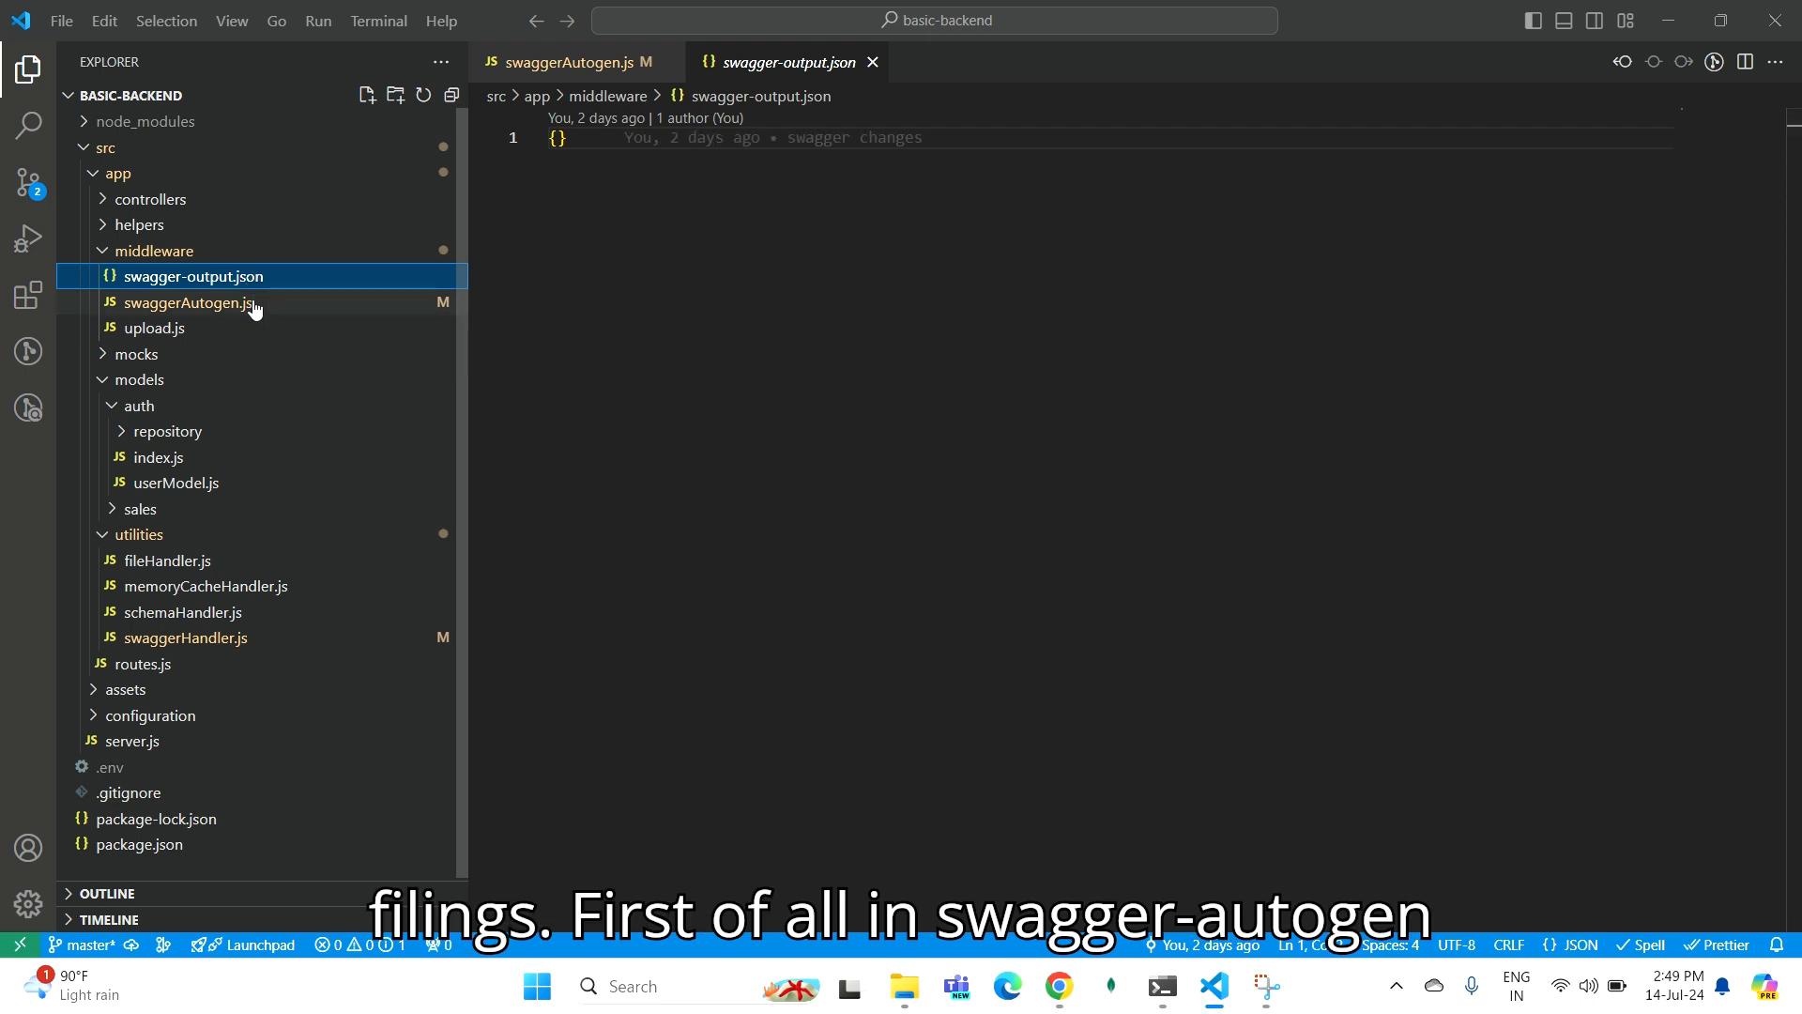
pyautogui.click(188, 303)
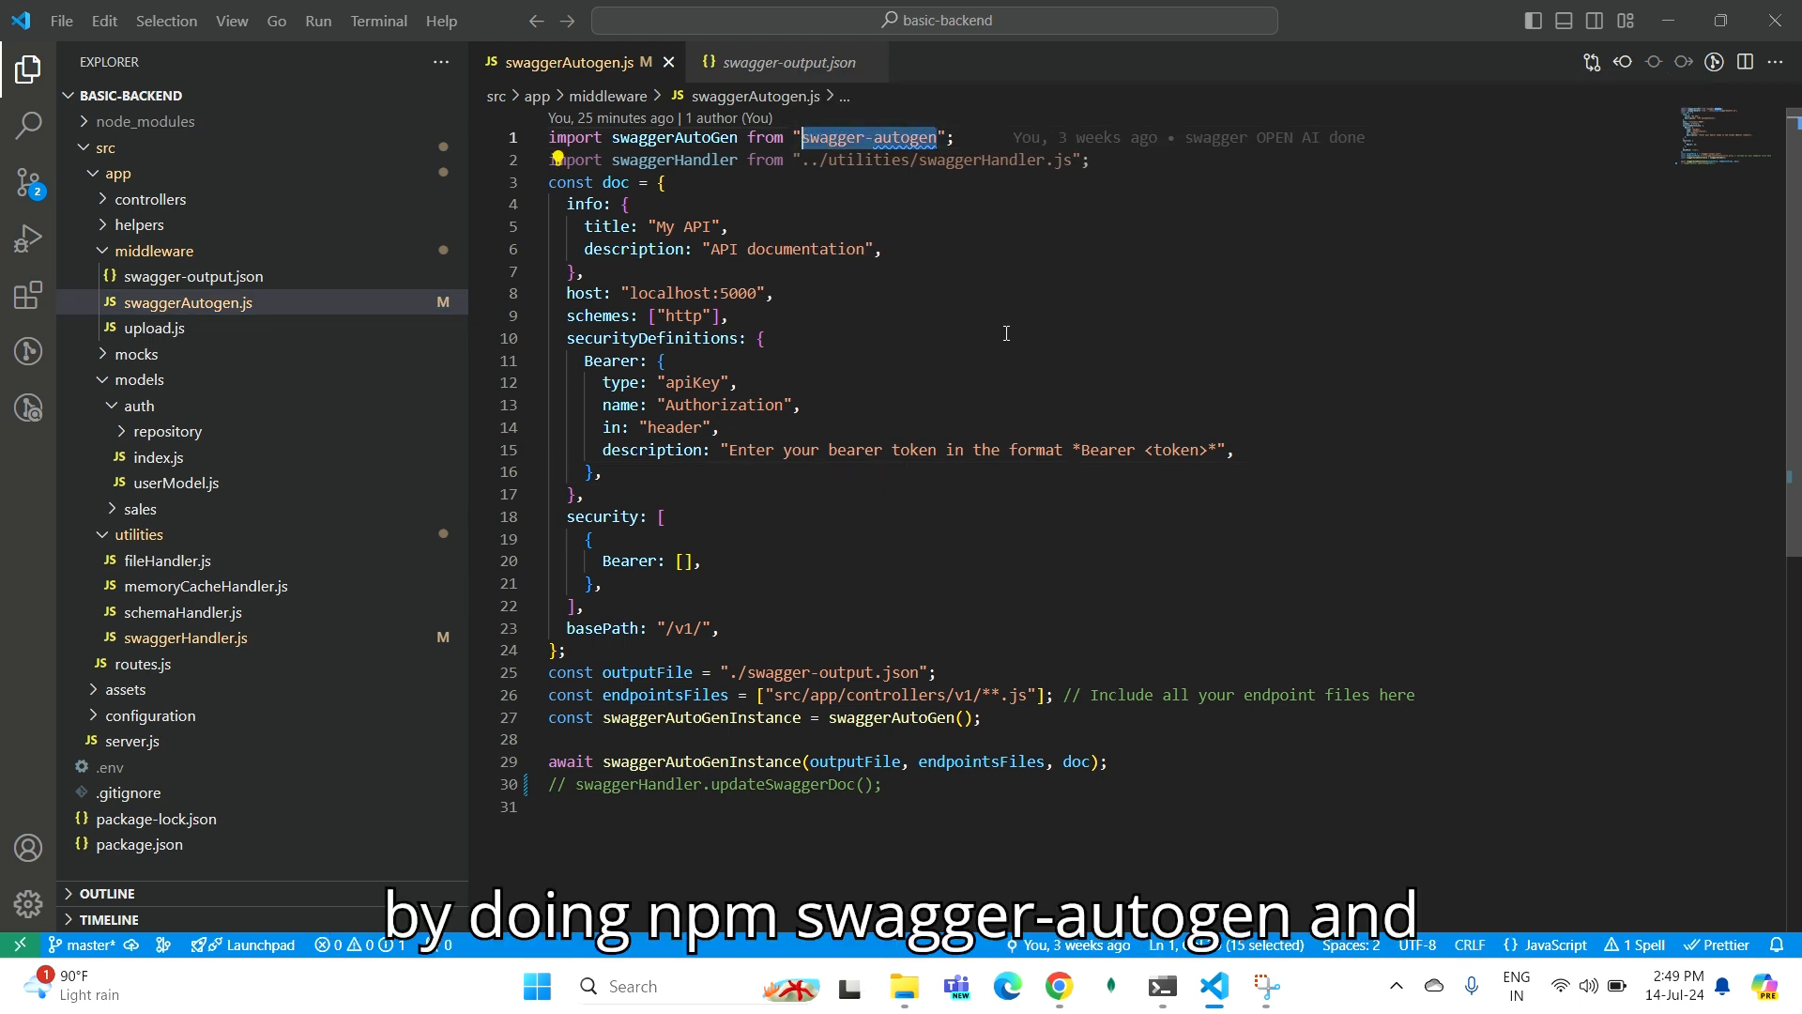
# Read through swaggerAutogen.js and expand the controllers folder to reveal v1 auth, sales and routes.js.
pyautogui.scroll(-3)
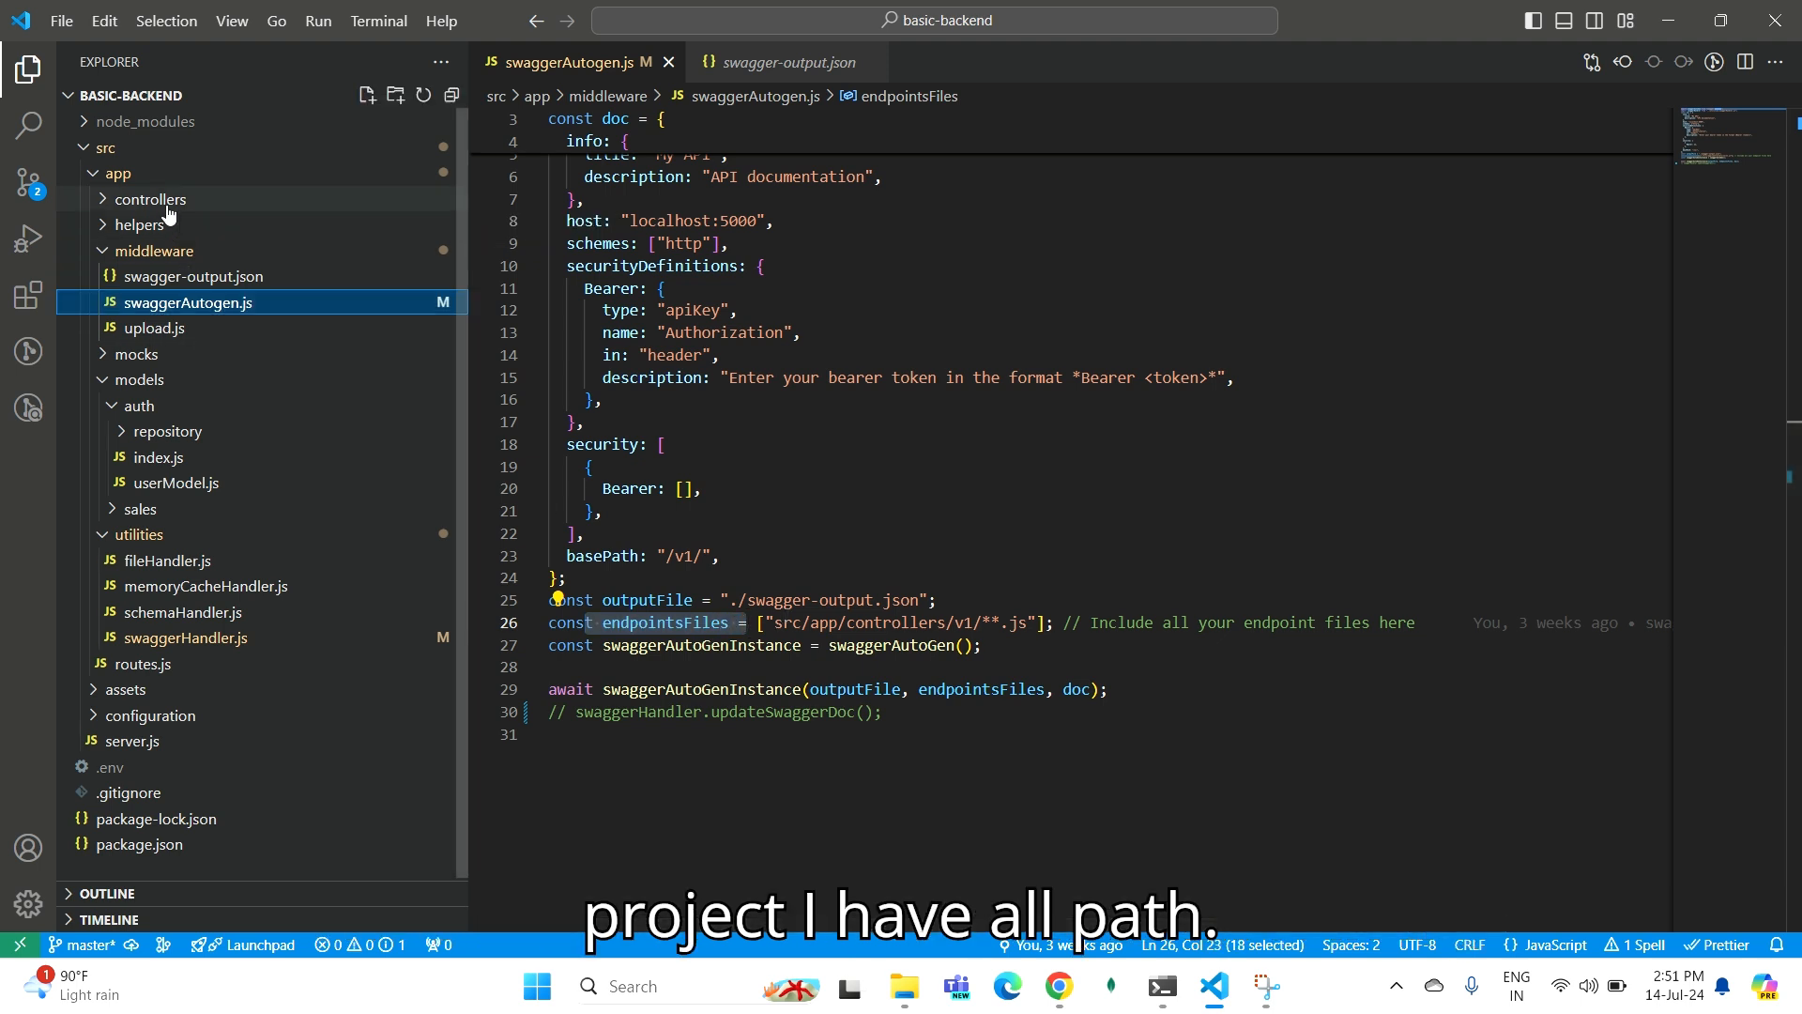
pyautogui.click(150, 199)
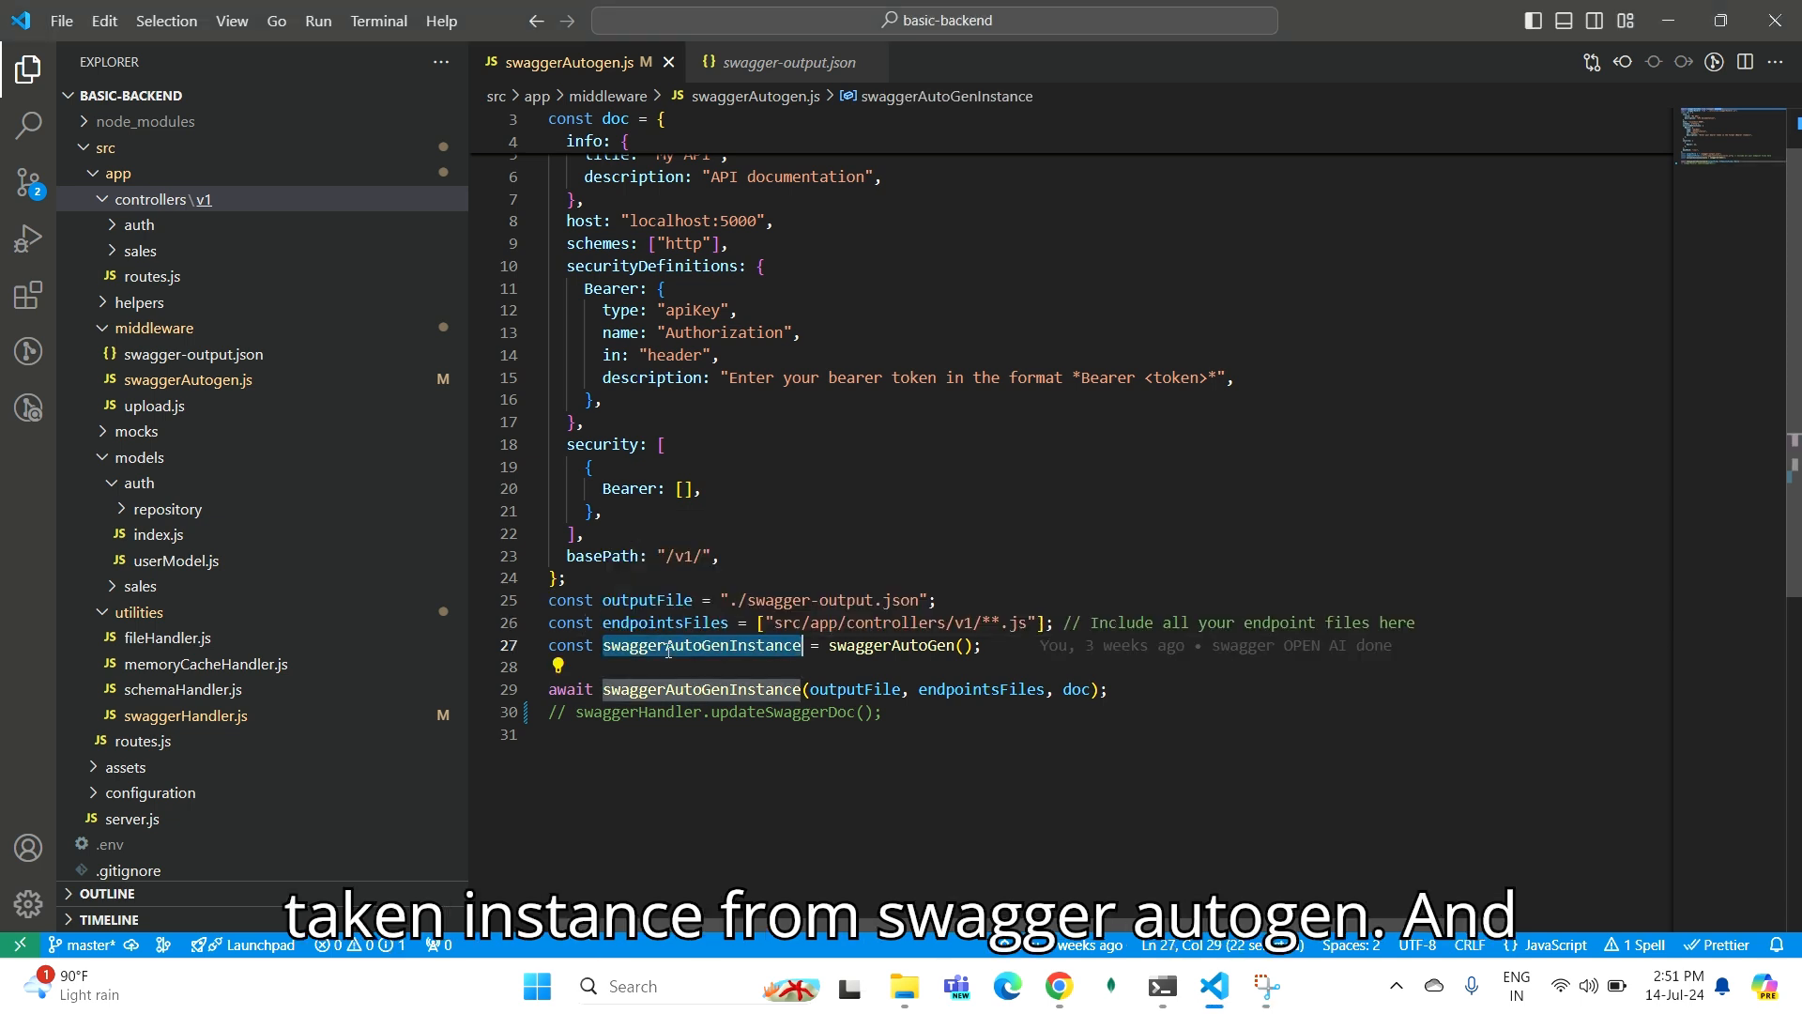
pyautogui.moveTo(700, 689)
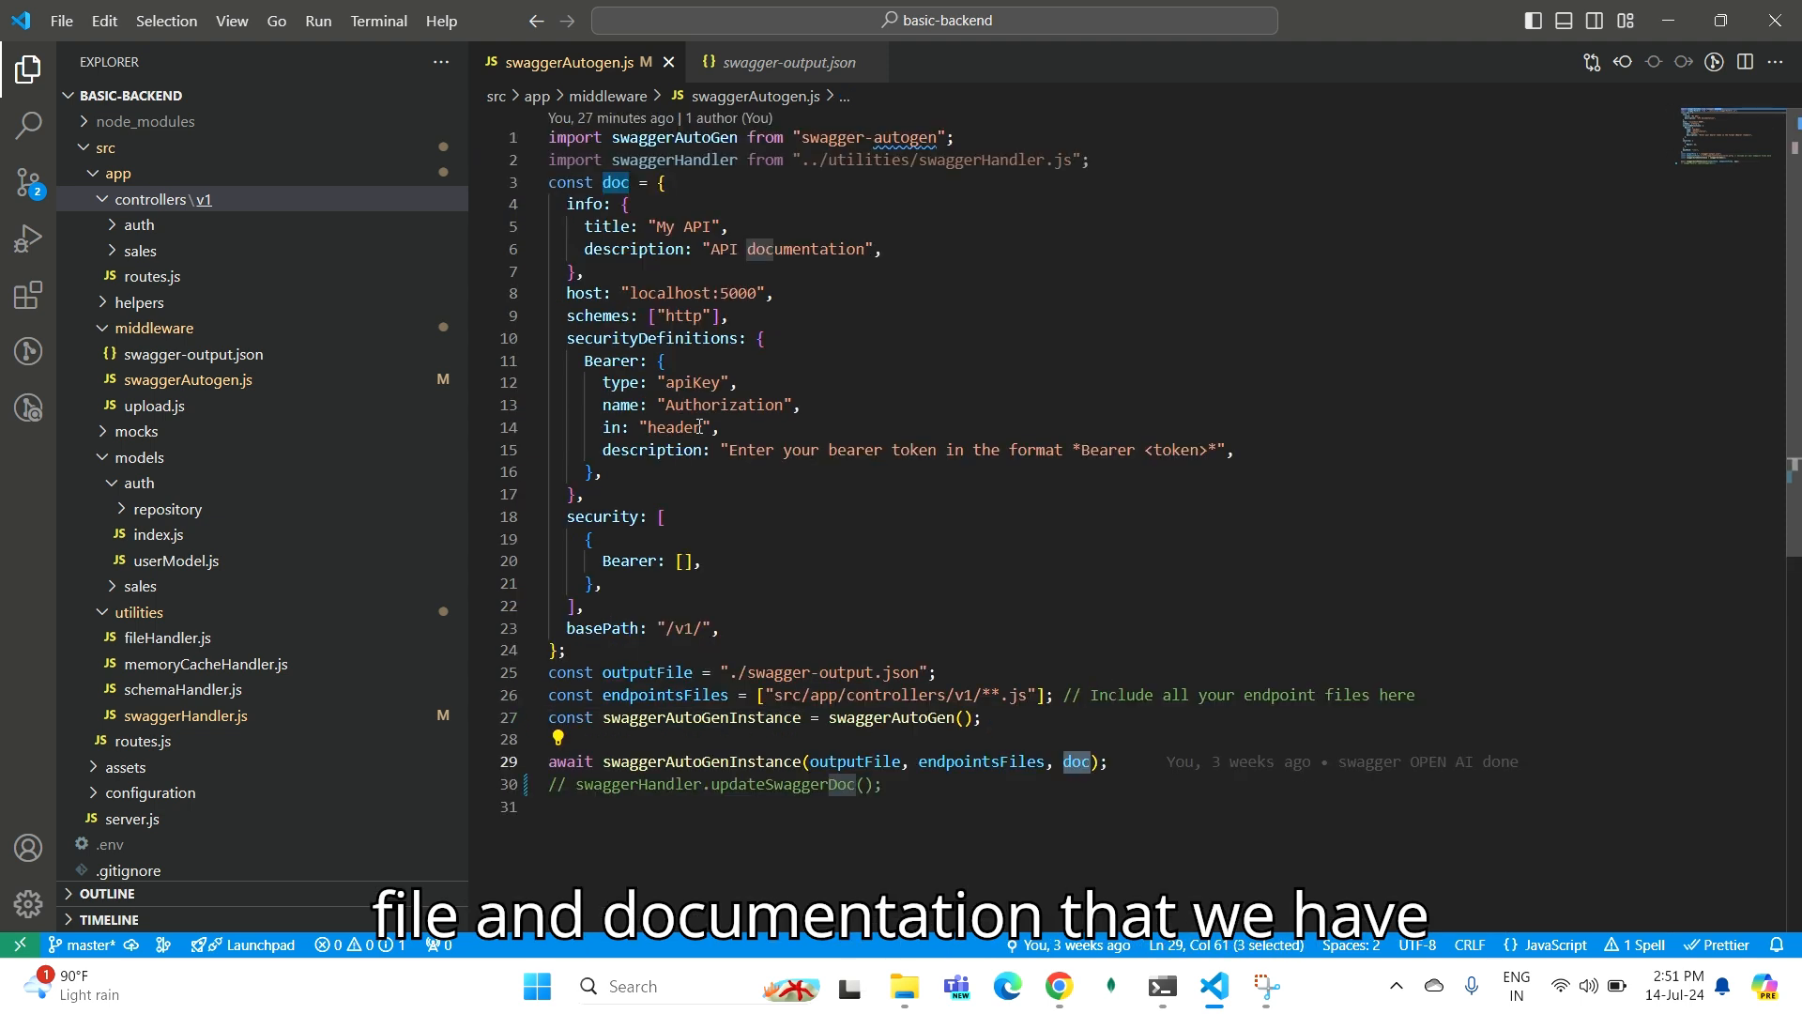
pyautogui.moveTo(792, 42)
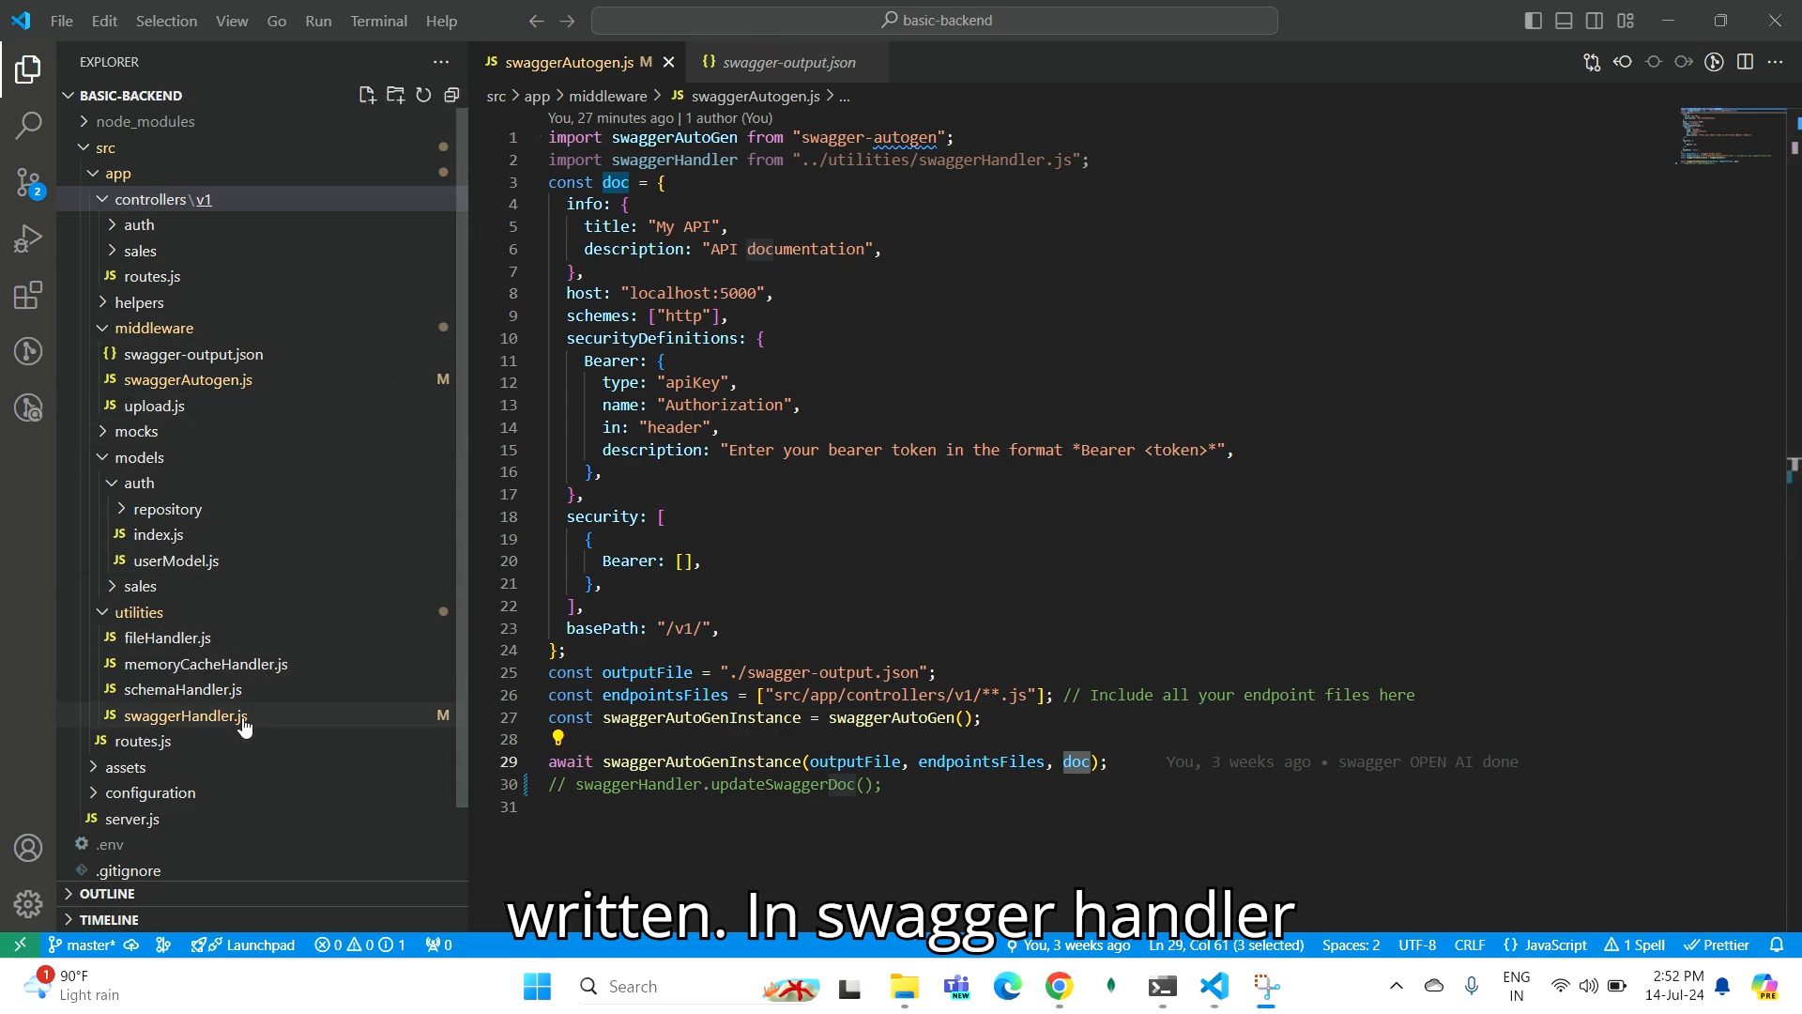
# Trace swaggerHandler's setup into server.js, fold updateSwaggerDoc, and return to swaggerAutogen.js.
pyautogui.click(184, 715)
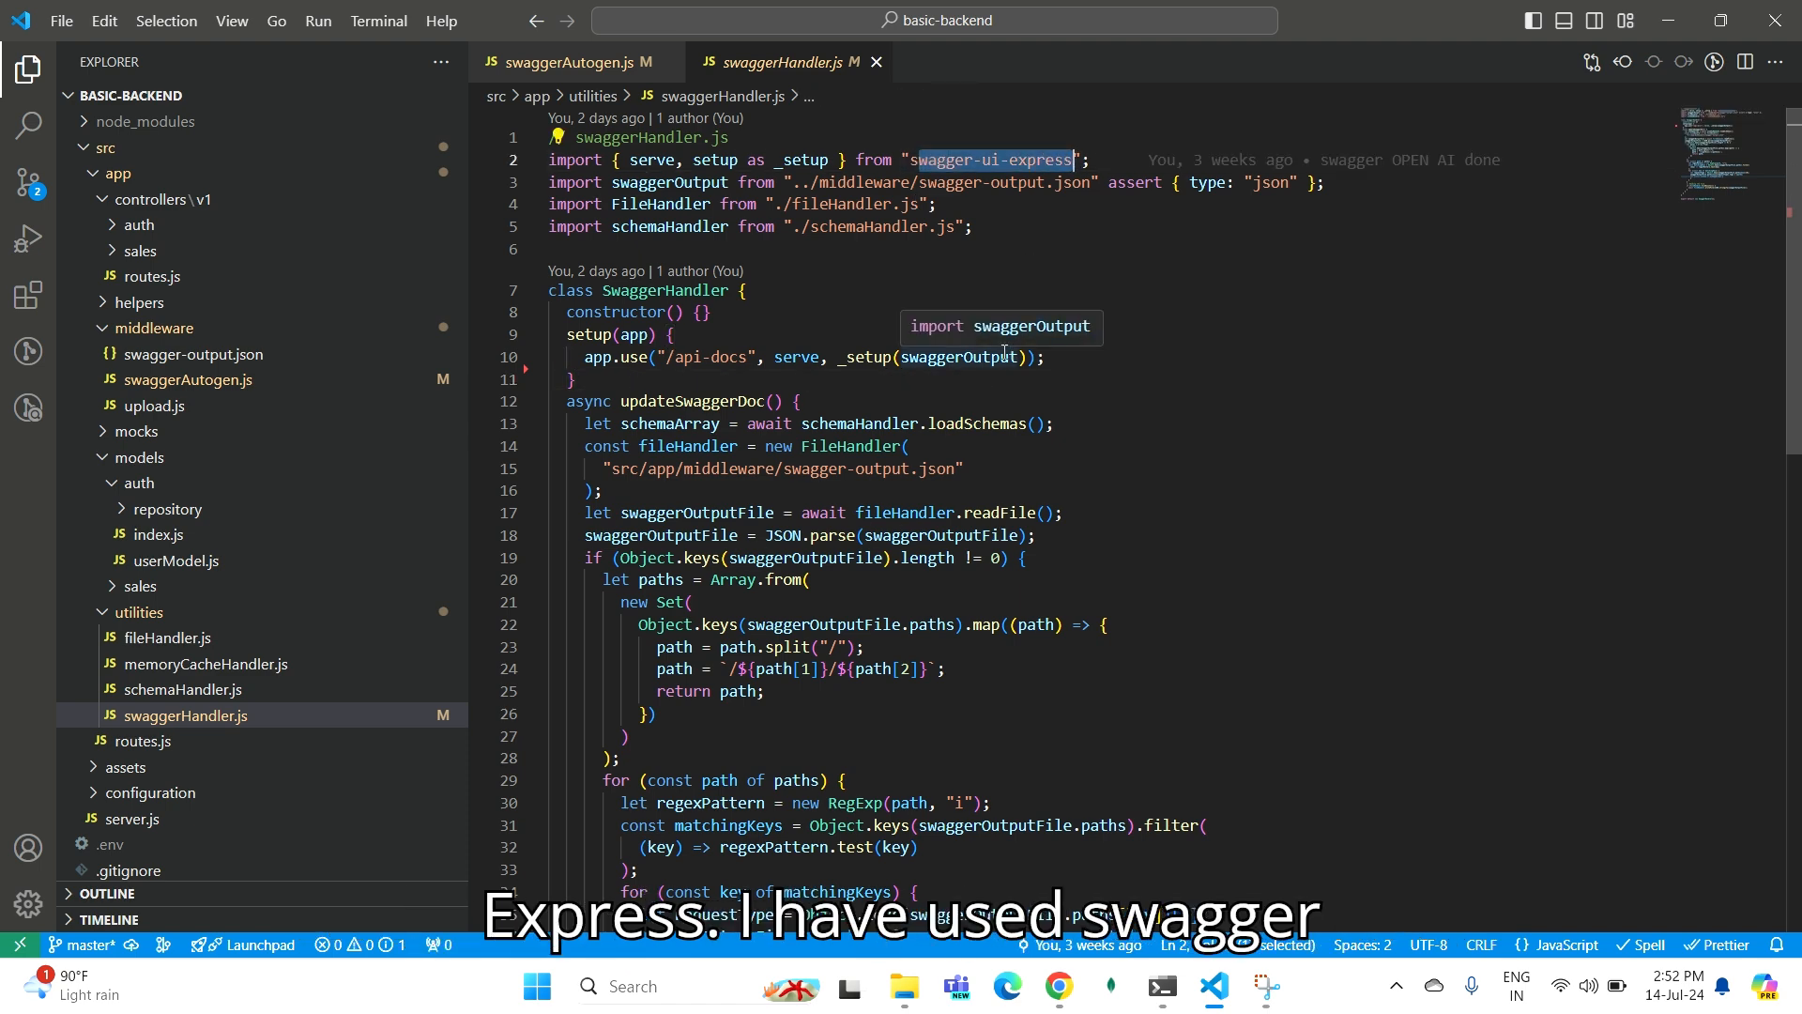
pyautogui.moveTo(850, 375)
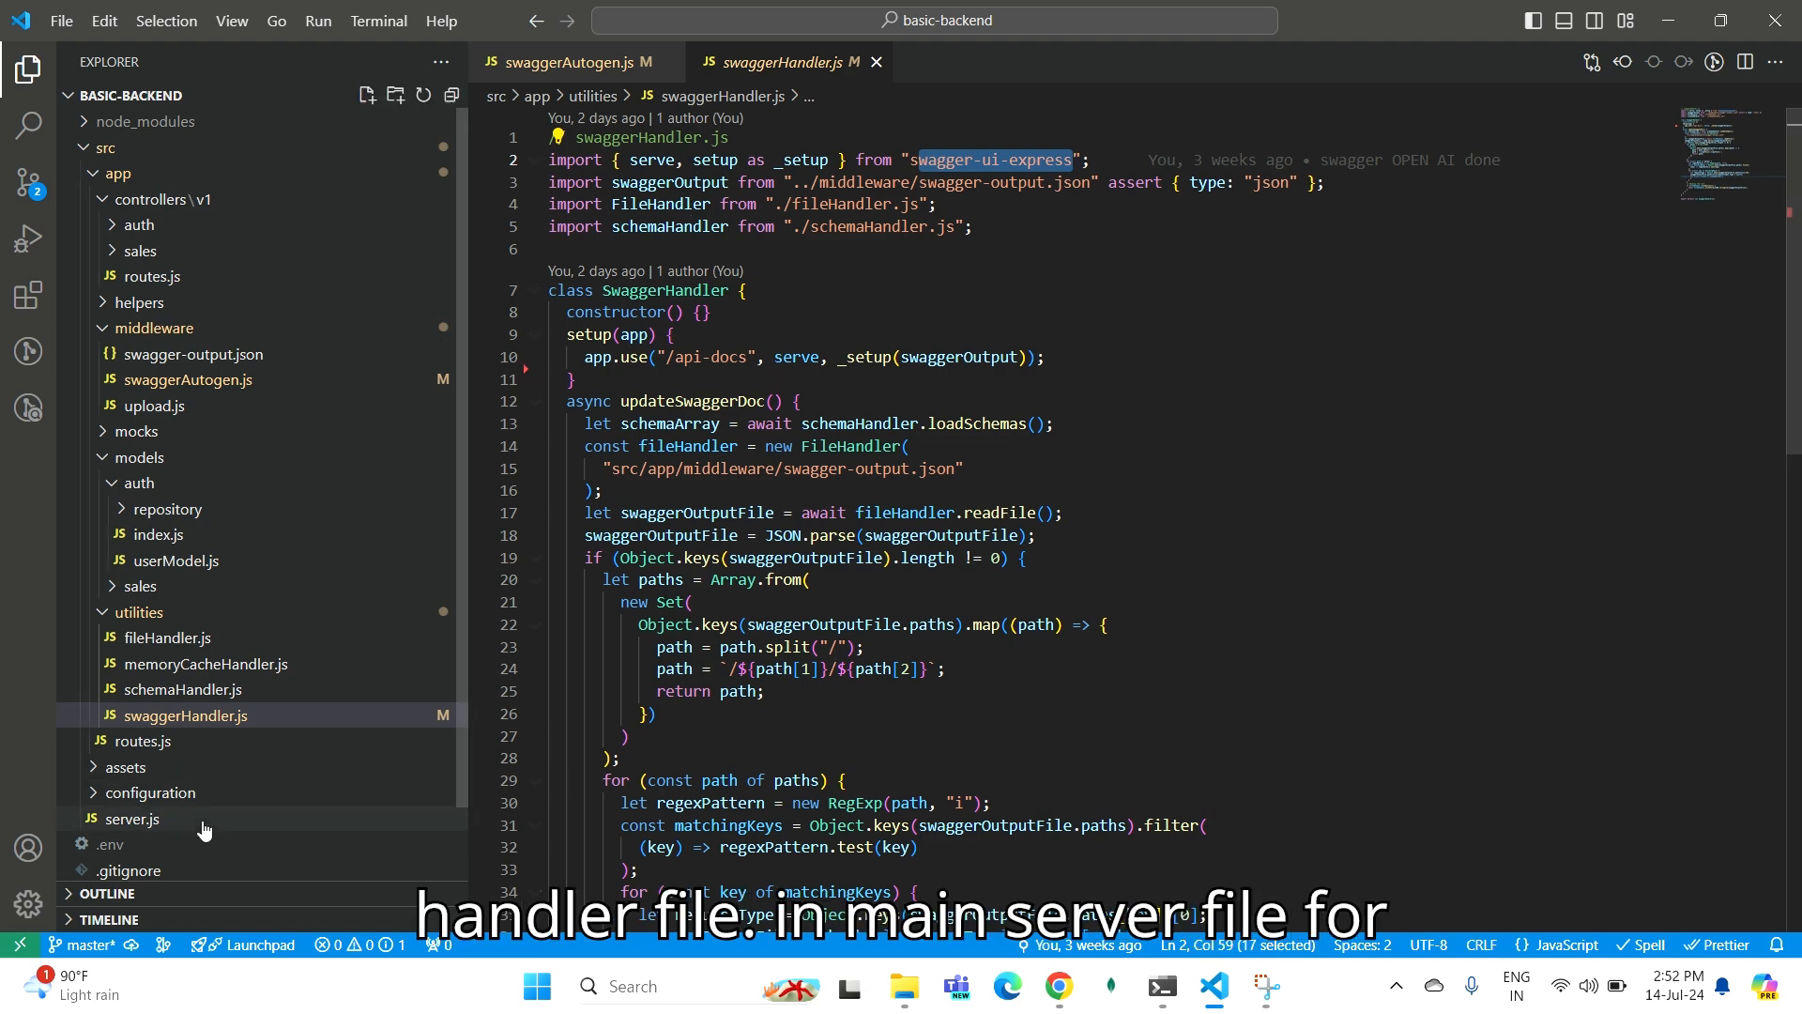
pyautogui.click(132, 818)
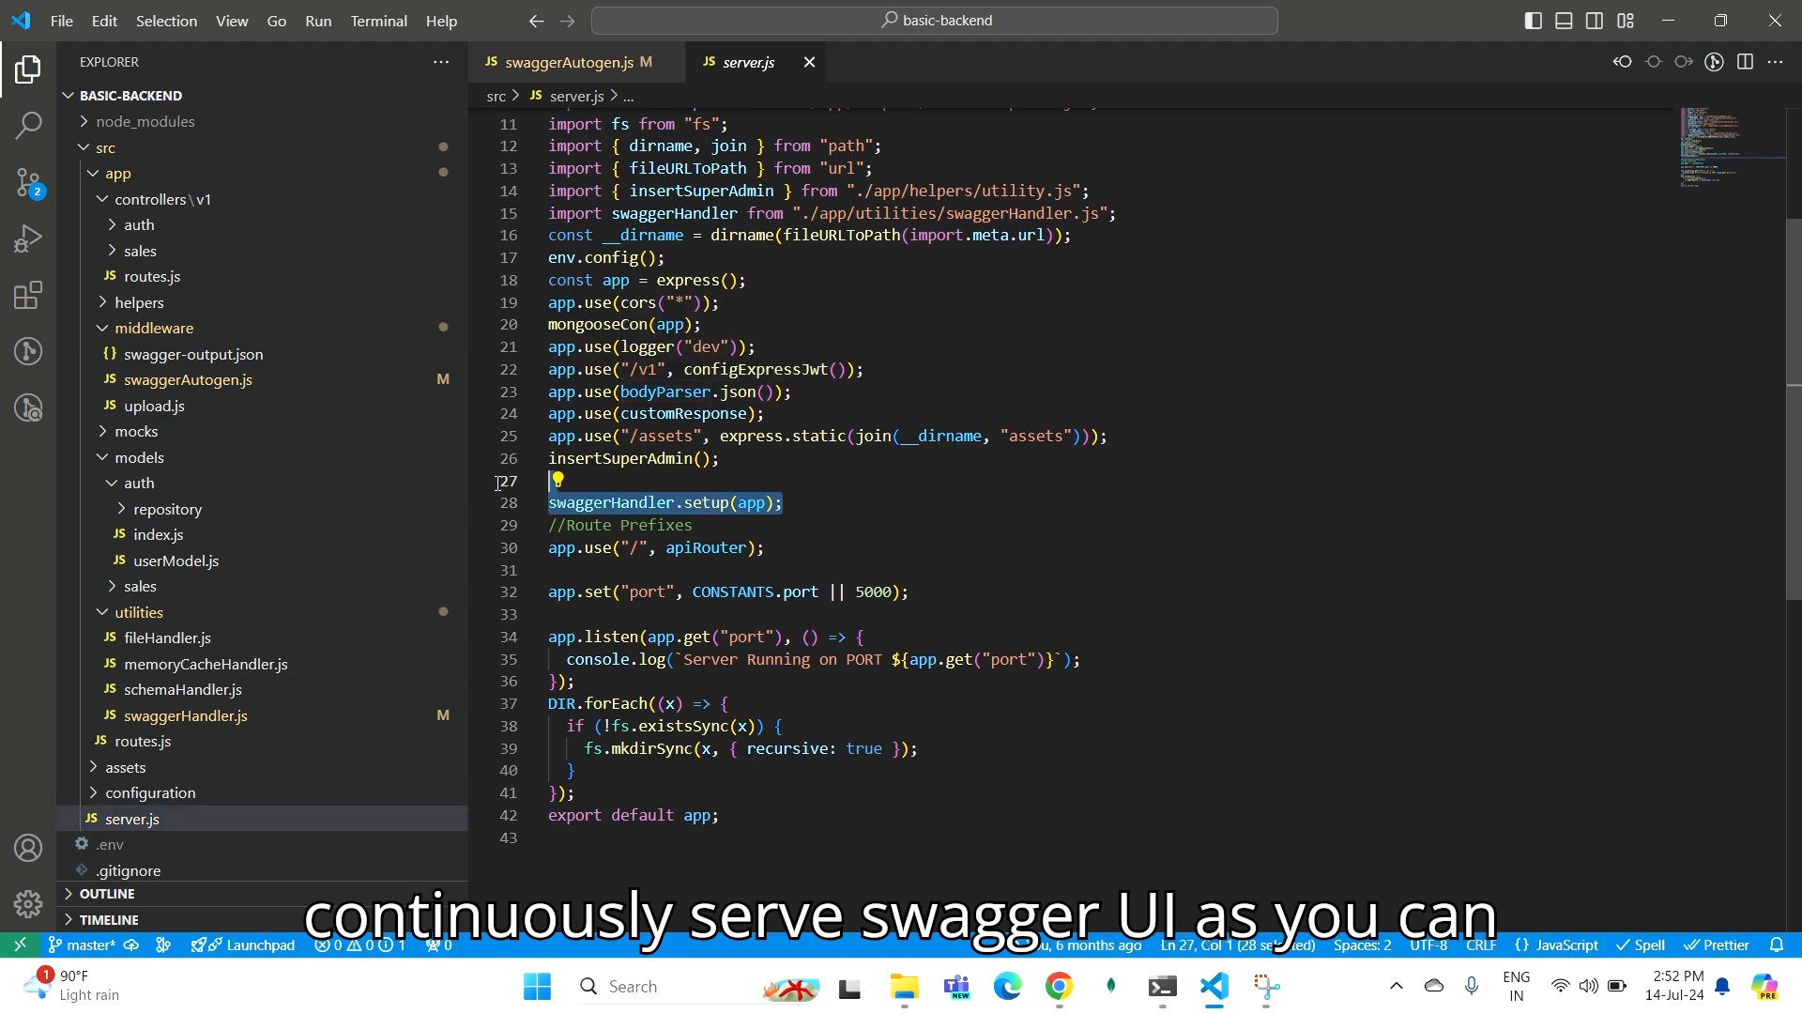
pyautogui.click(185, 714)
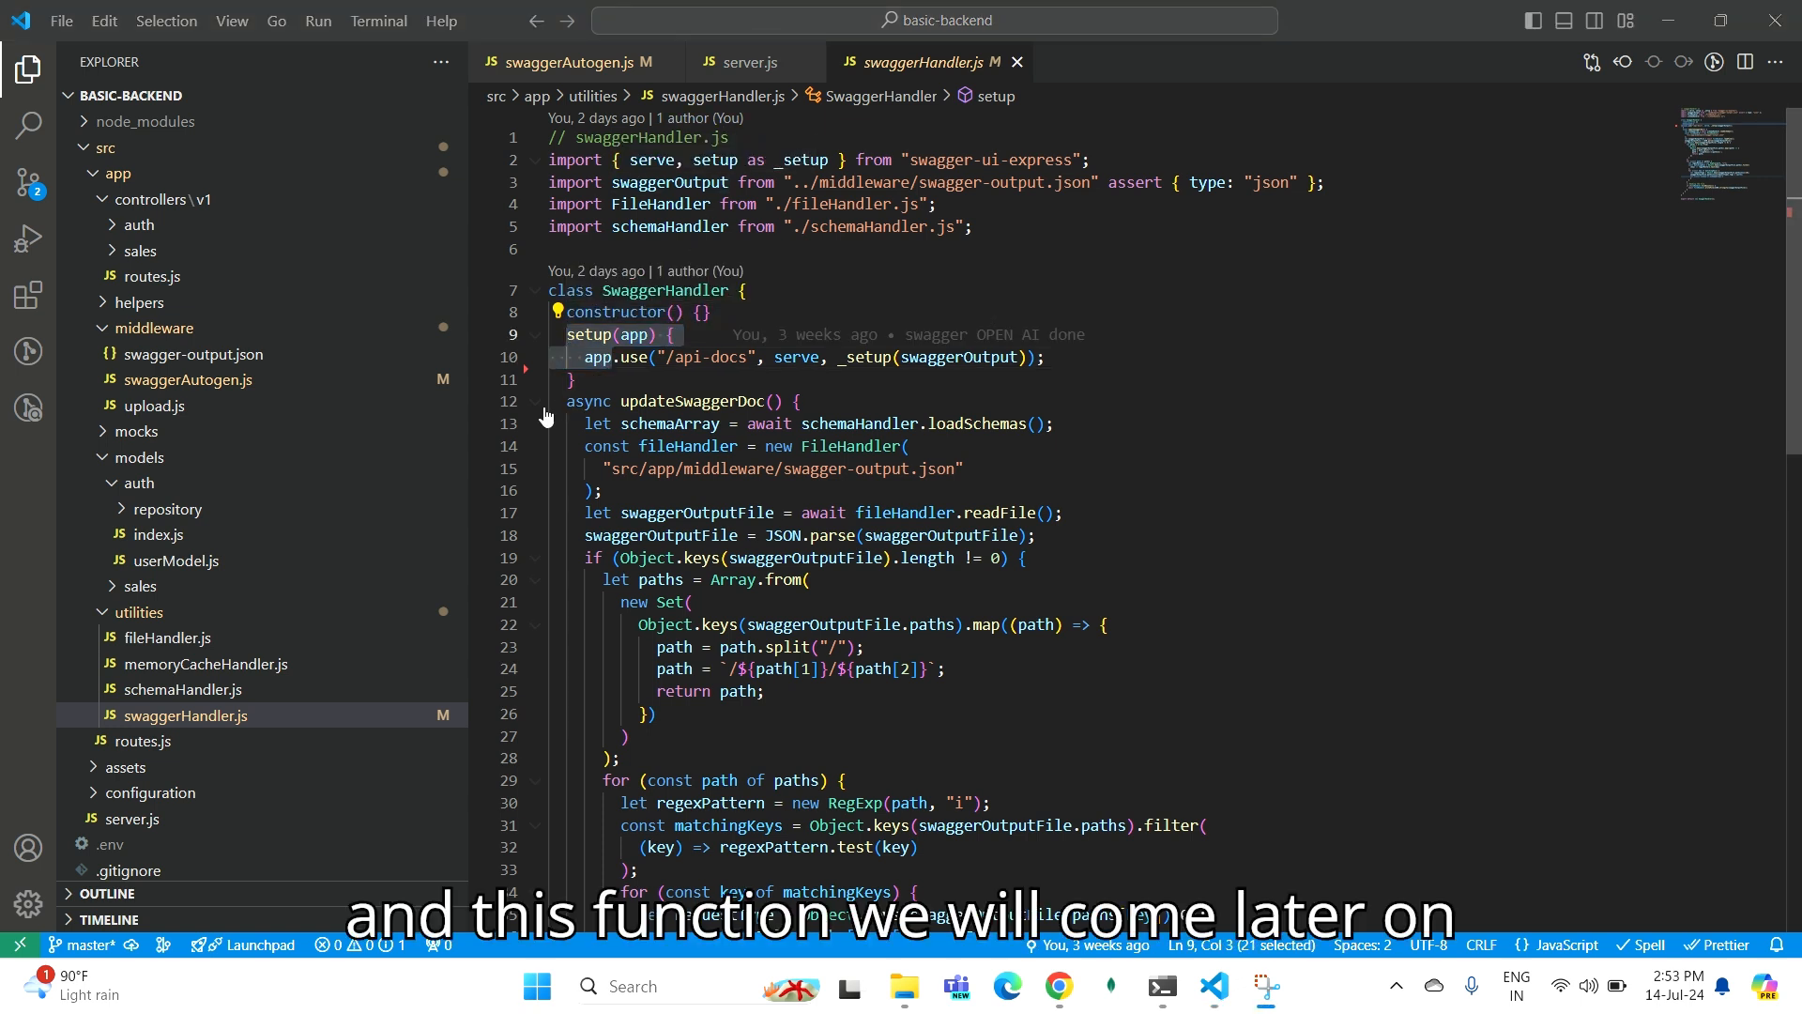
pyautogui.click(535, 401)
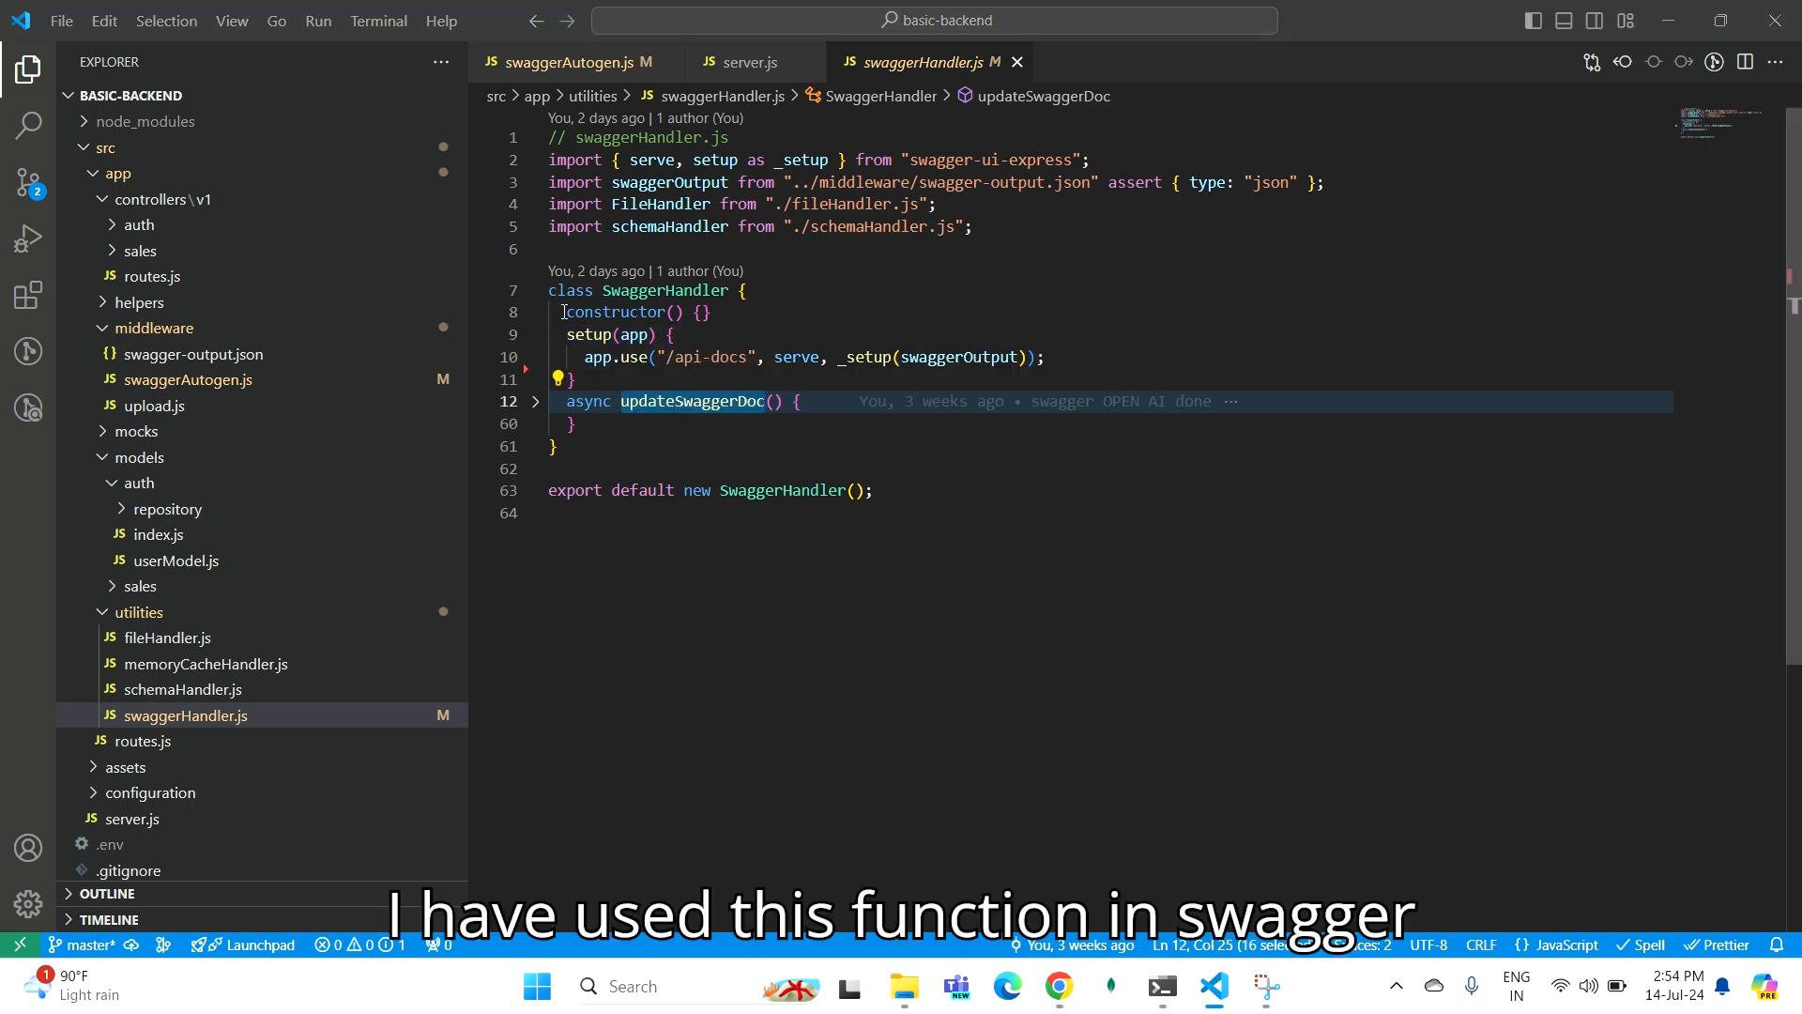
pyautogui.click(564, 62)
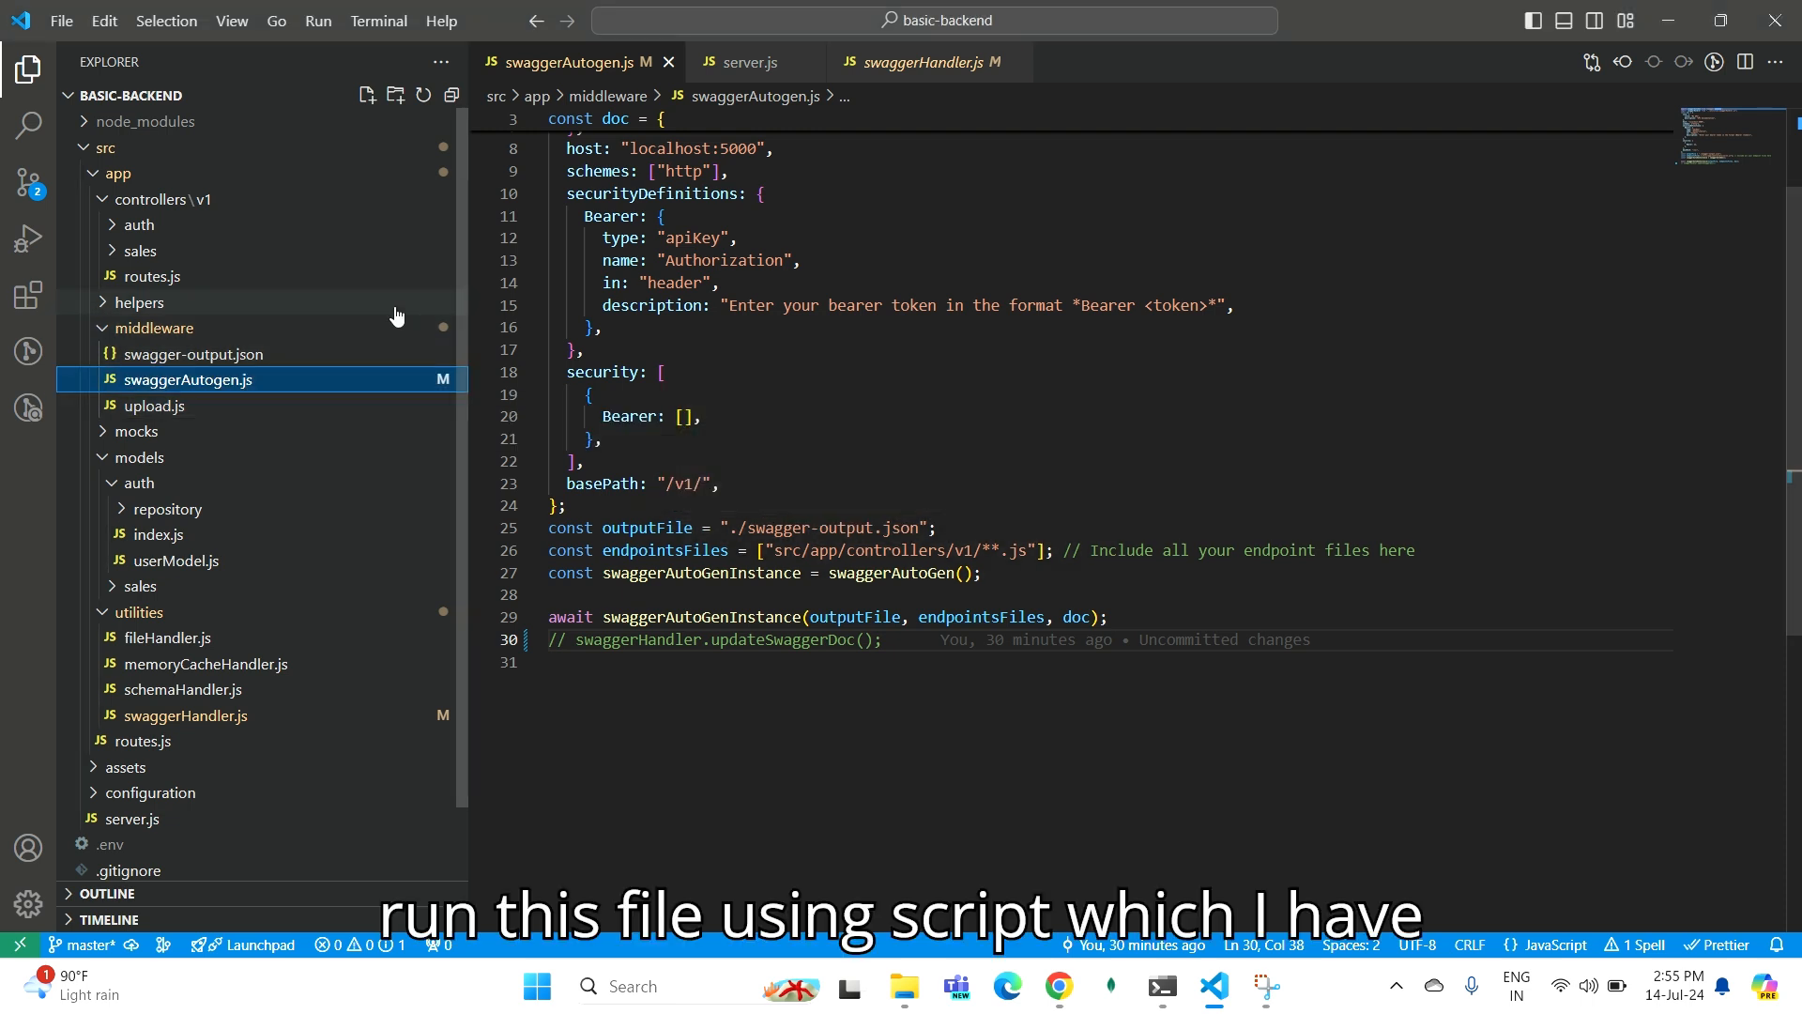
# Run npm run swag in a middleware-folder terminal, confirming the swag script in package.json.
pyautogui.rightClick(188, 379)
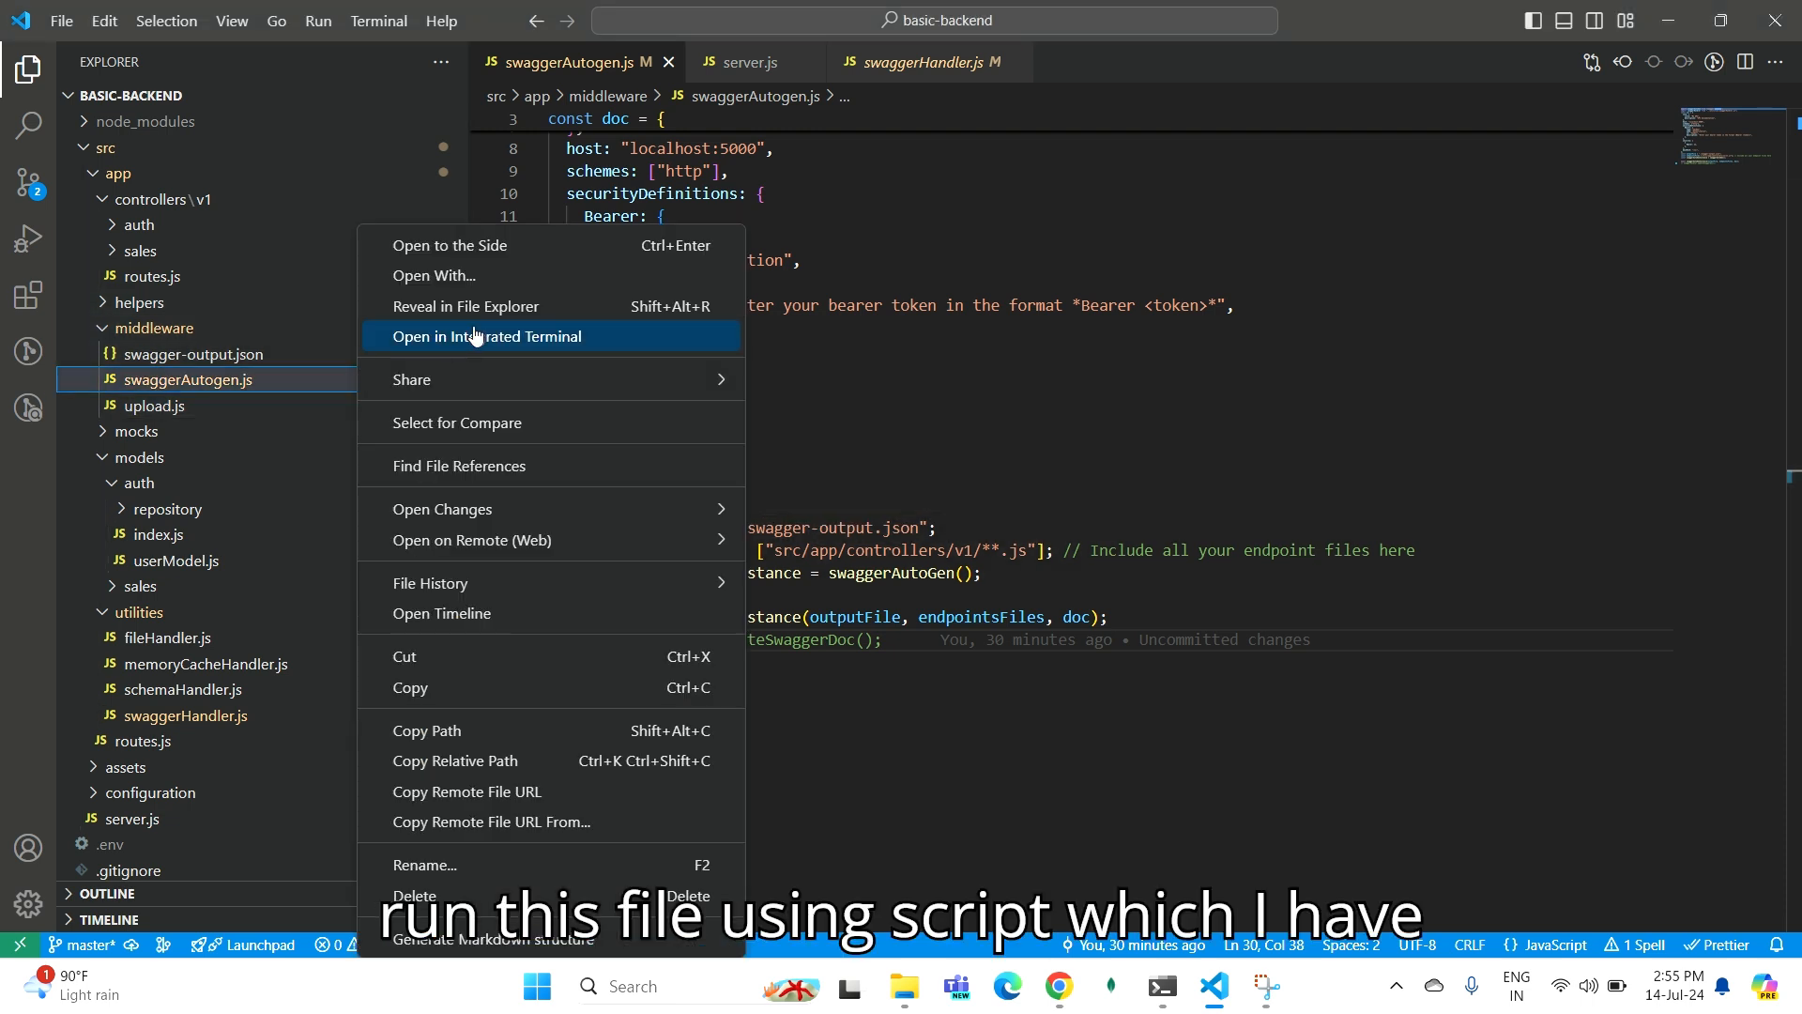
pyautogui.click(487, 336)
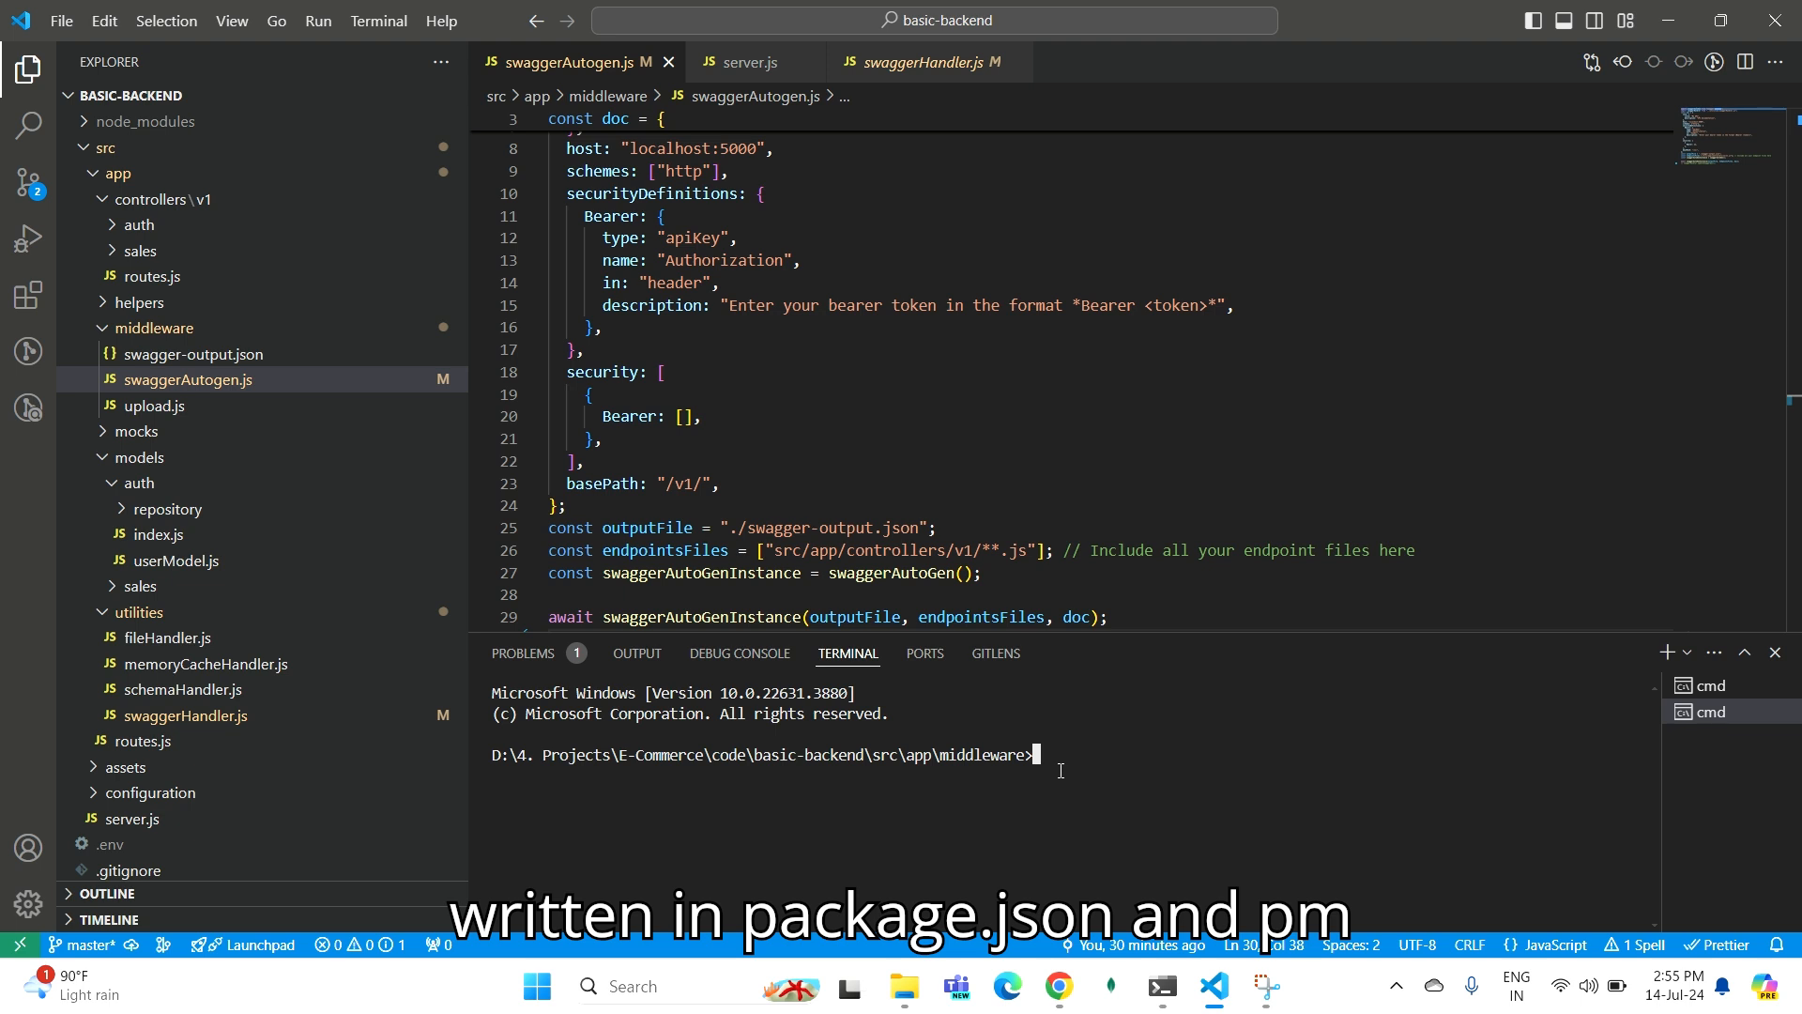
pyautogui.write('npm run swag')
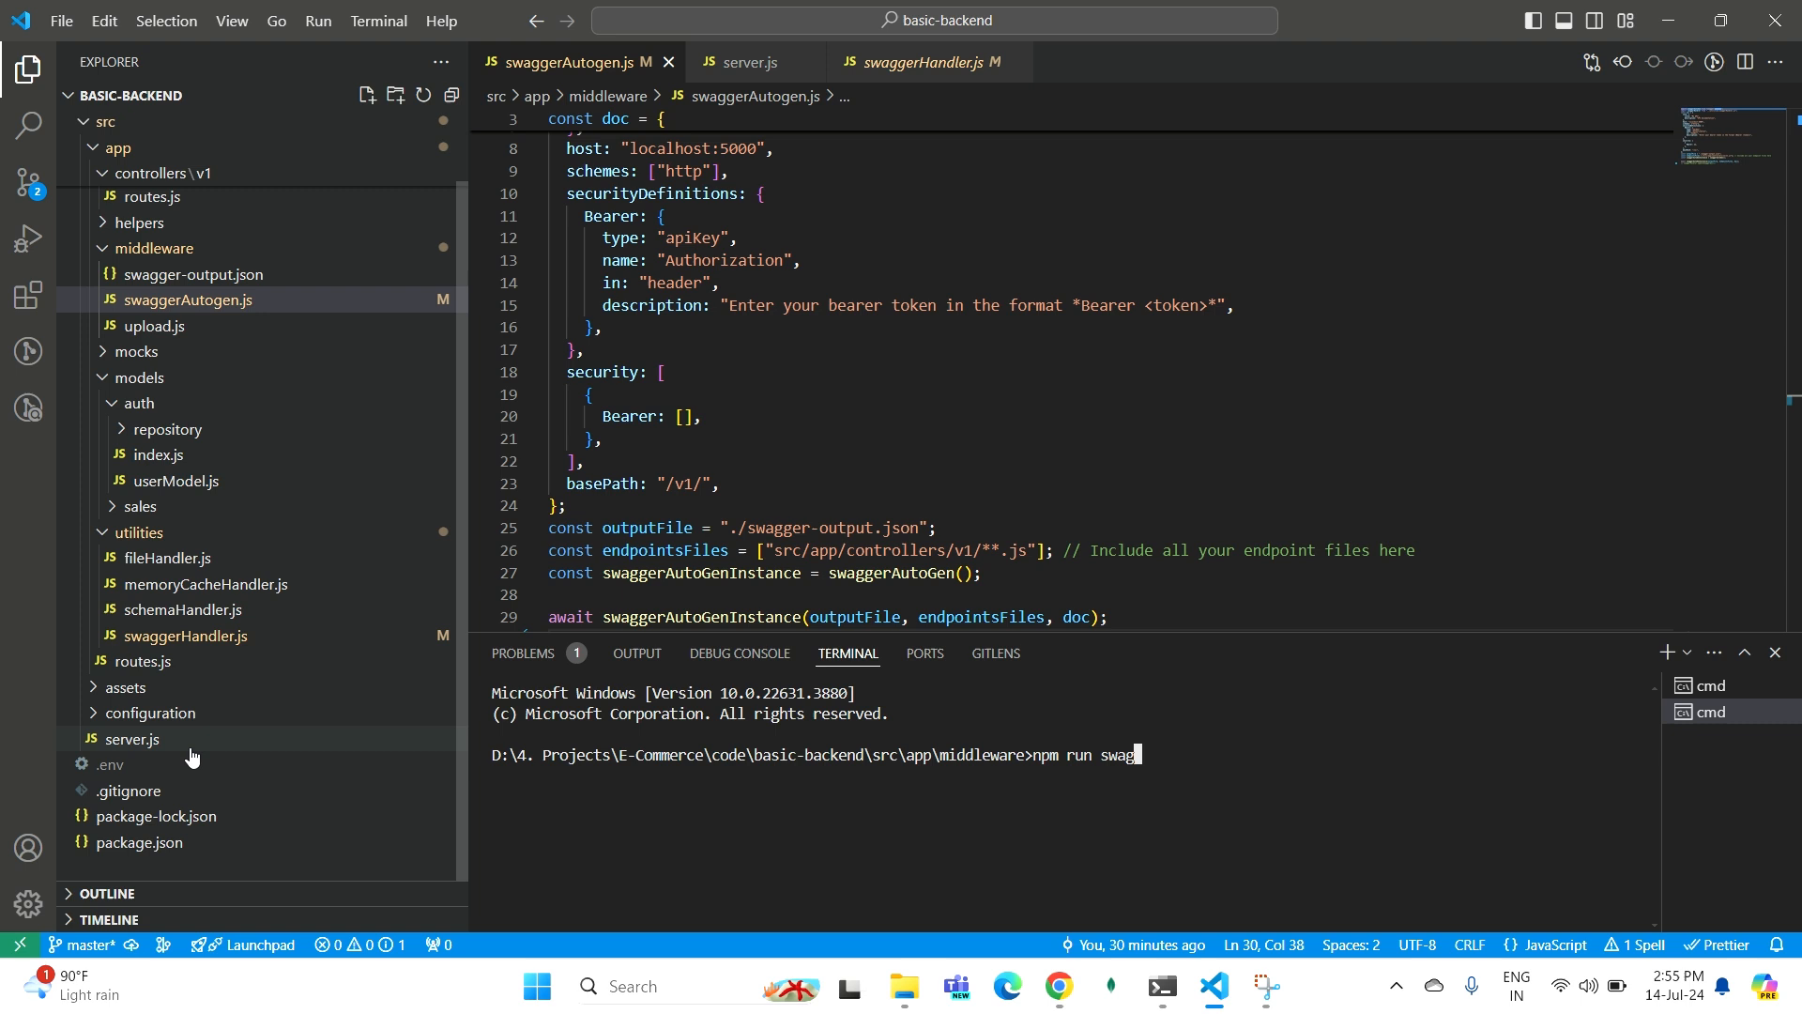
pyautogui.click(138, 842)
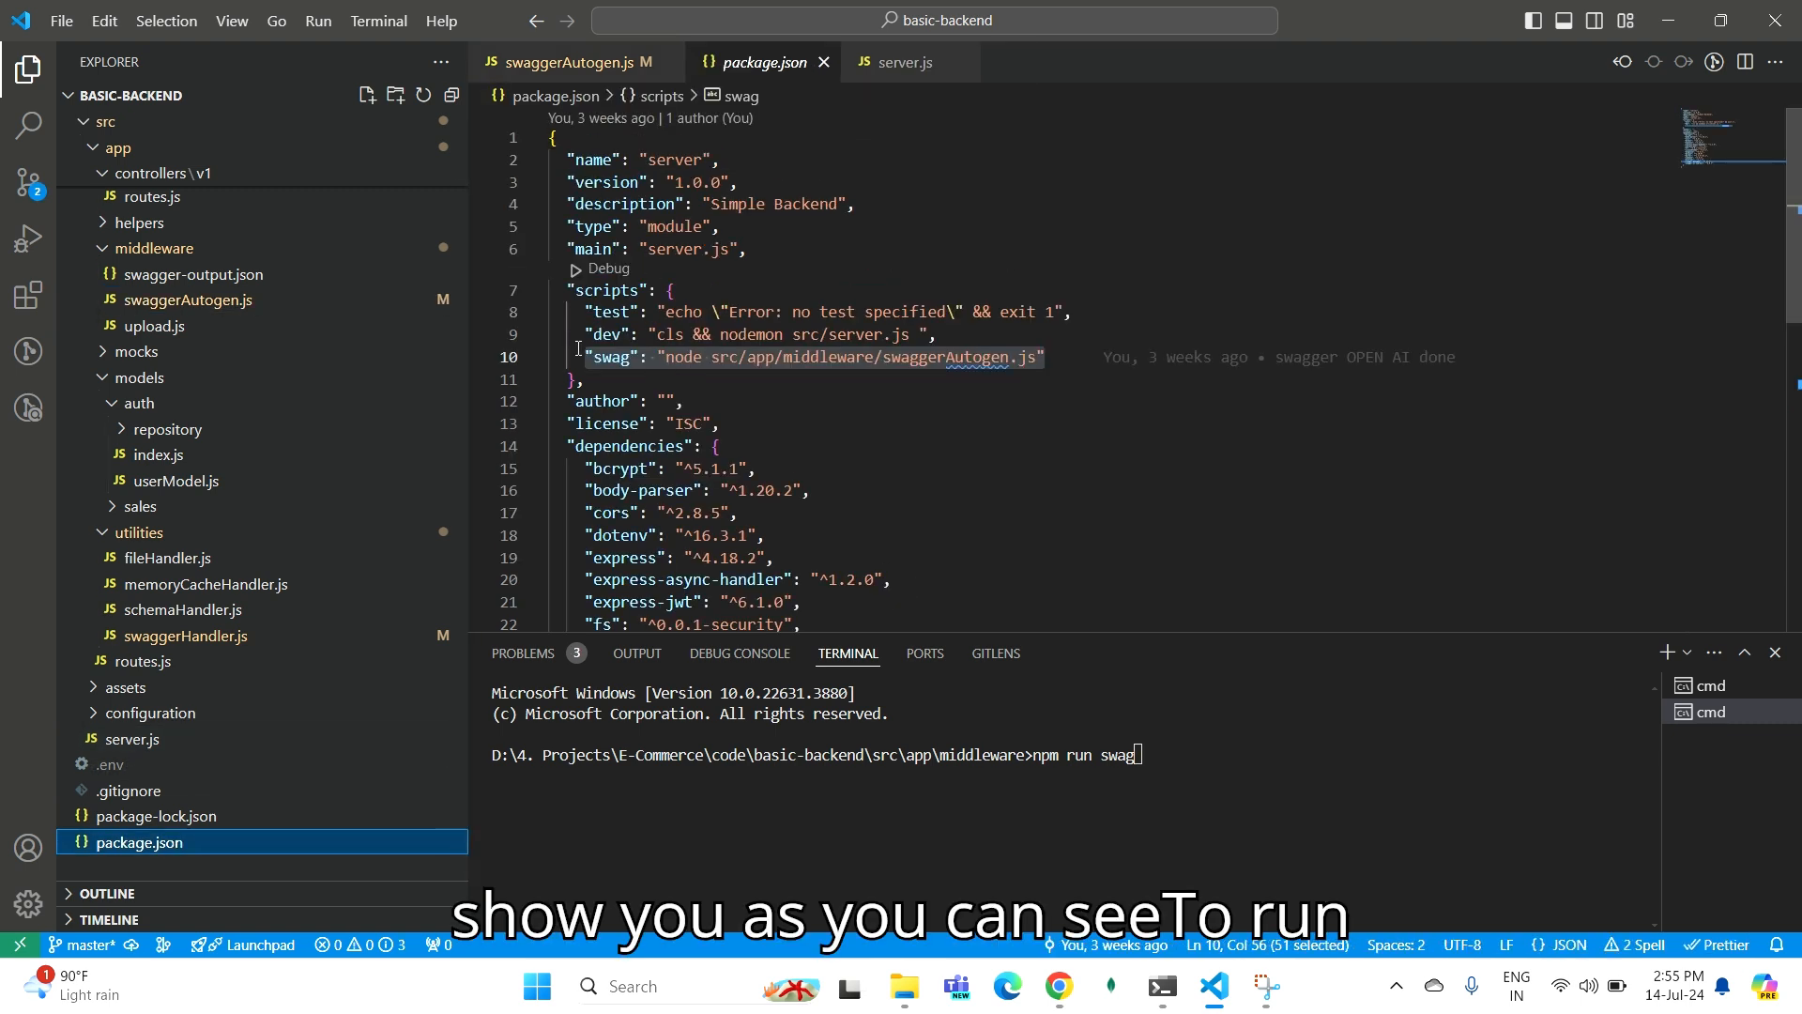
pyautogui.moveTo(1083, 364)
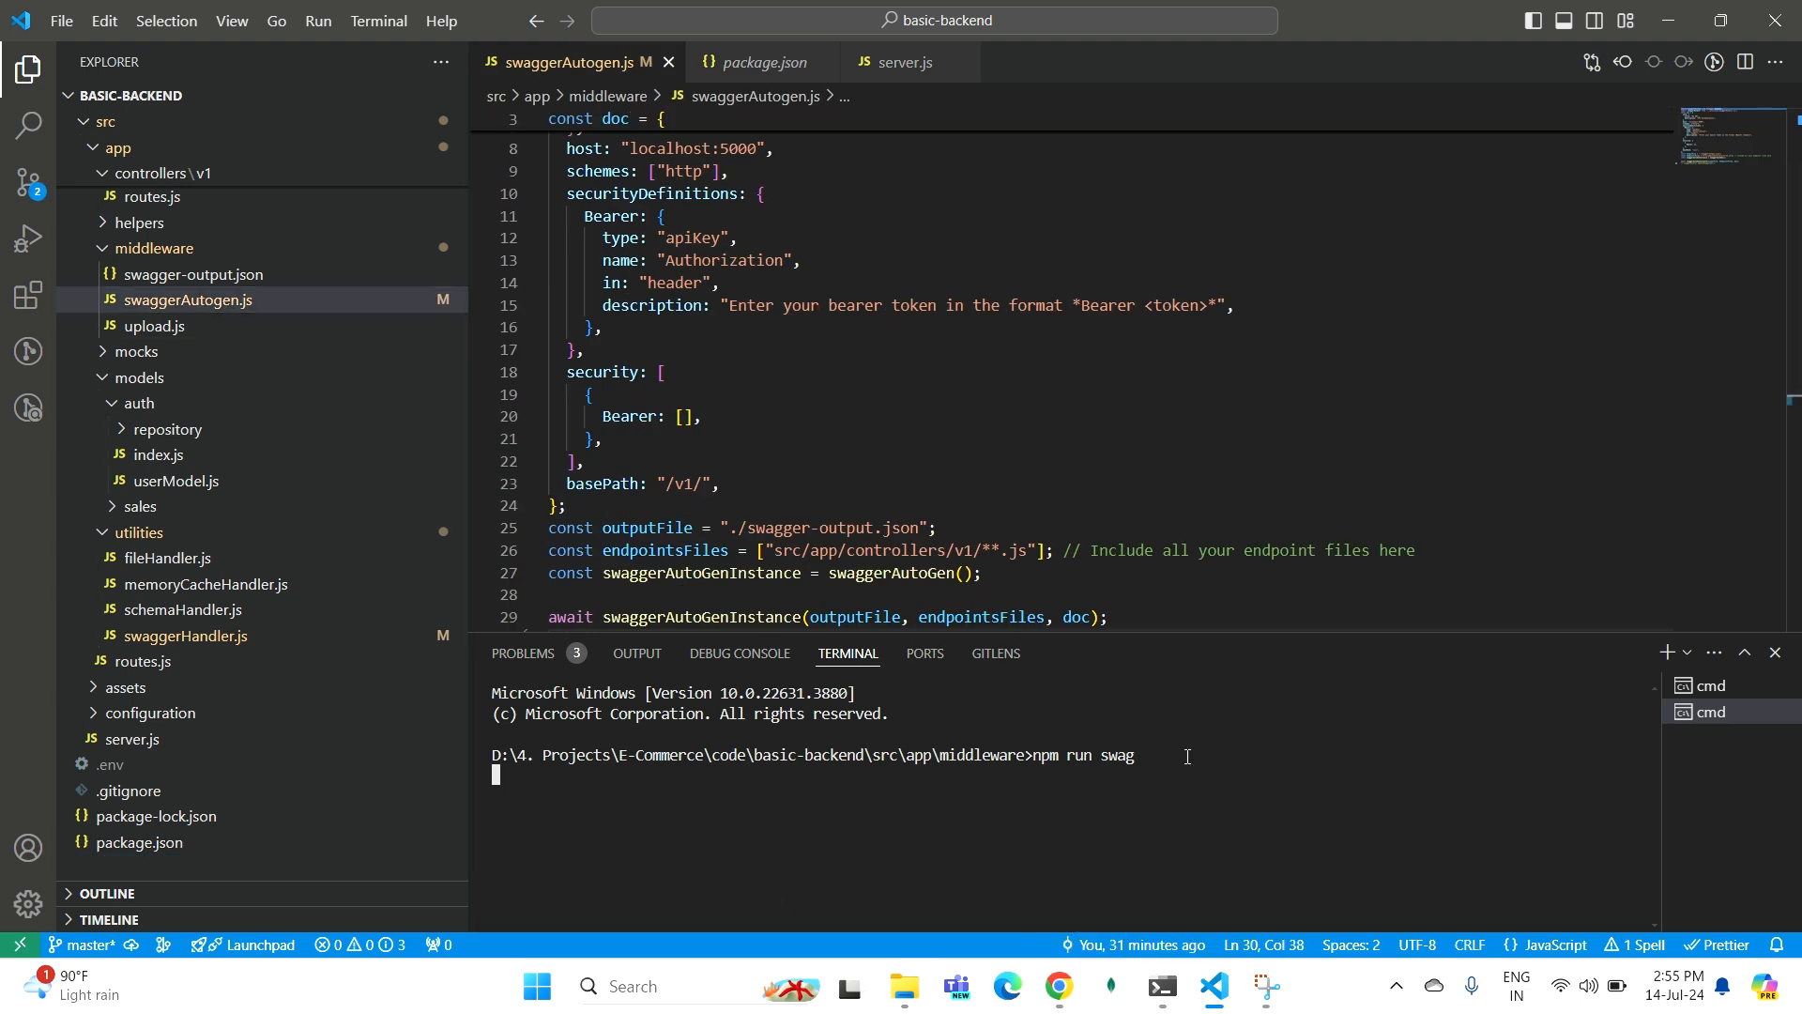
pyautogui.press('Enter')
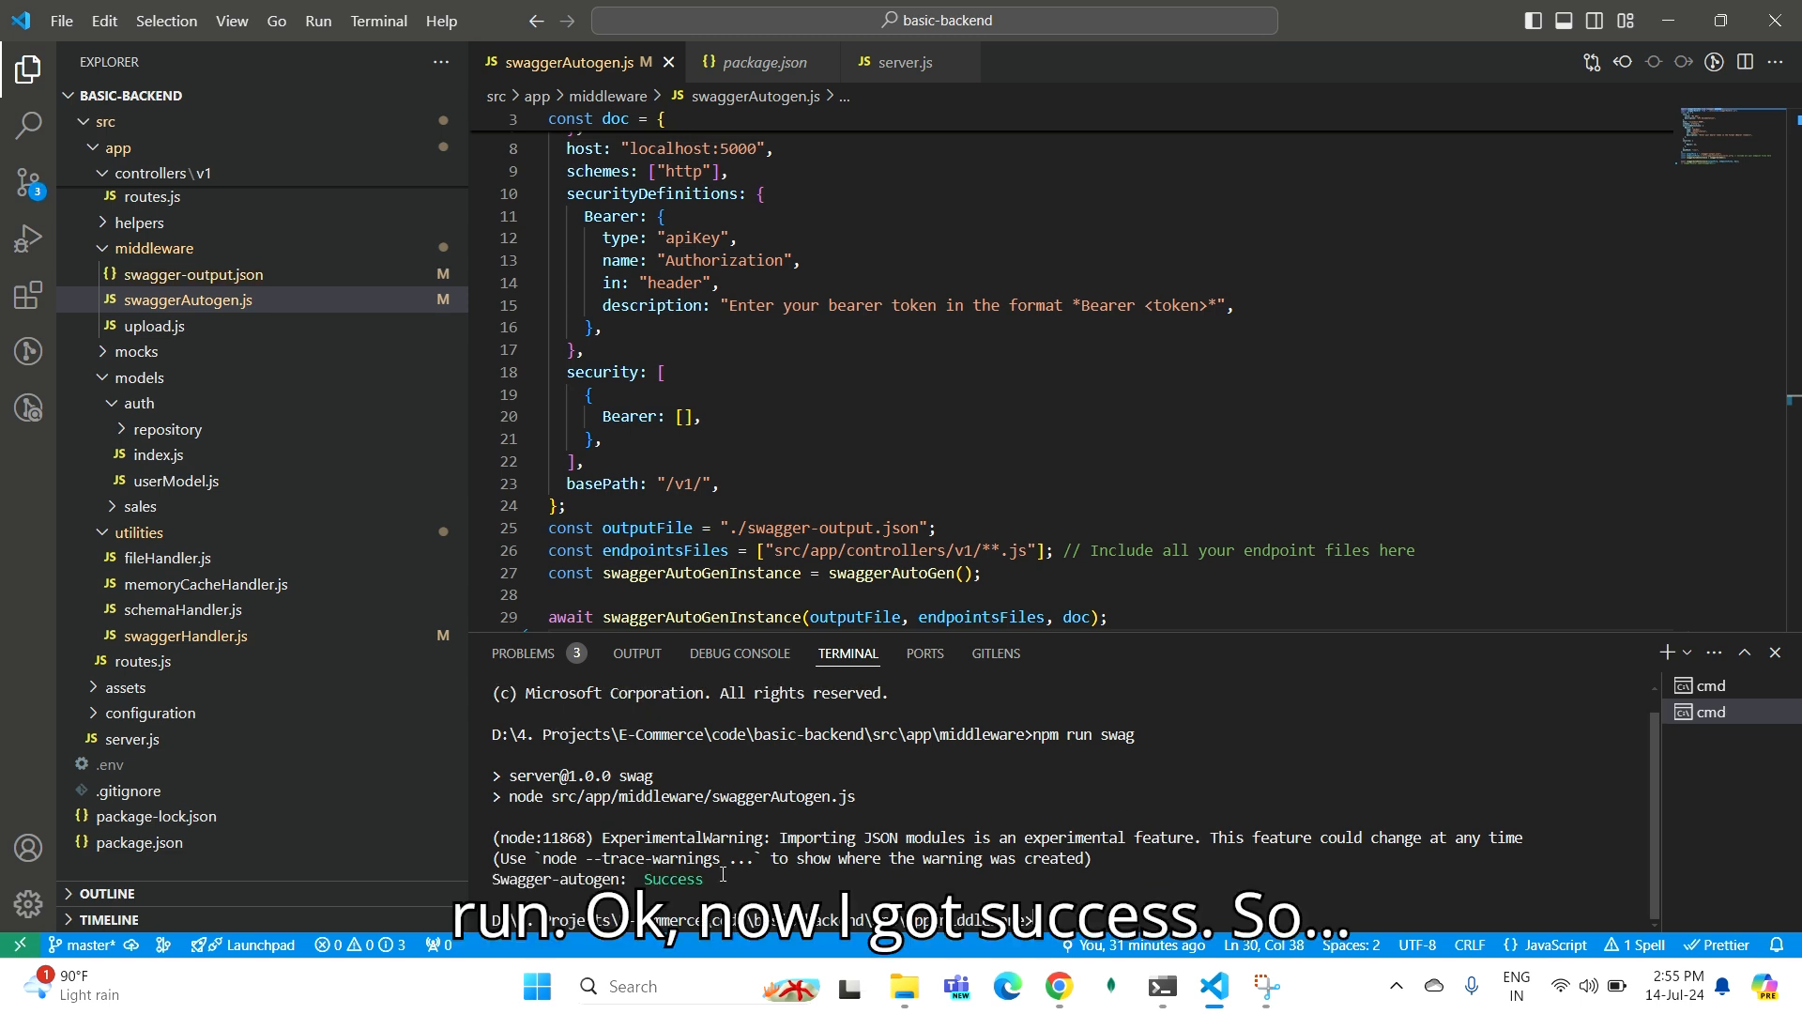
pyautogui.click(1059, 986)
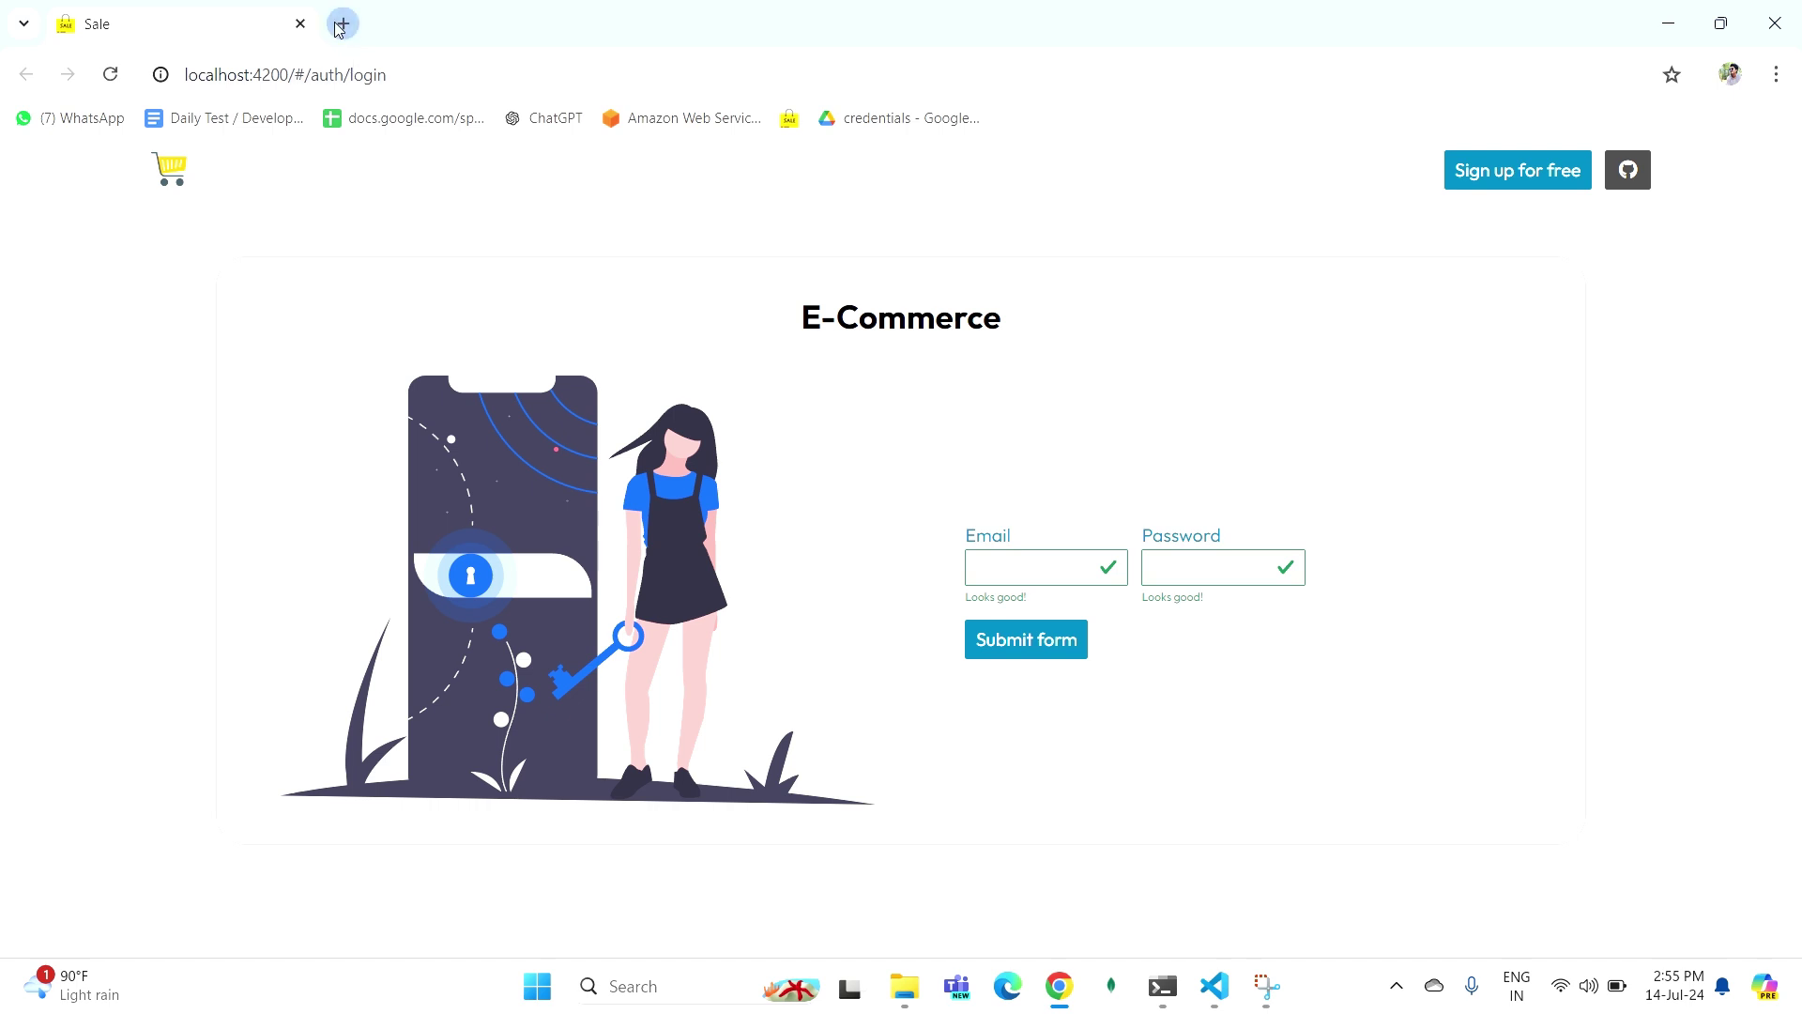
# Browse localhost:5000/api-docs in a new tab and scroll the untagged default endpoint list.
pyautogui.click(340, 23)
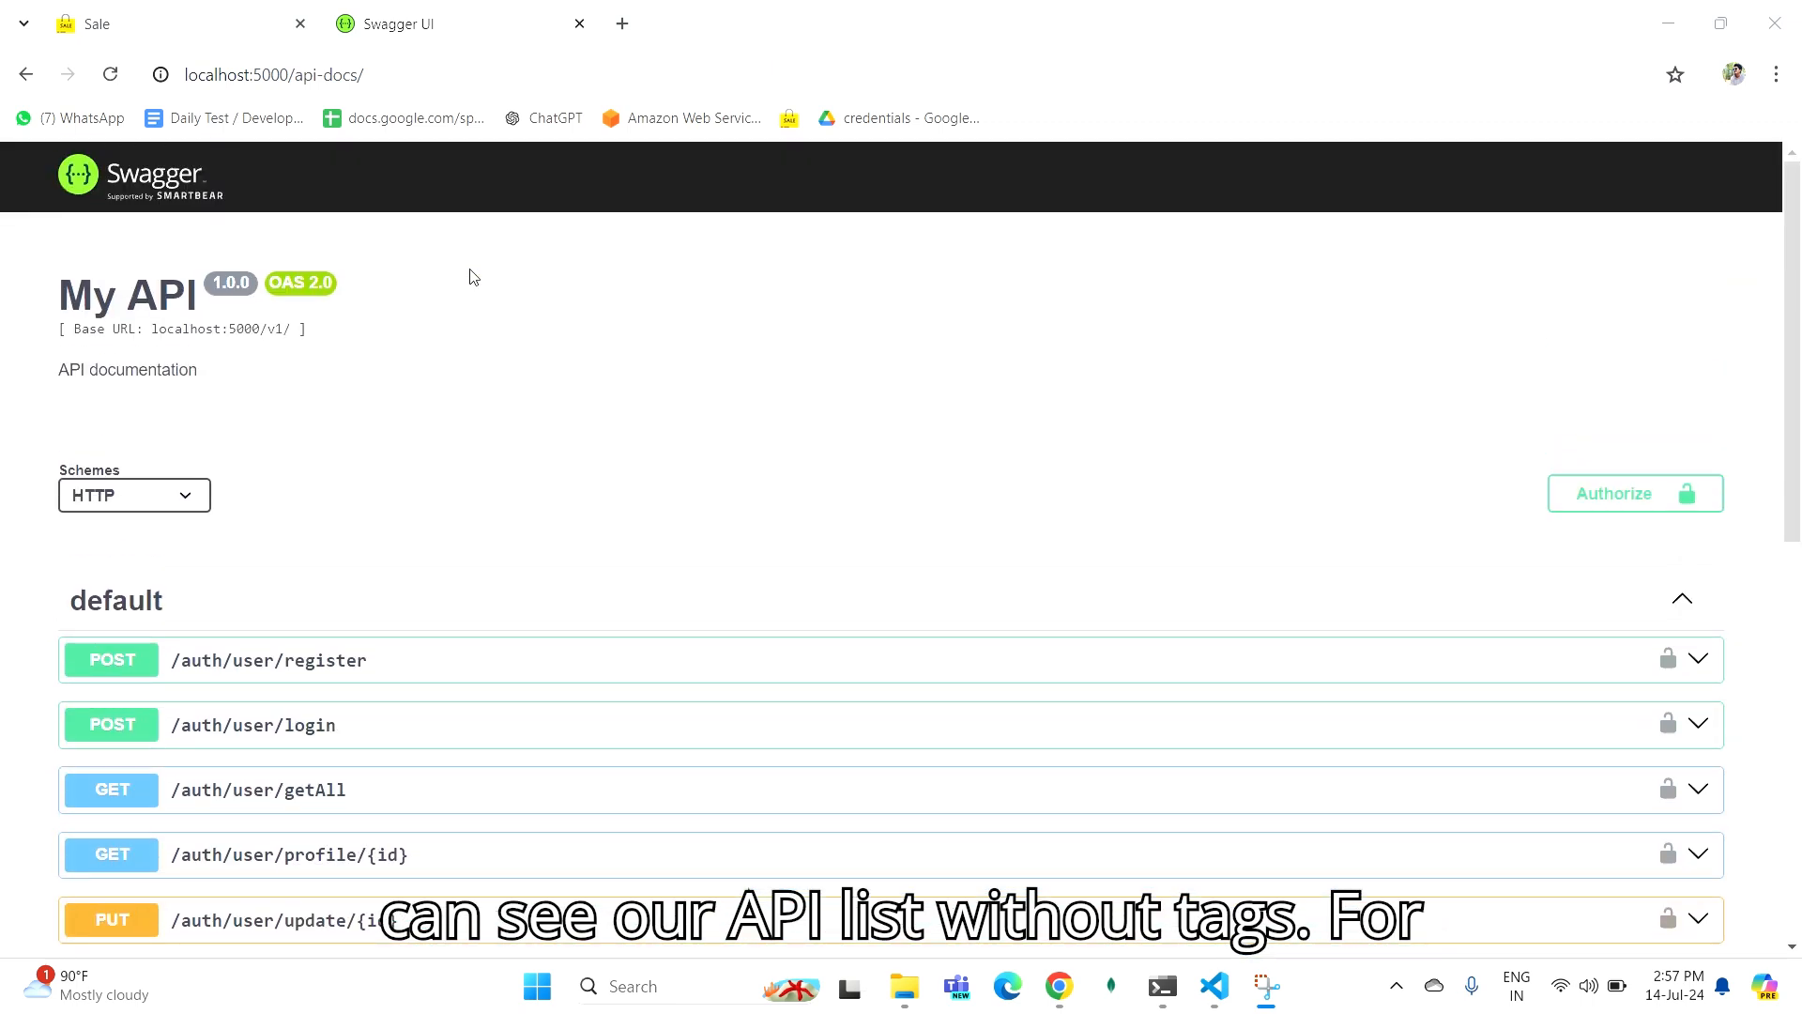
pyautogui.scroll(-3)
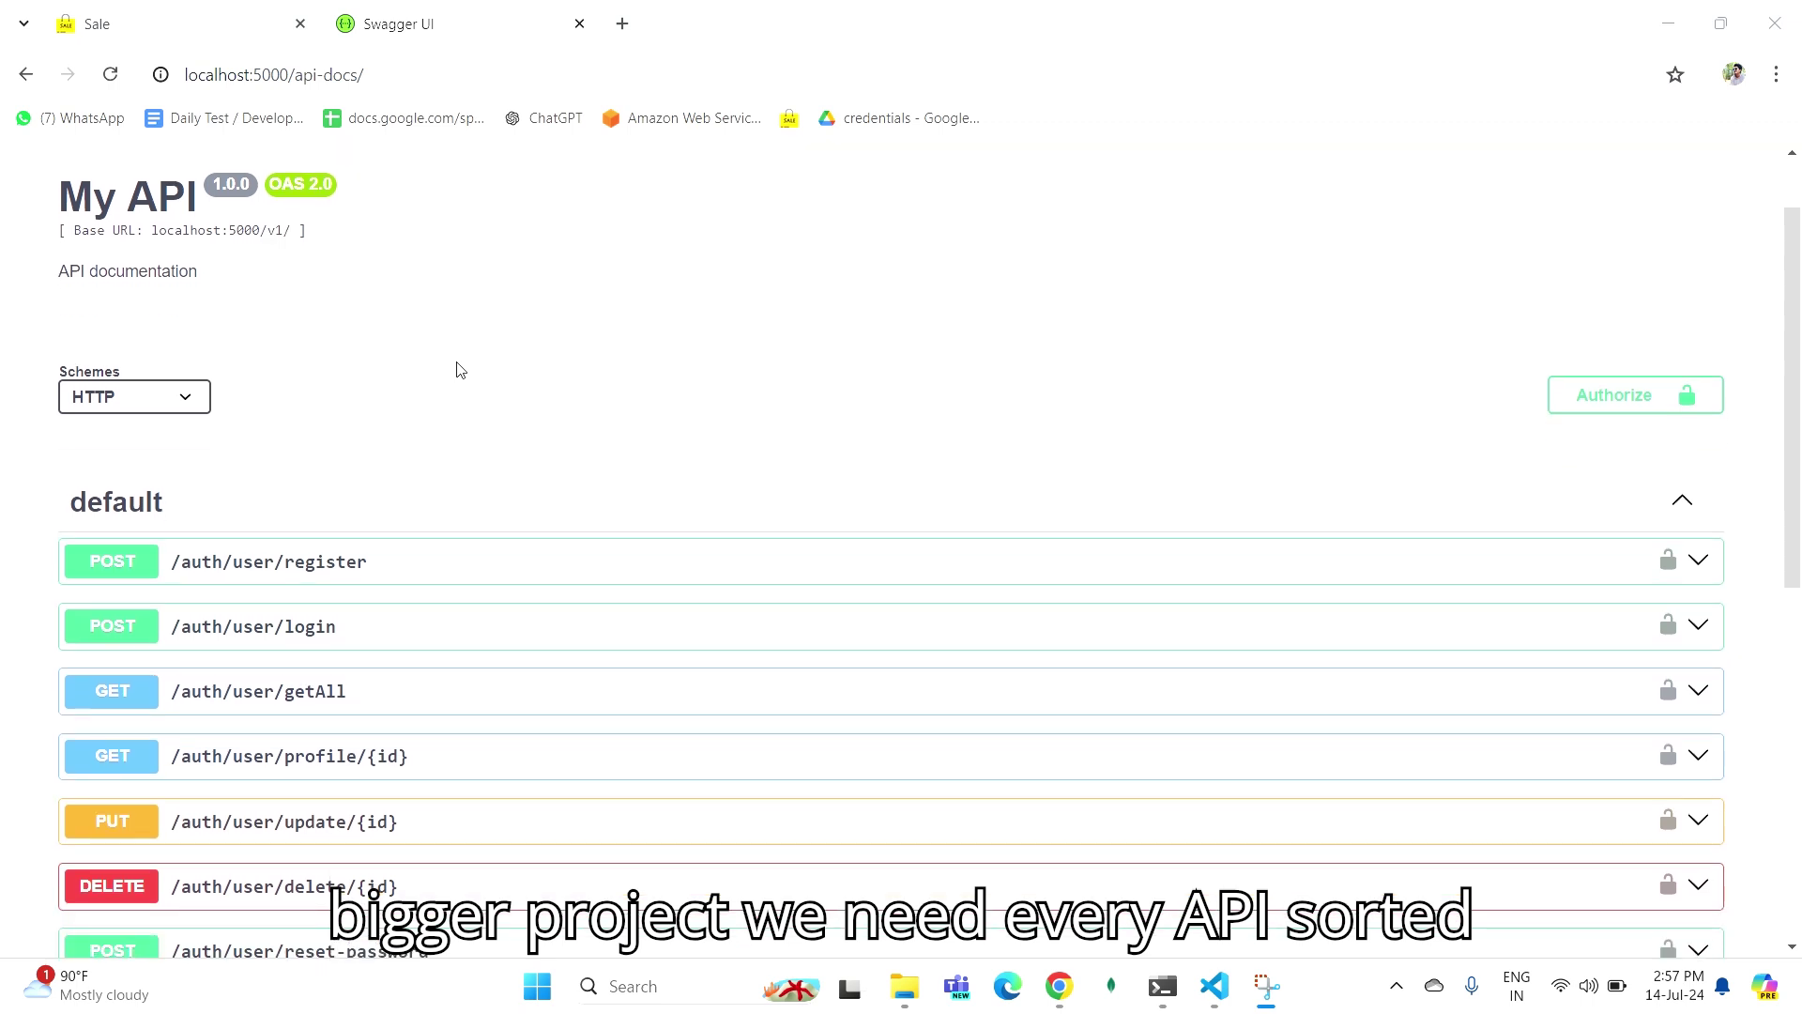
pyautogui.scroll(-3)
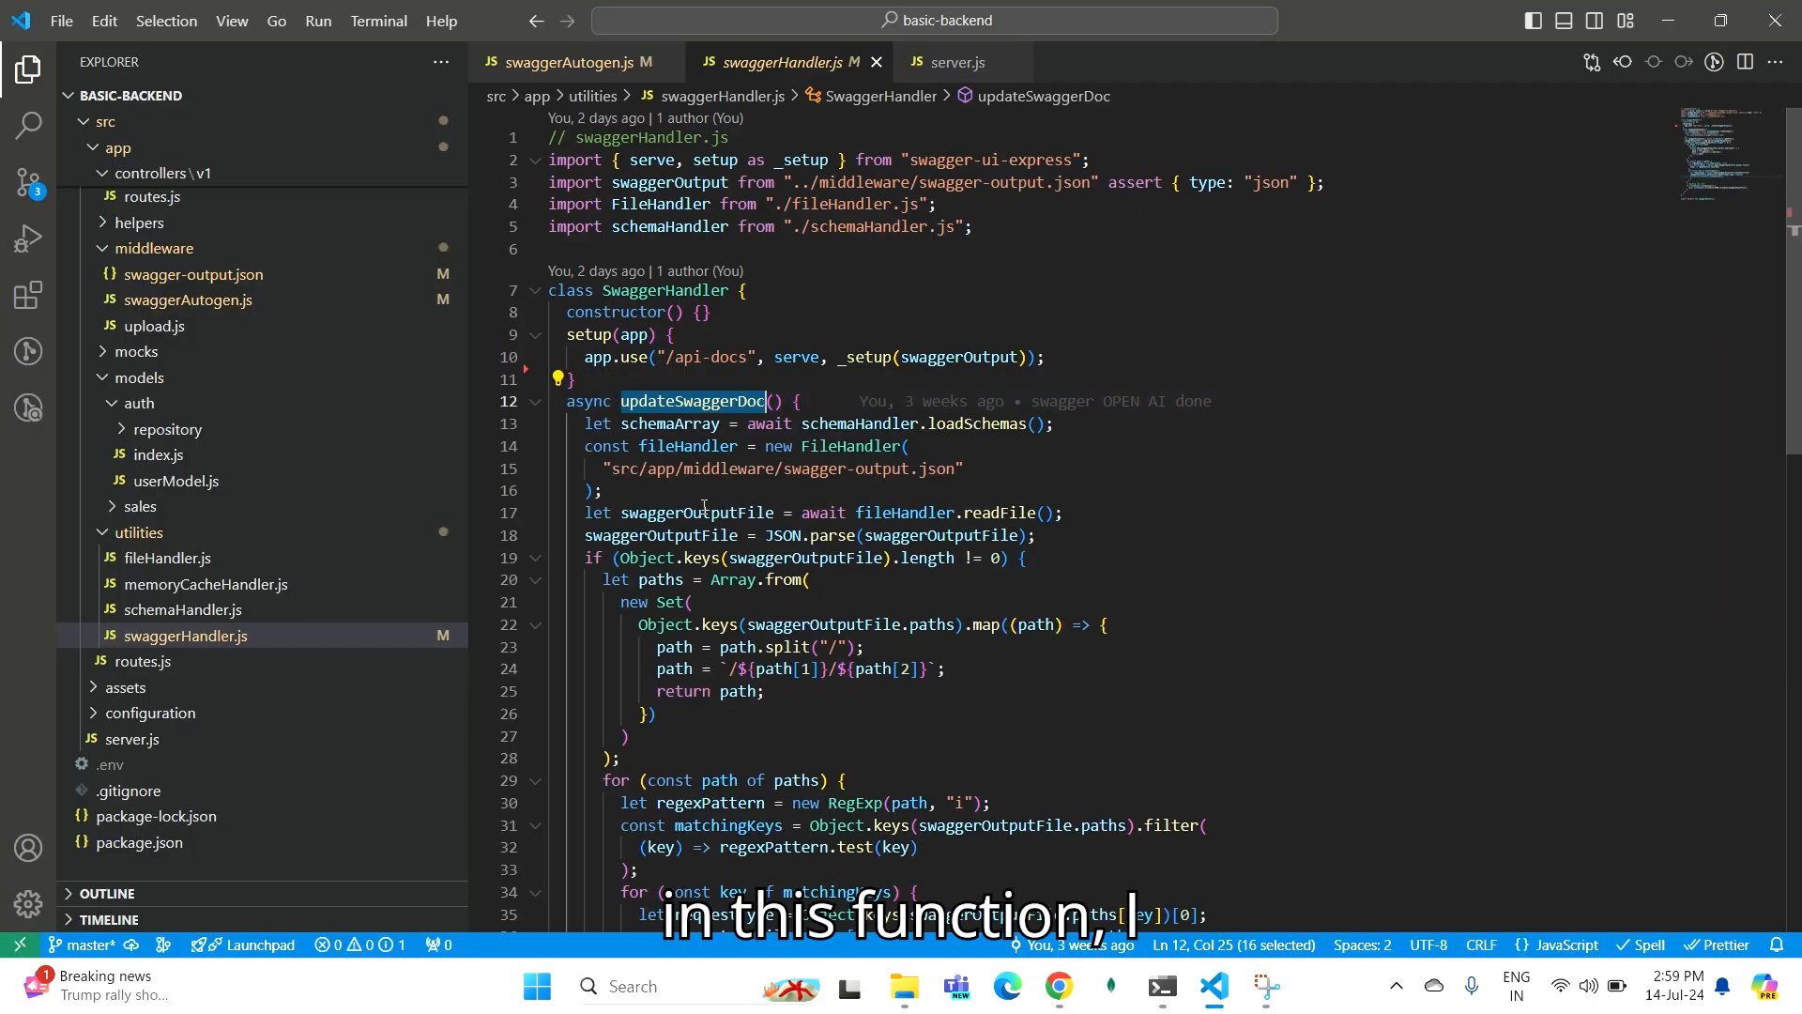
# Walk through the tag-assigning updateSwaggerDoc function, then return to swaggerAutogen.js.
pyautogui.scroll(-3)
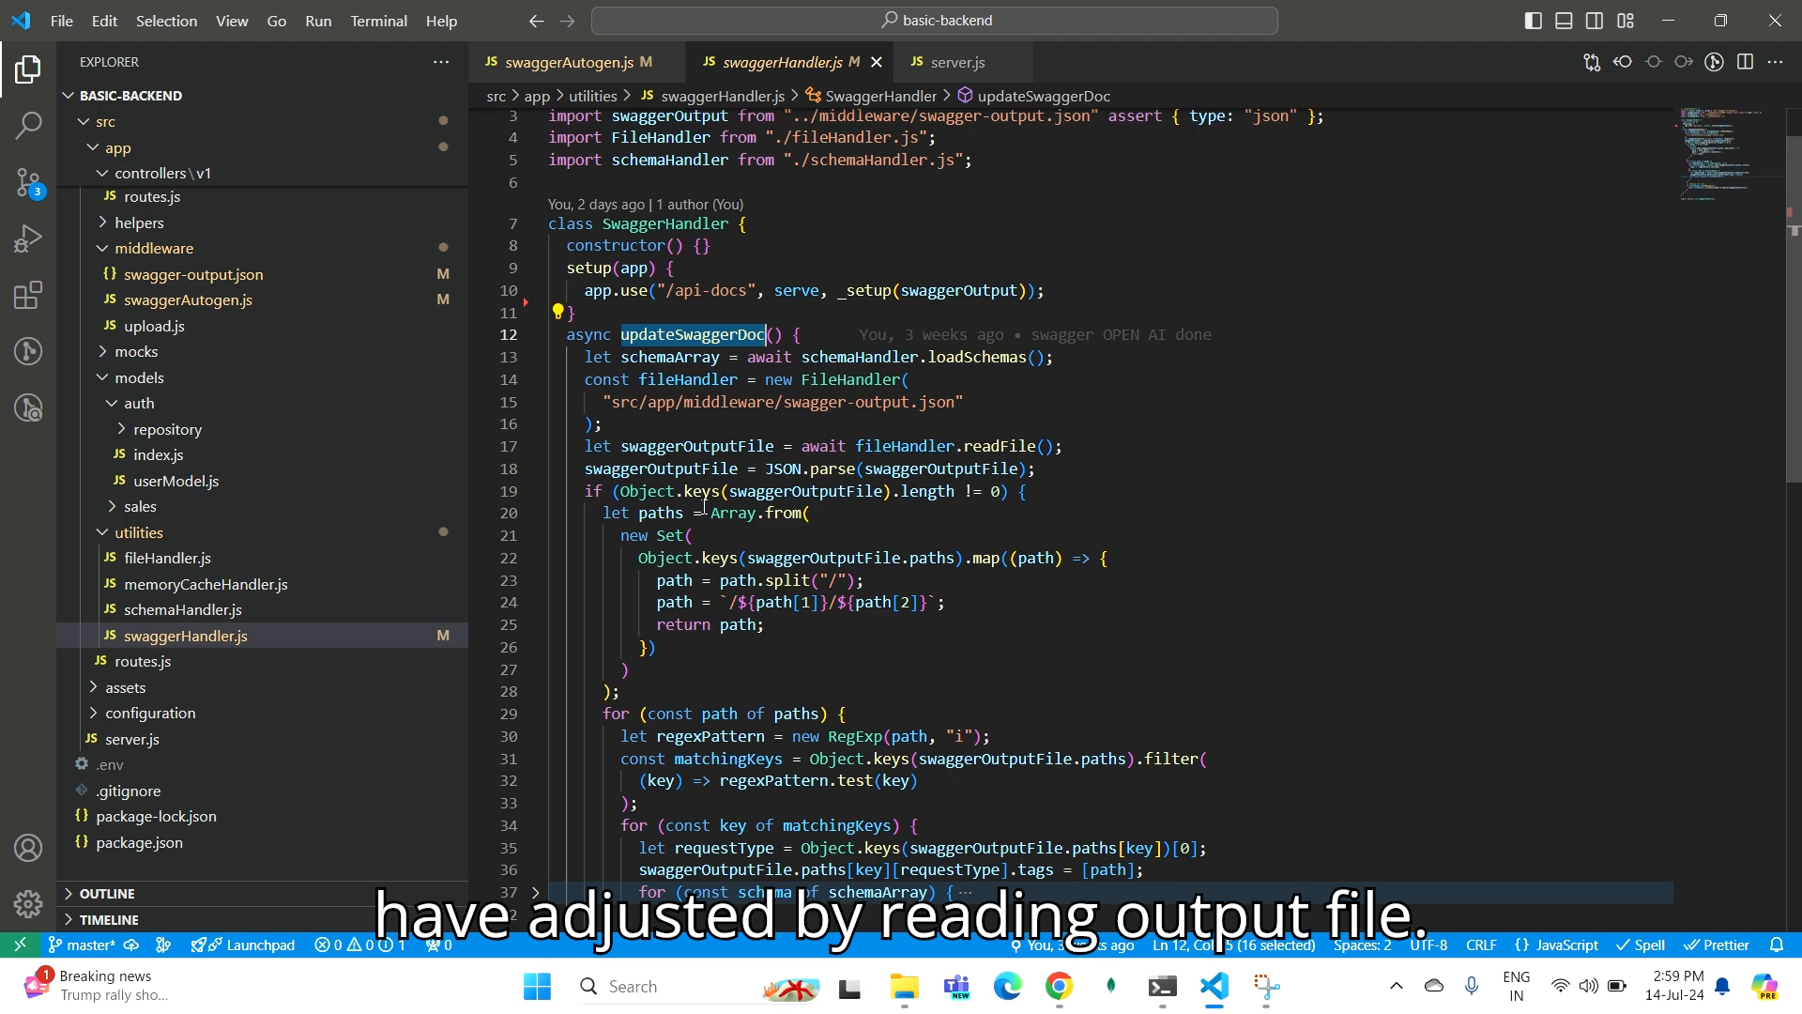
pyautogui.scroll(-3)
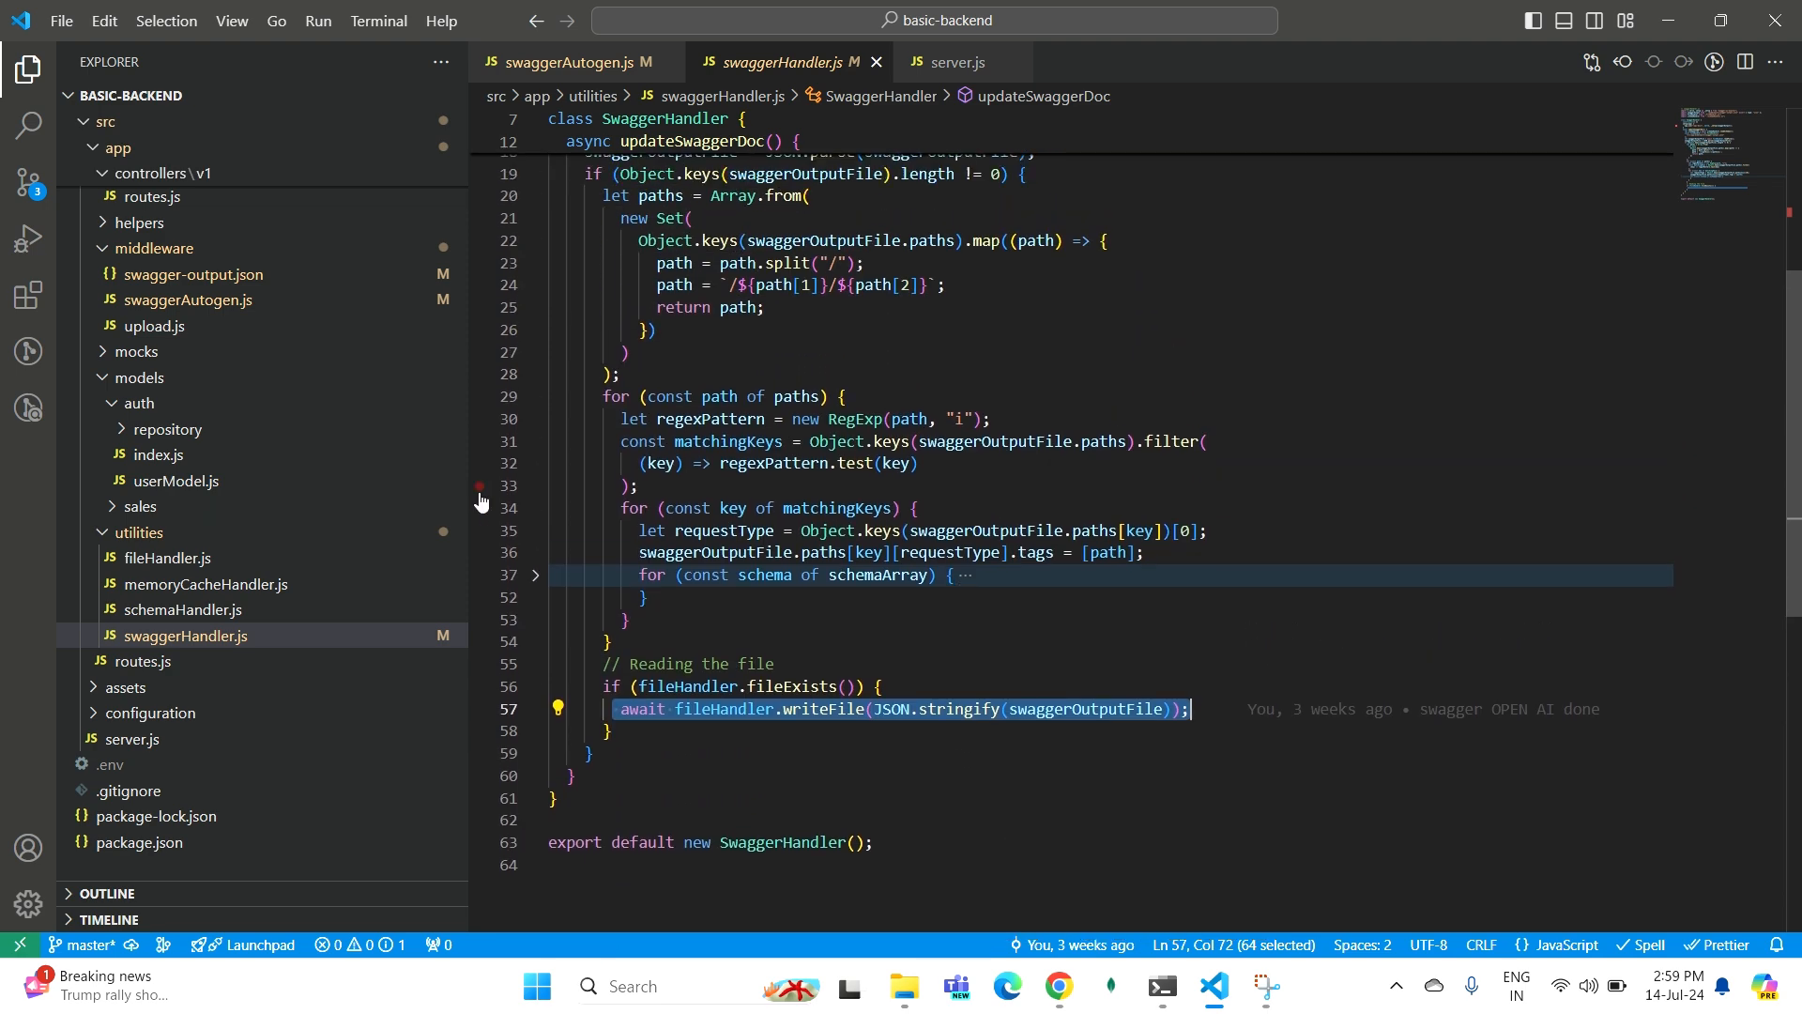
pyautogui.click(564, 61)
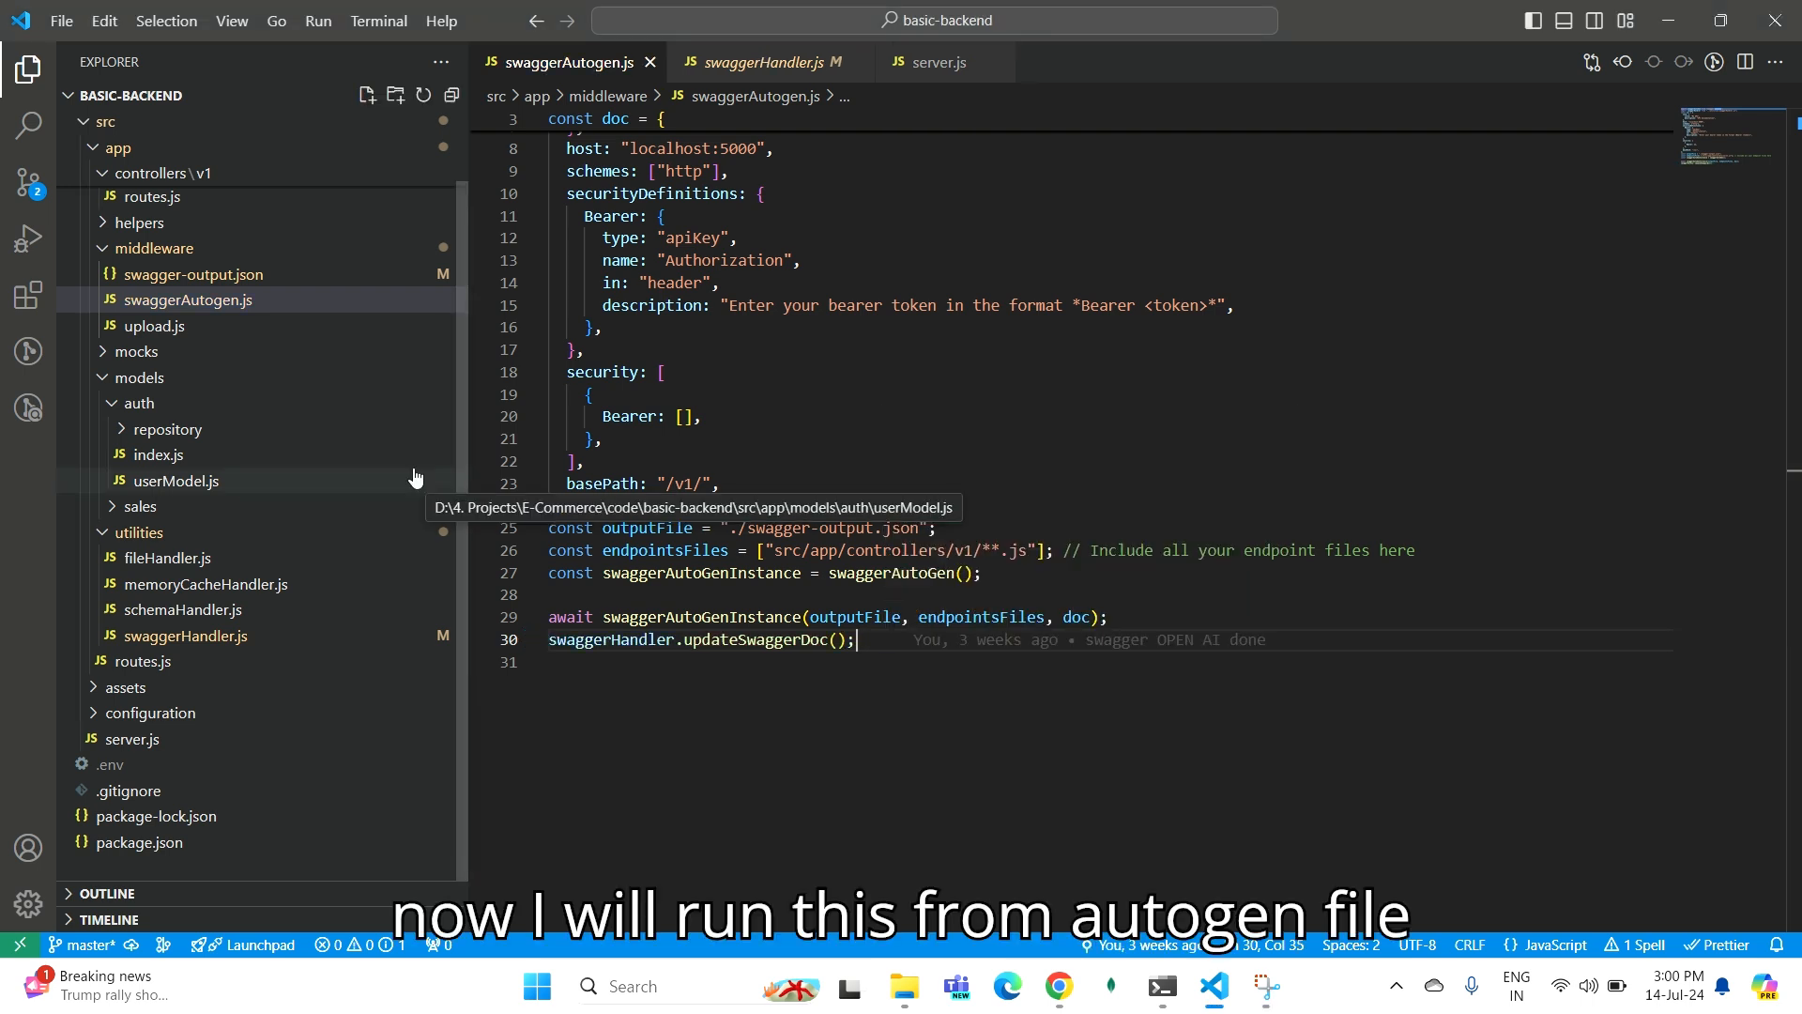
# Rerun npm run swag from an integrated terminal opened at swaggerAutogen.js's folder.
pyautogui.rightClick(188, 299)
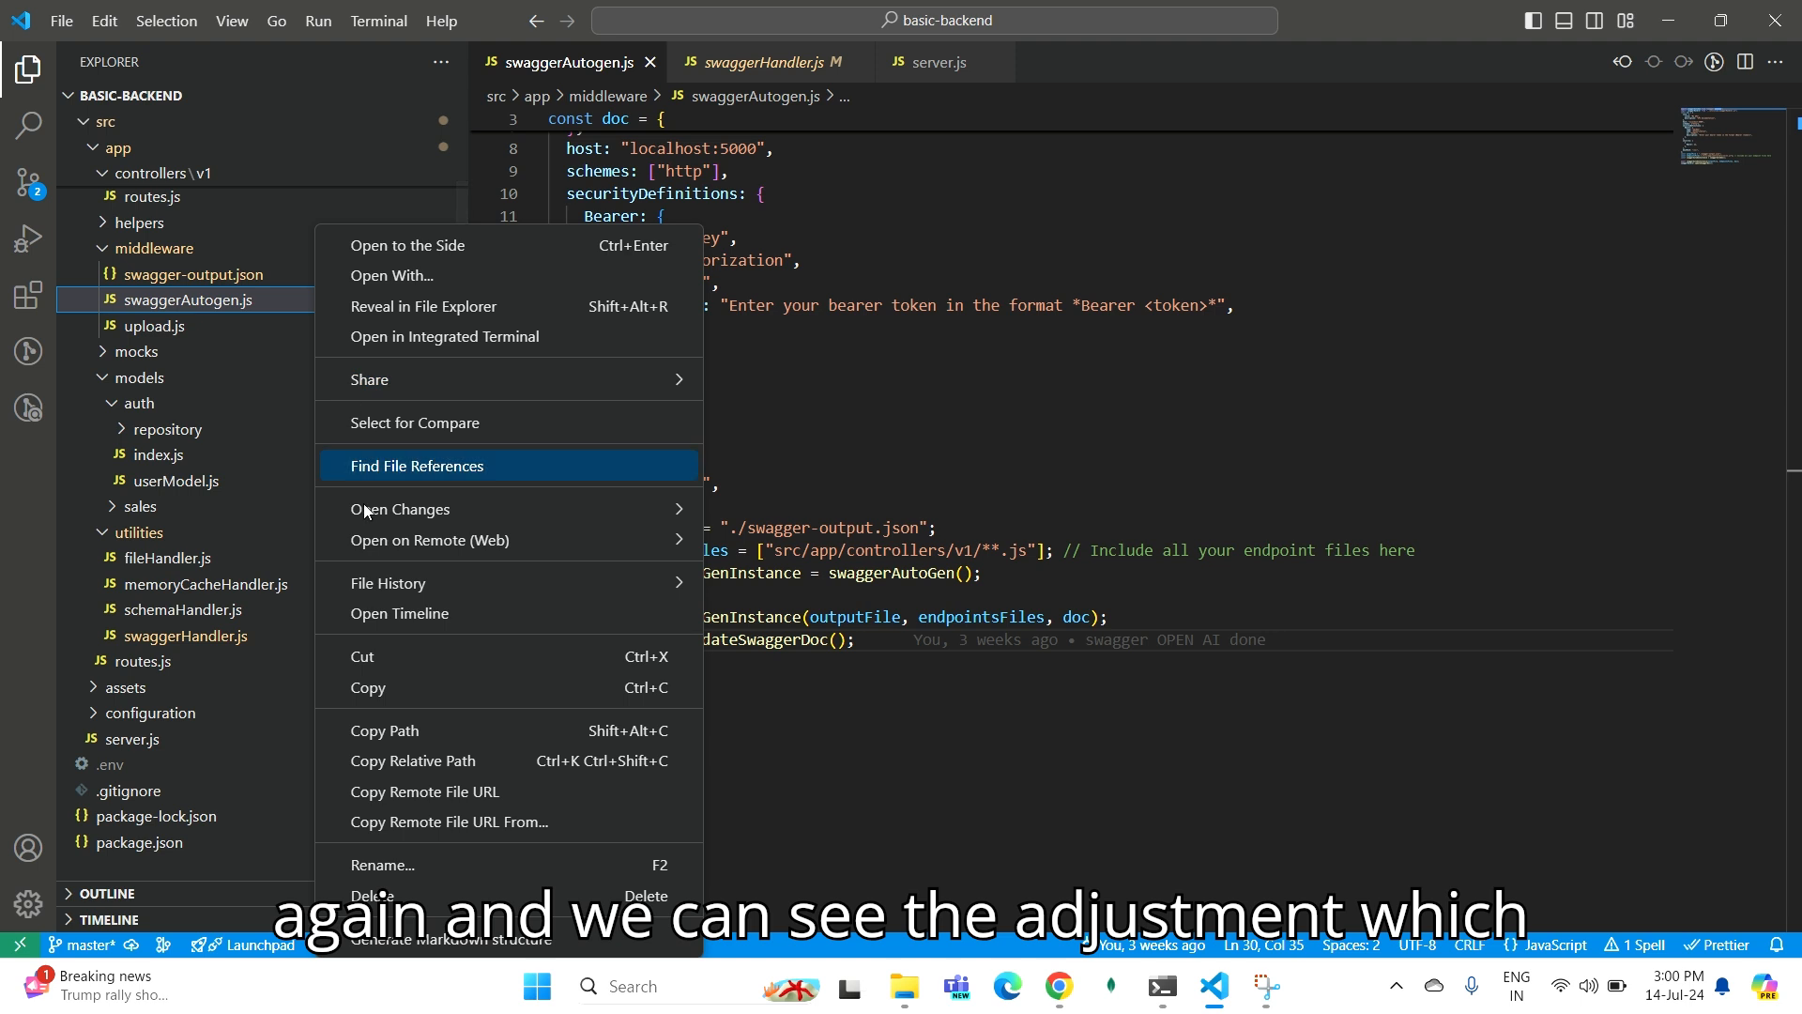
pyautogui.moveTo(371, 631)
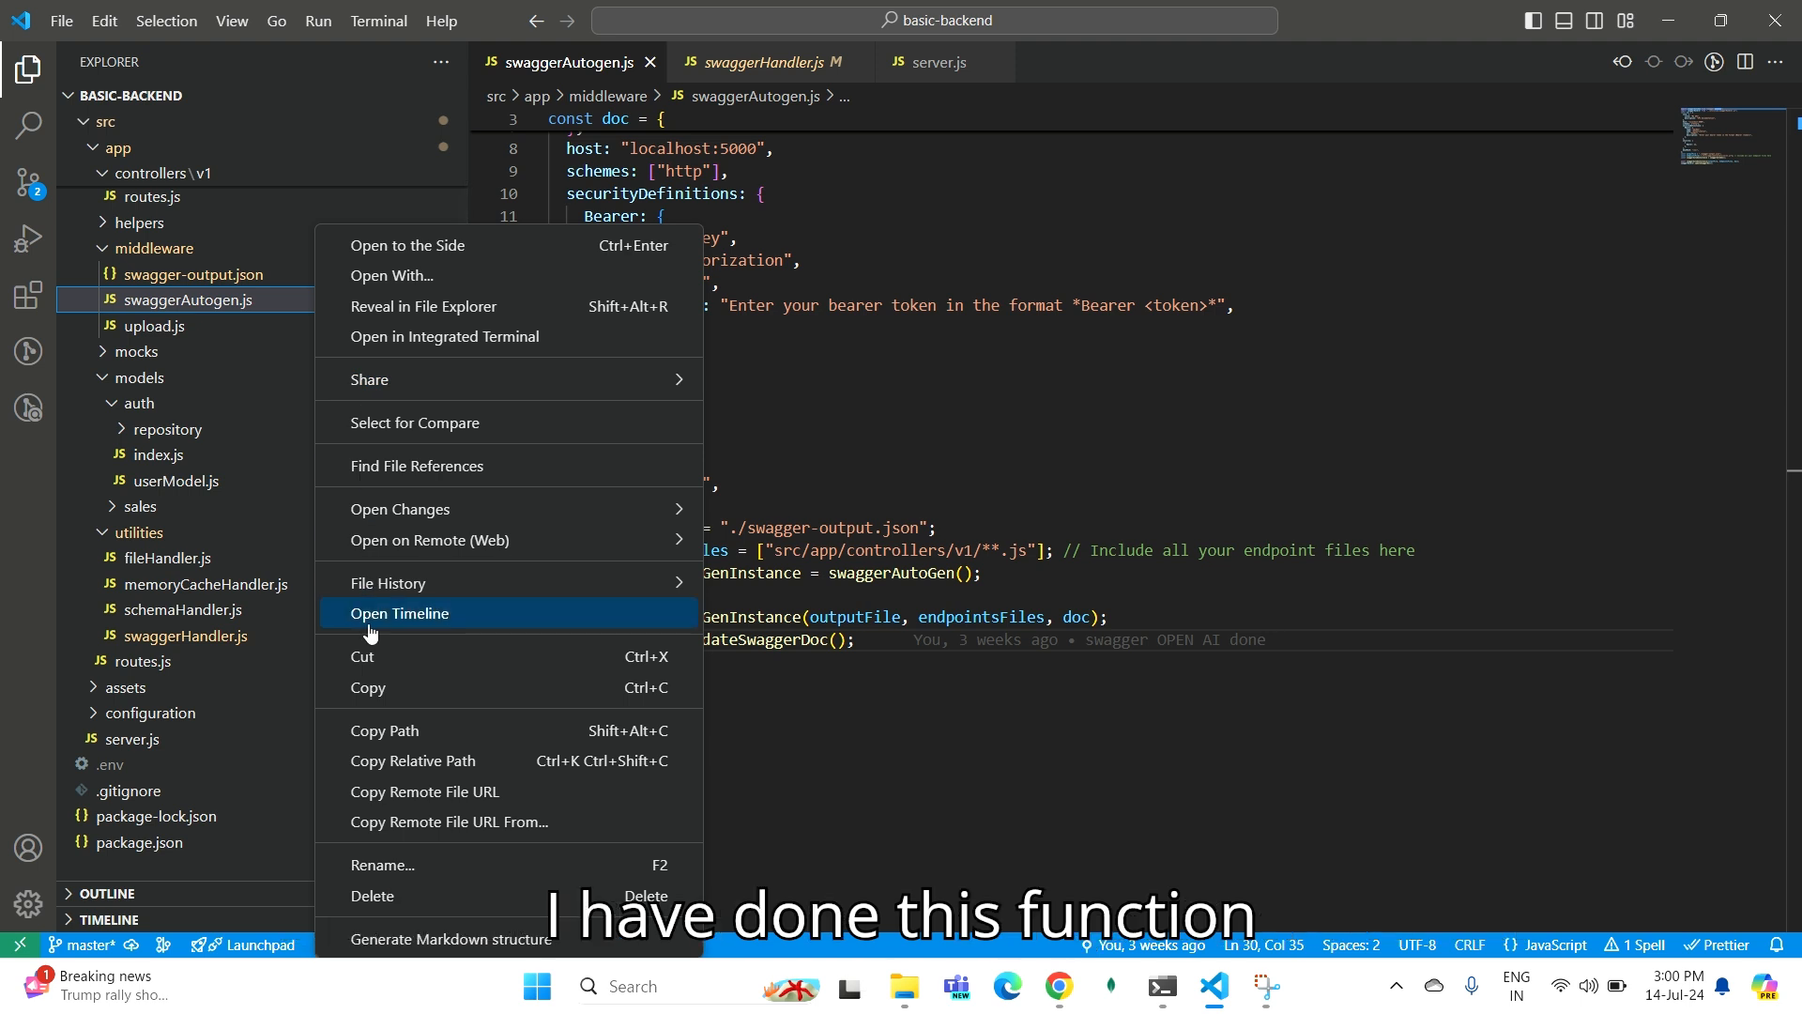
pyautogui.moveTo(534, 352)
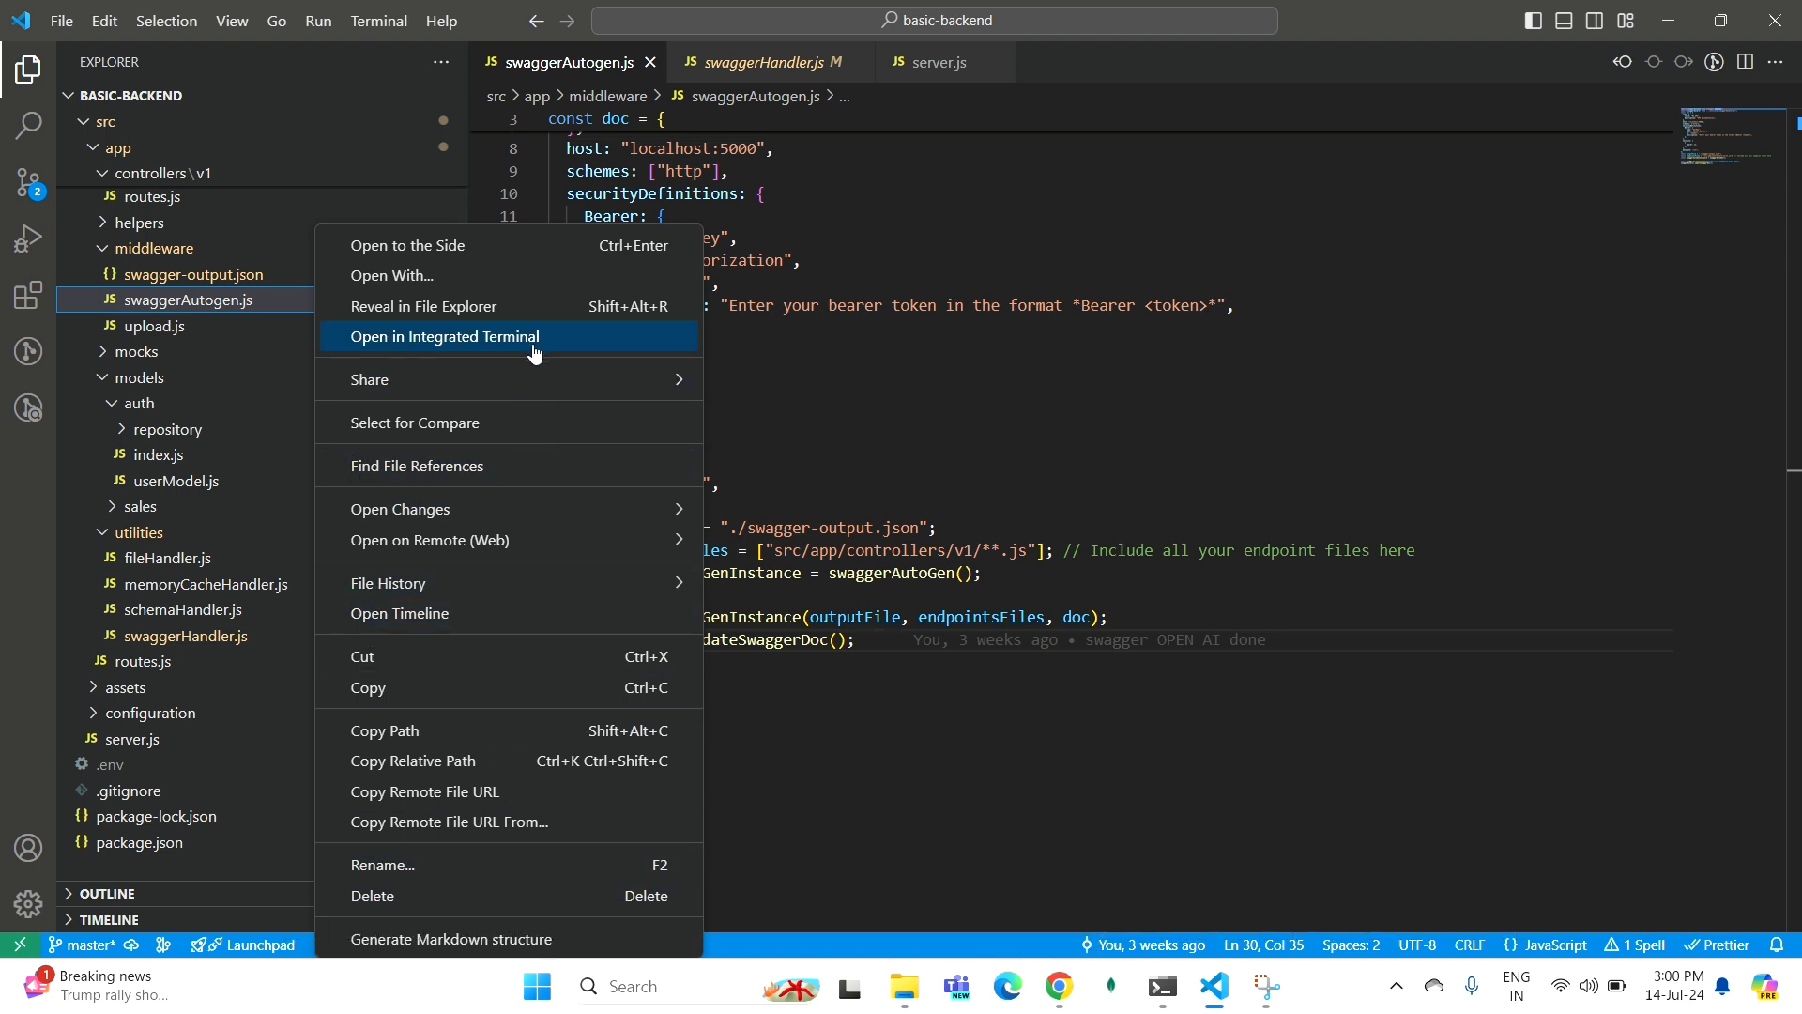
pyautogui.click(443, 336)
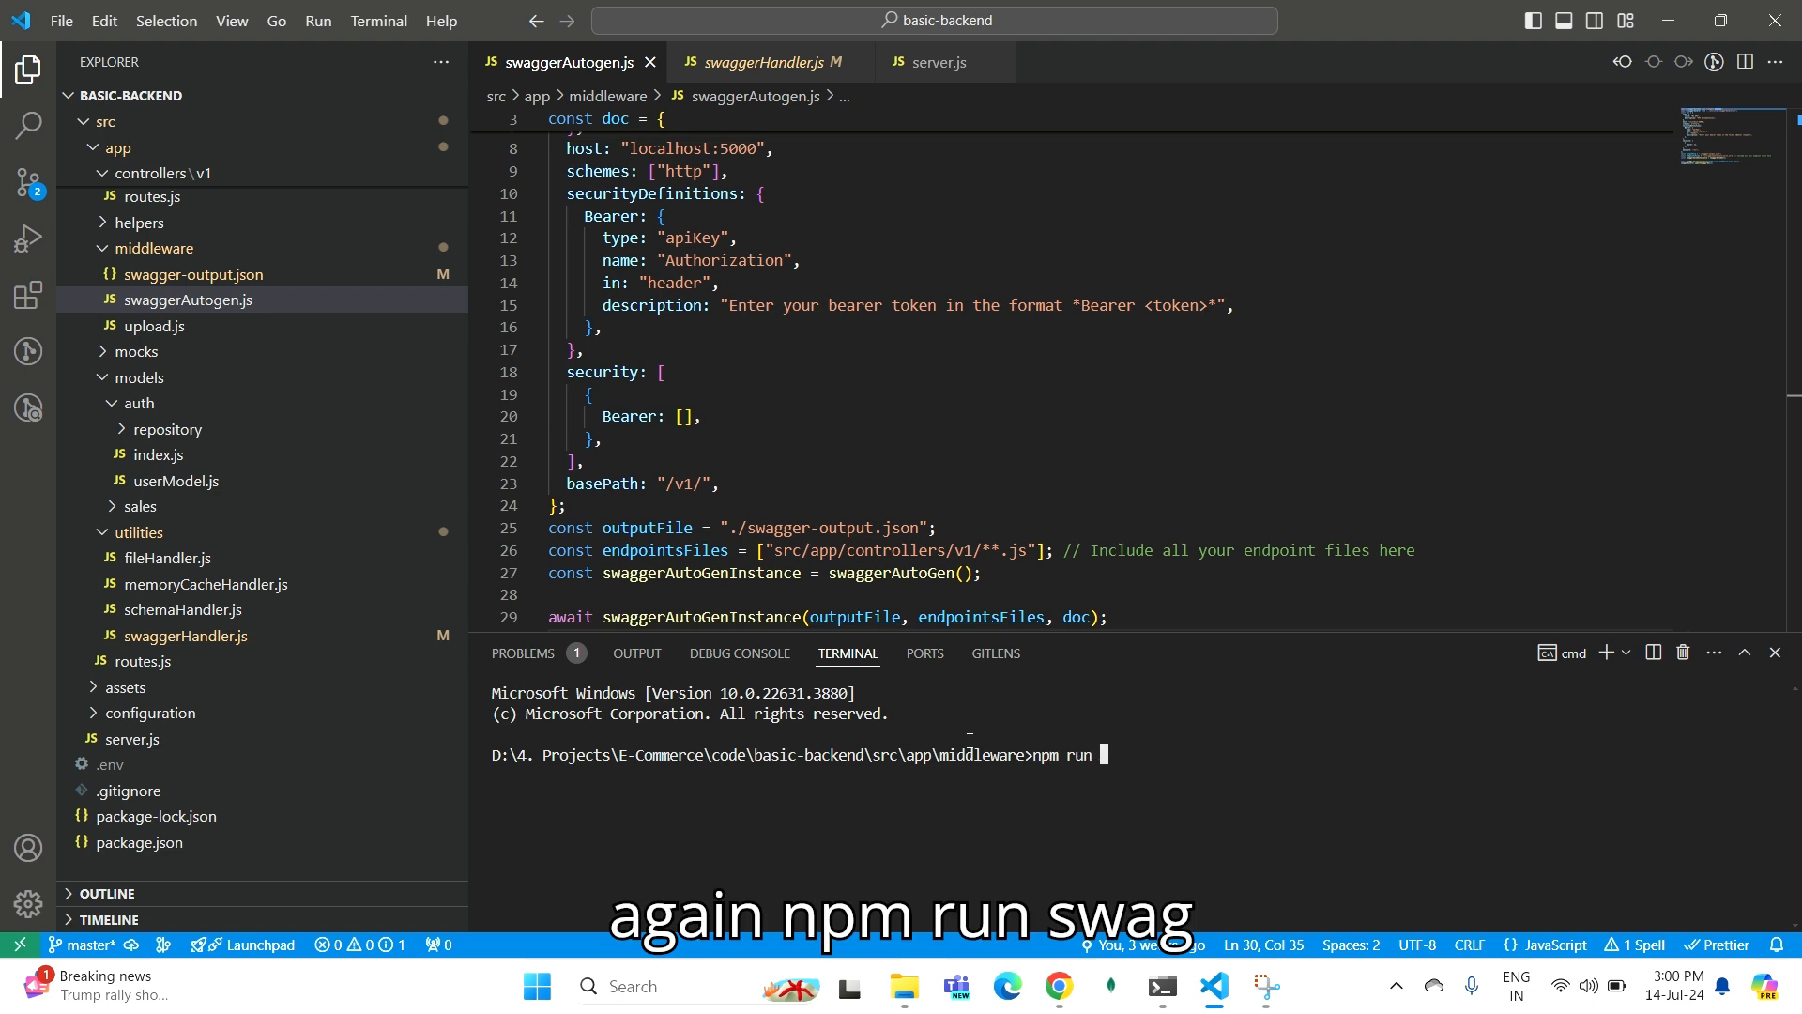
pyautogui.press('Enter')
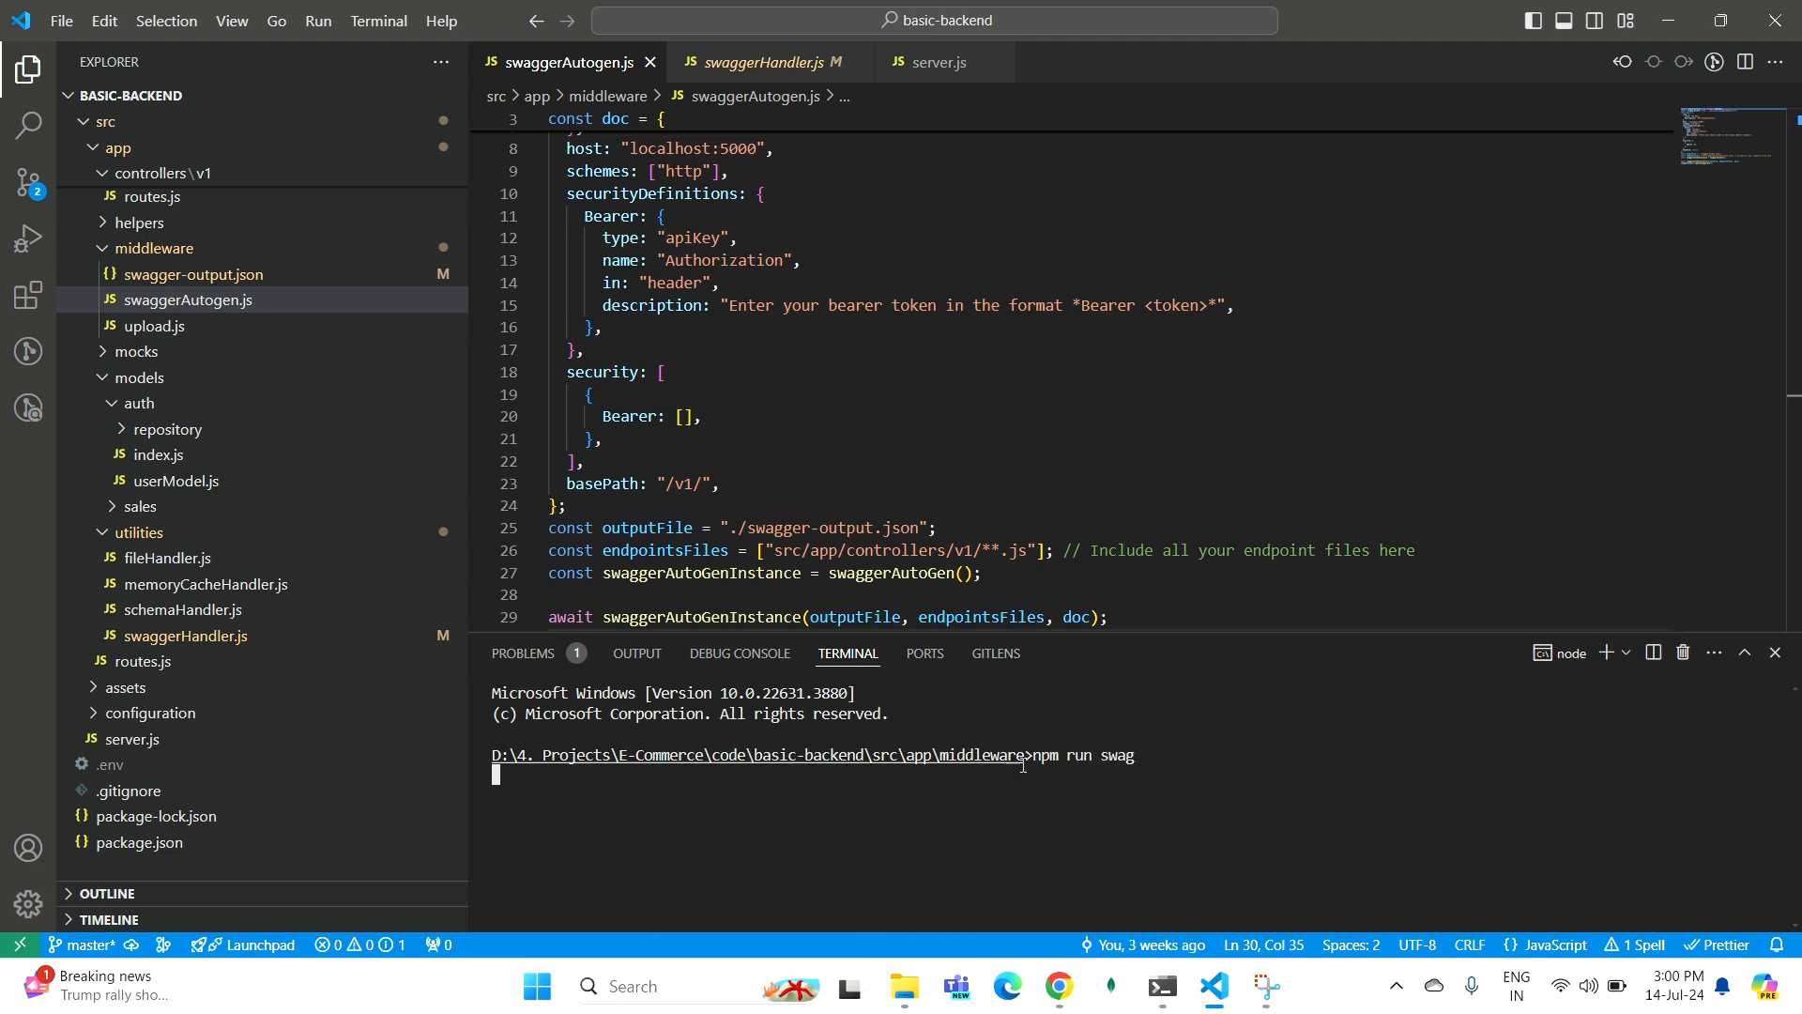
pyautogui.press('Enter')
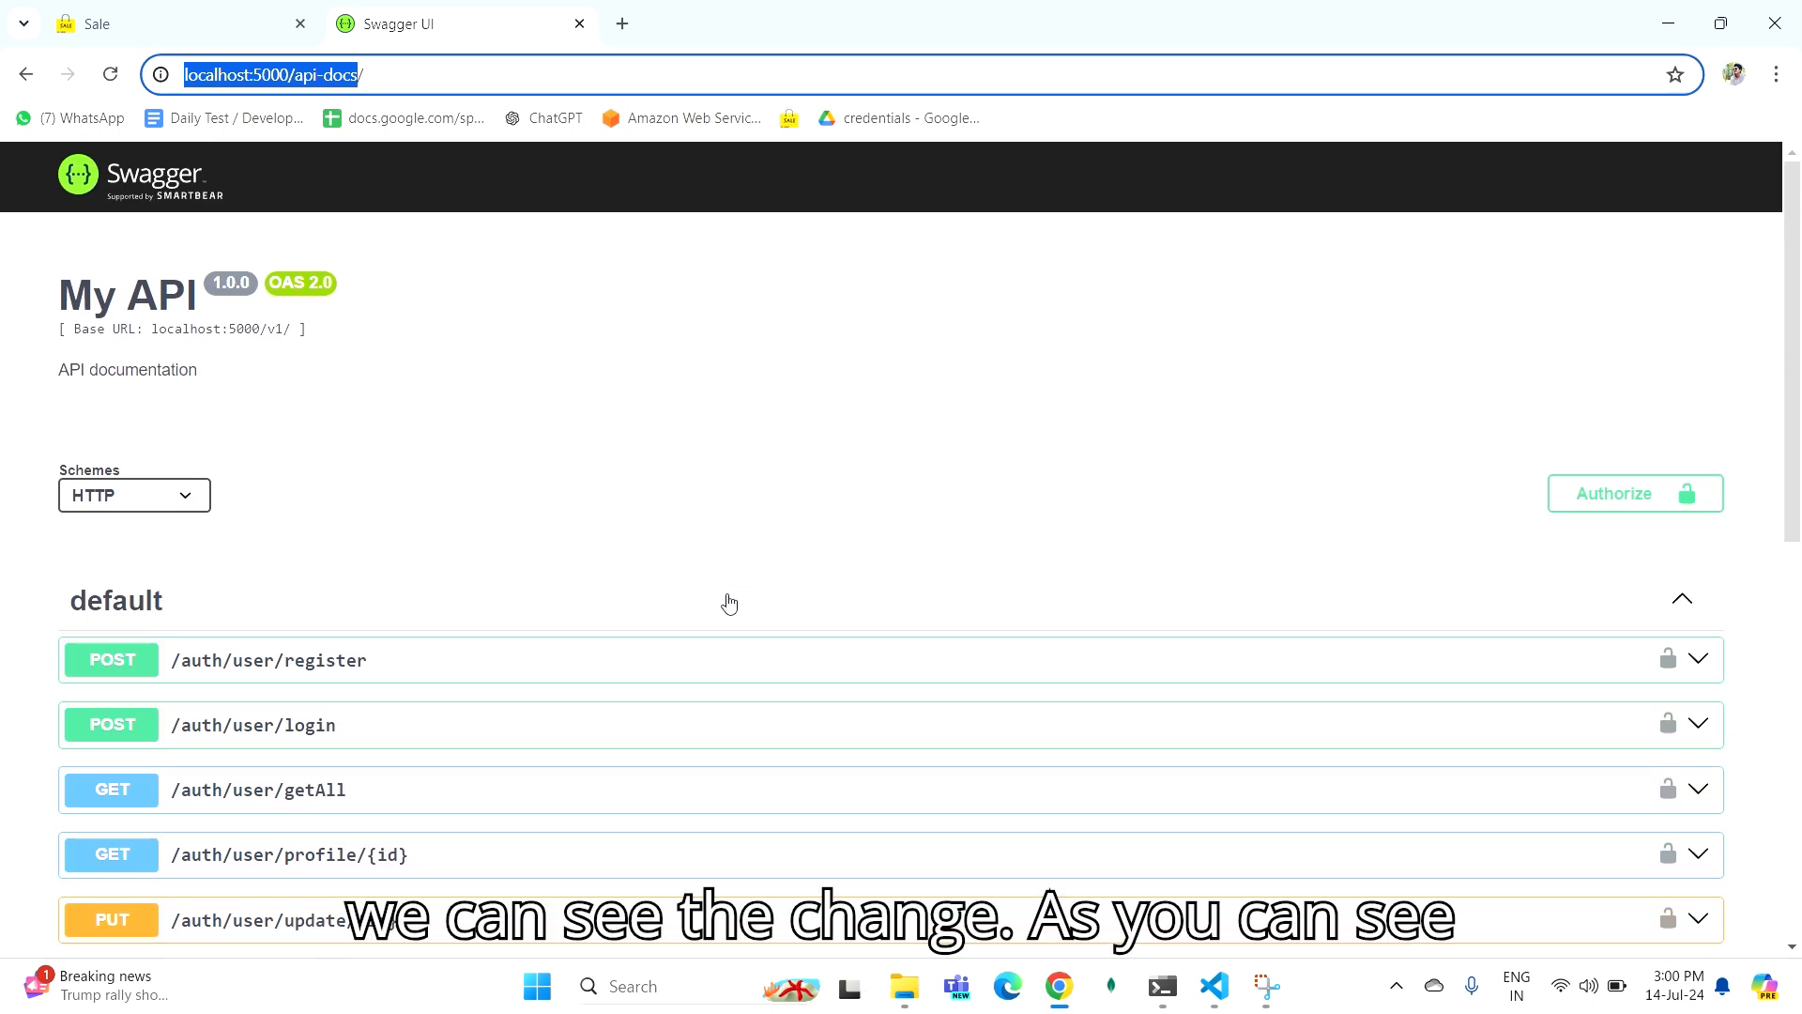
# Scroll the refreshed API docs to verify the /auth/user and /sales/product tag groups.
pyautogui.scroll(-3)
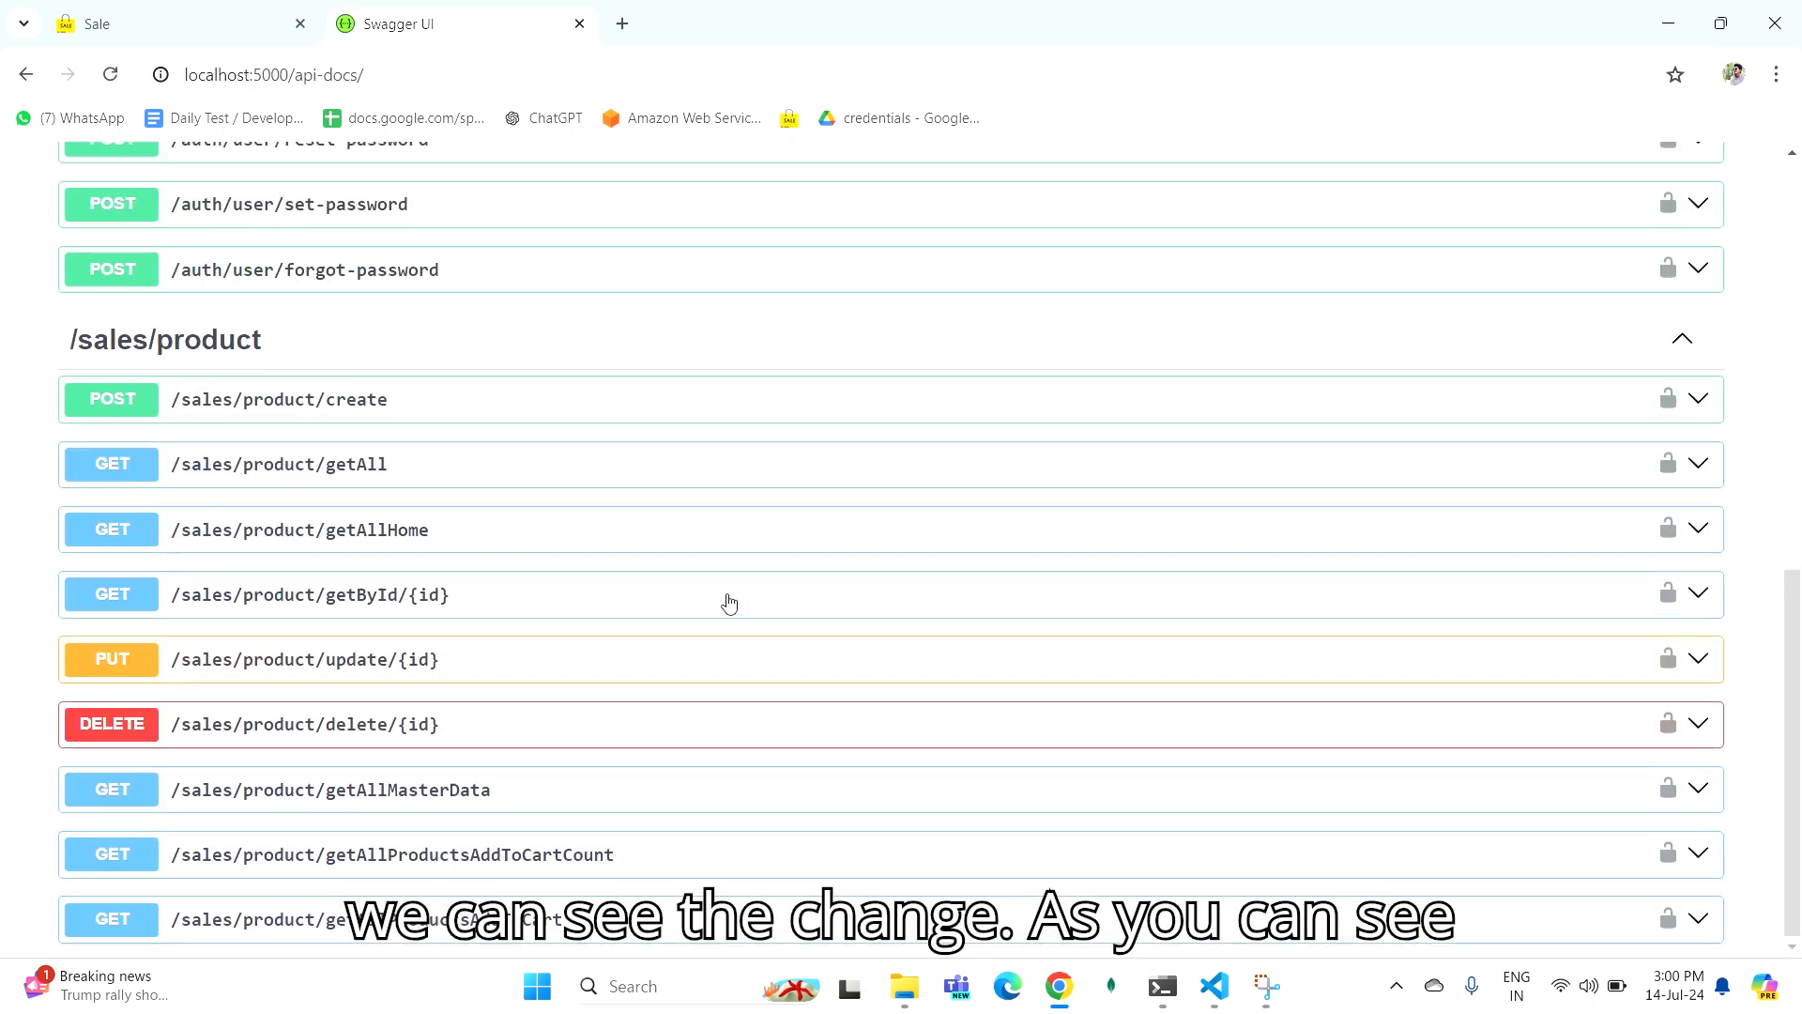
pyautogui.scroll(3)
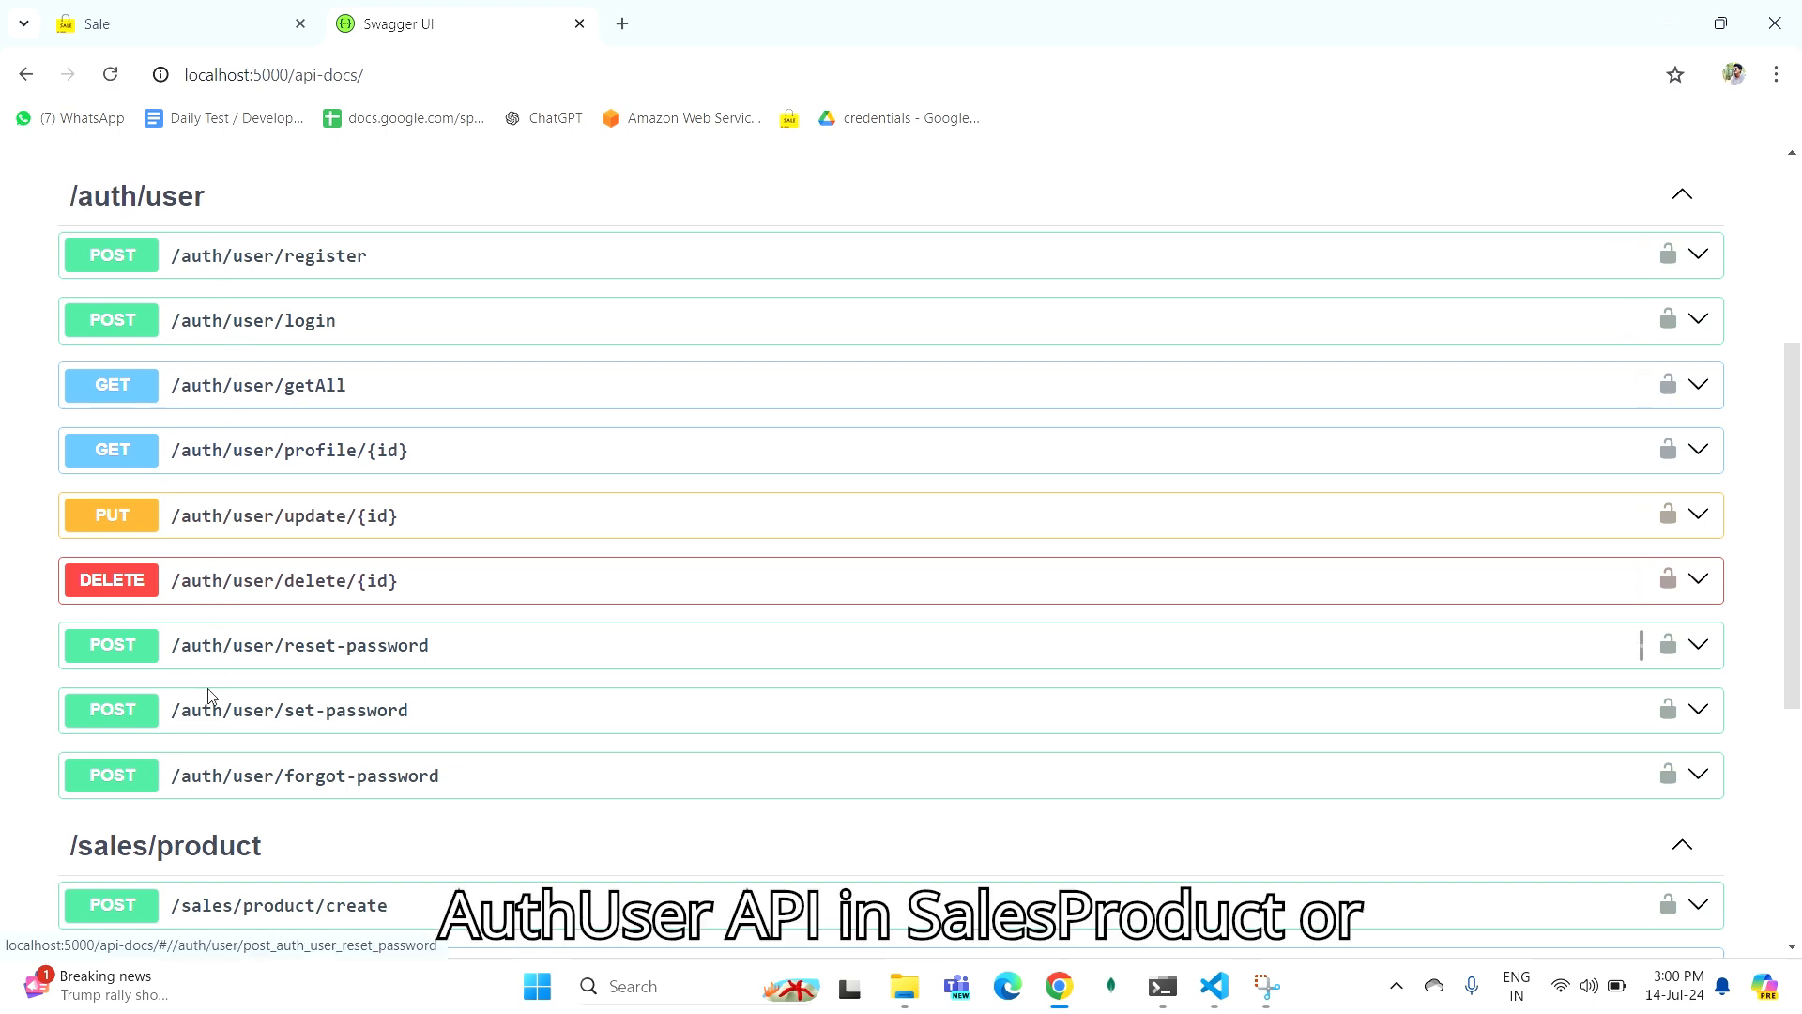
pyautogui.scroll(-3)
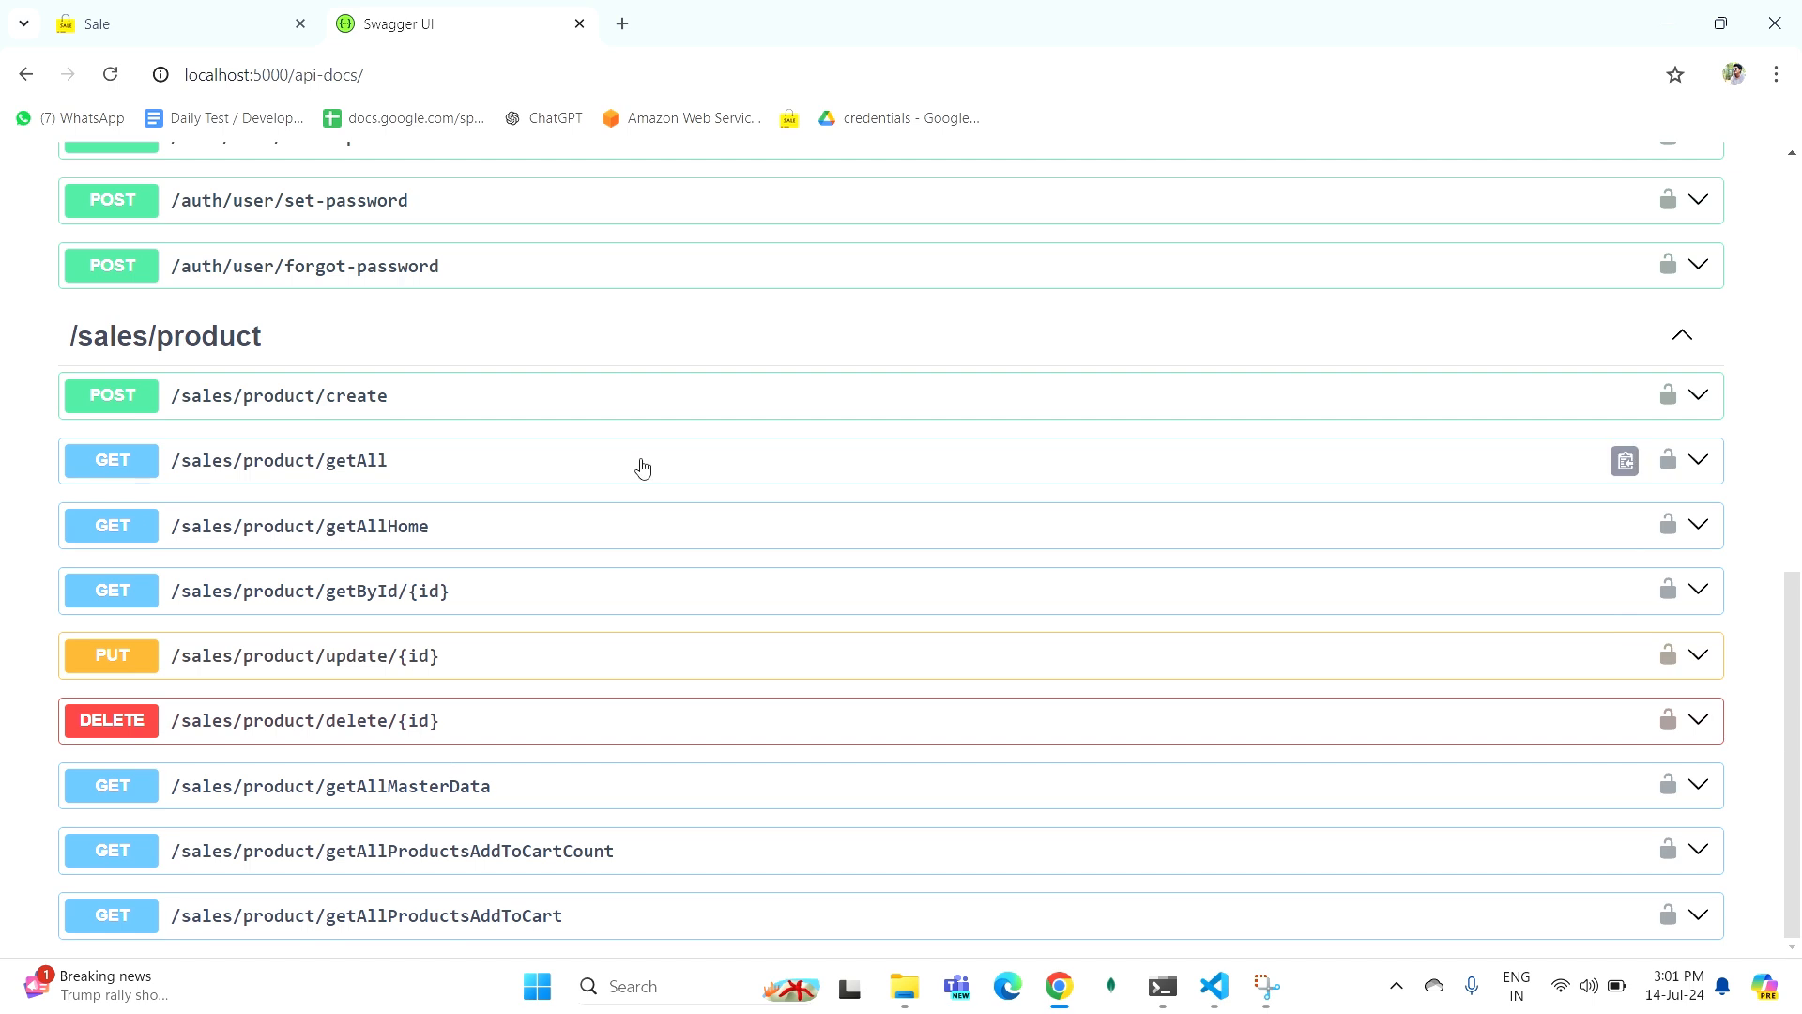
pyautogui.scroll(3)
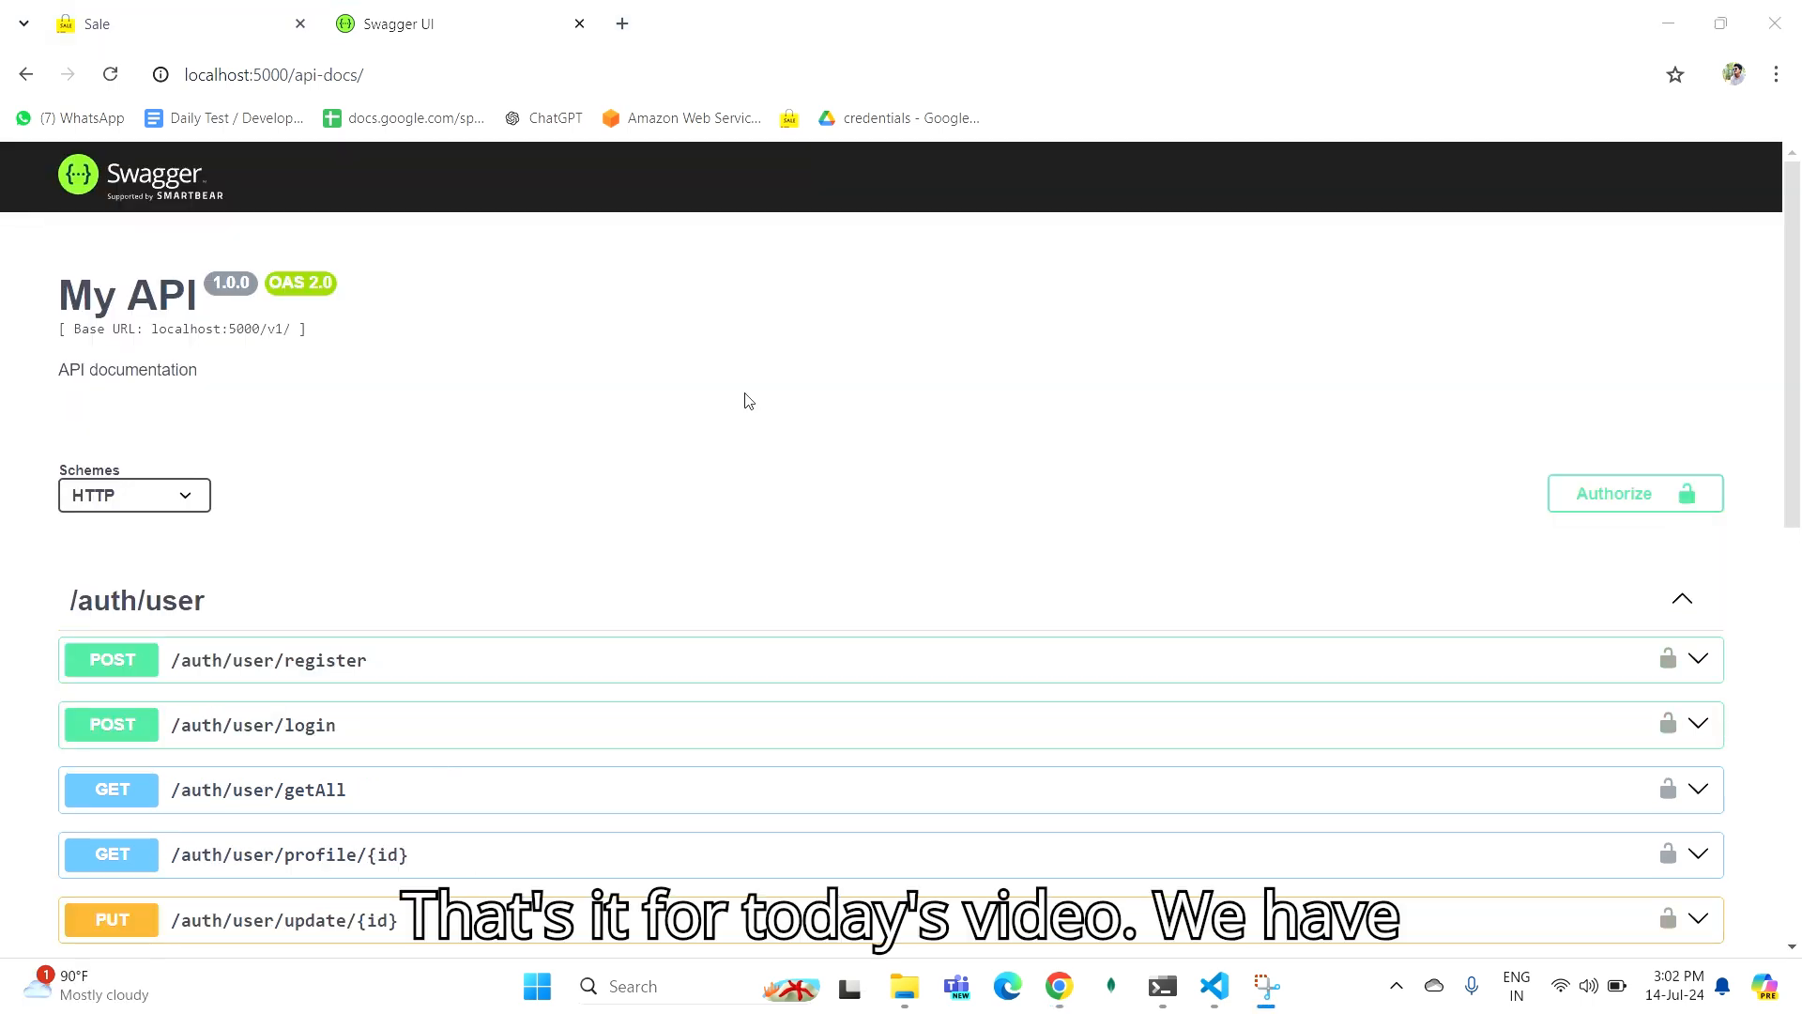
pyautogui.scroll(-3)
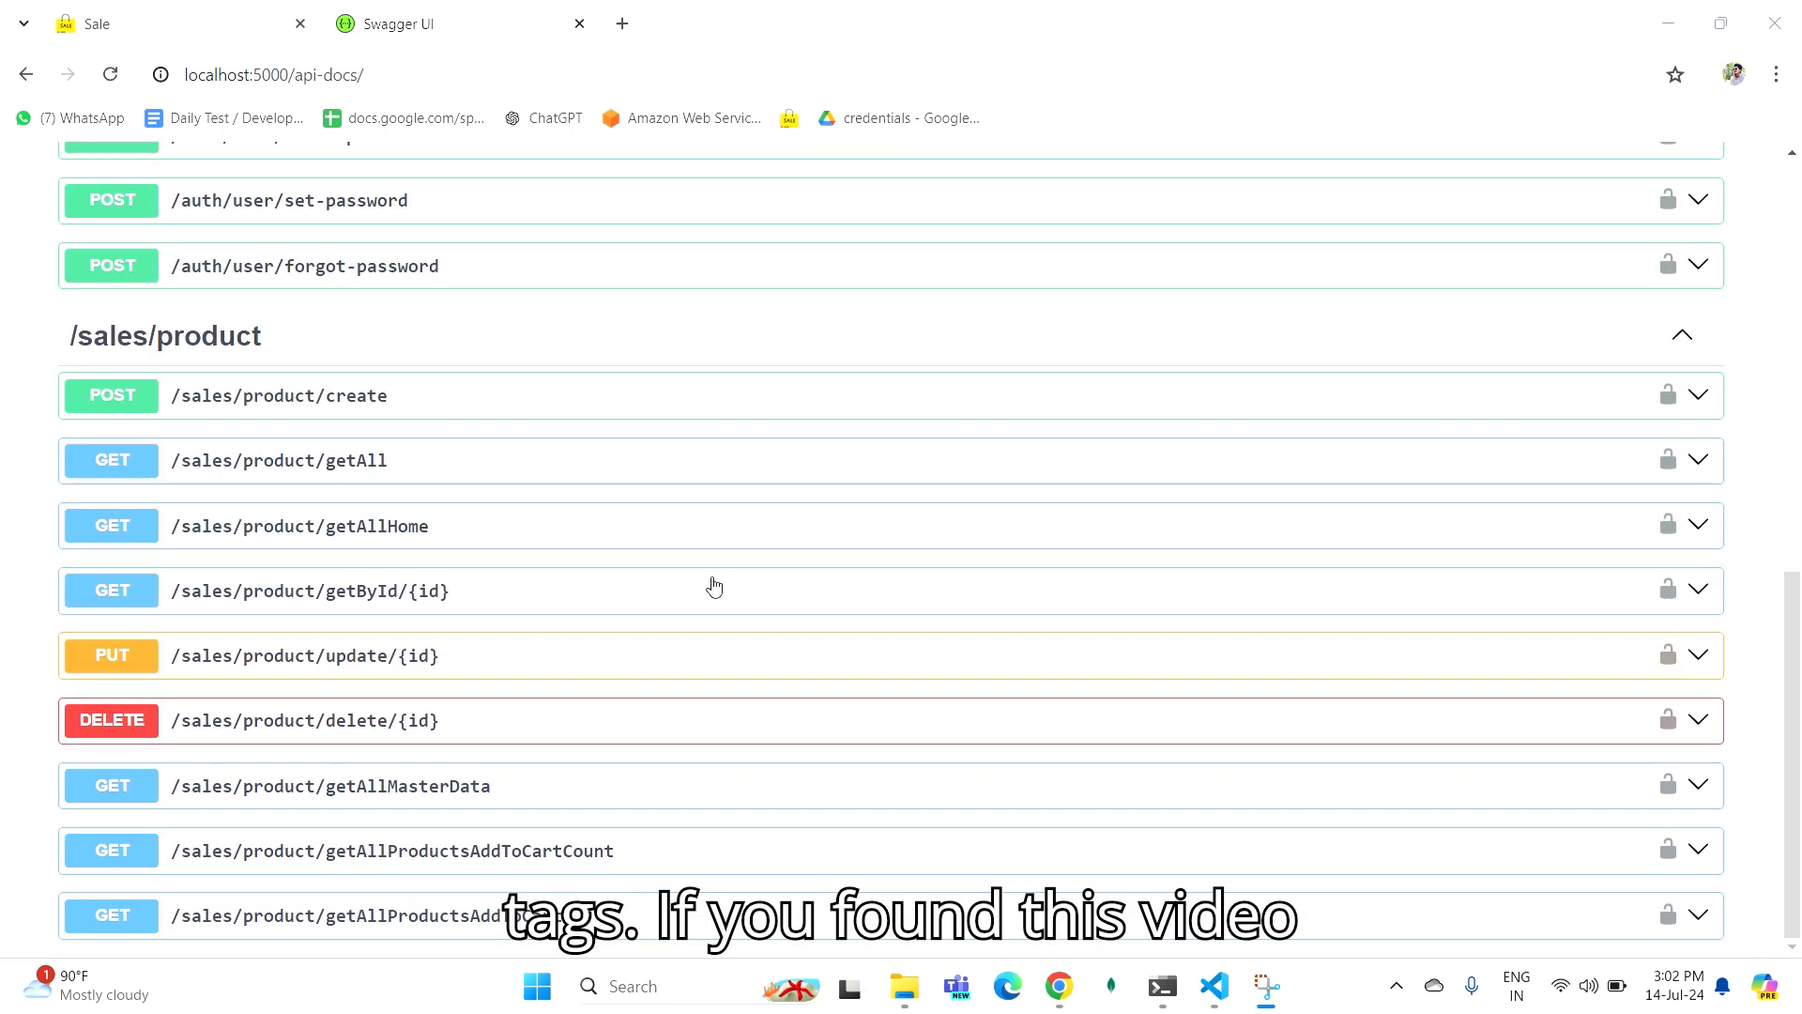
pyautogui.moveTo(753, 474)
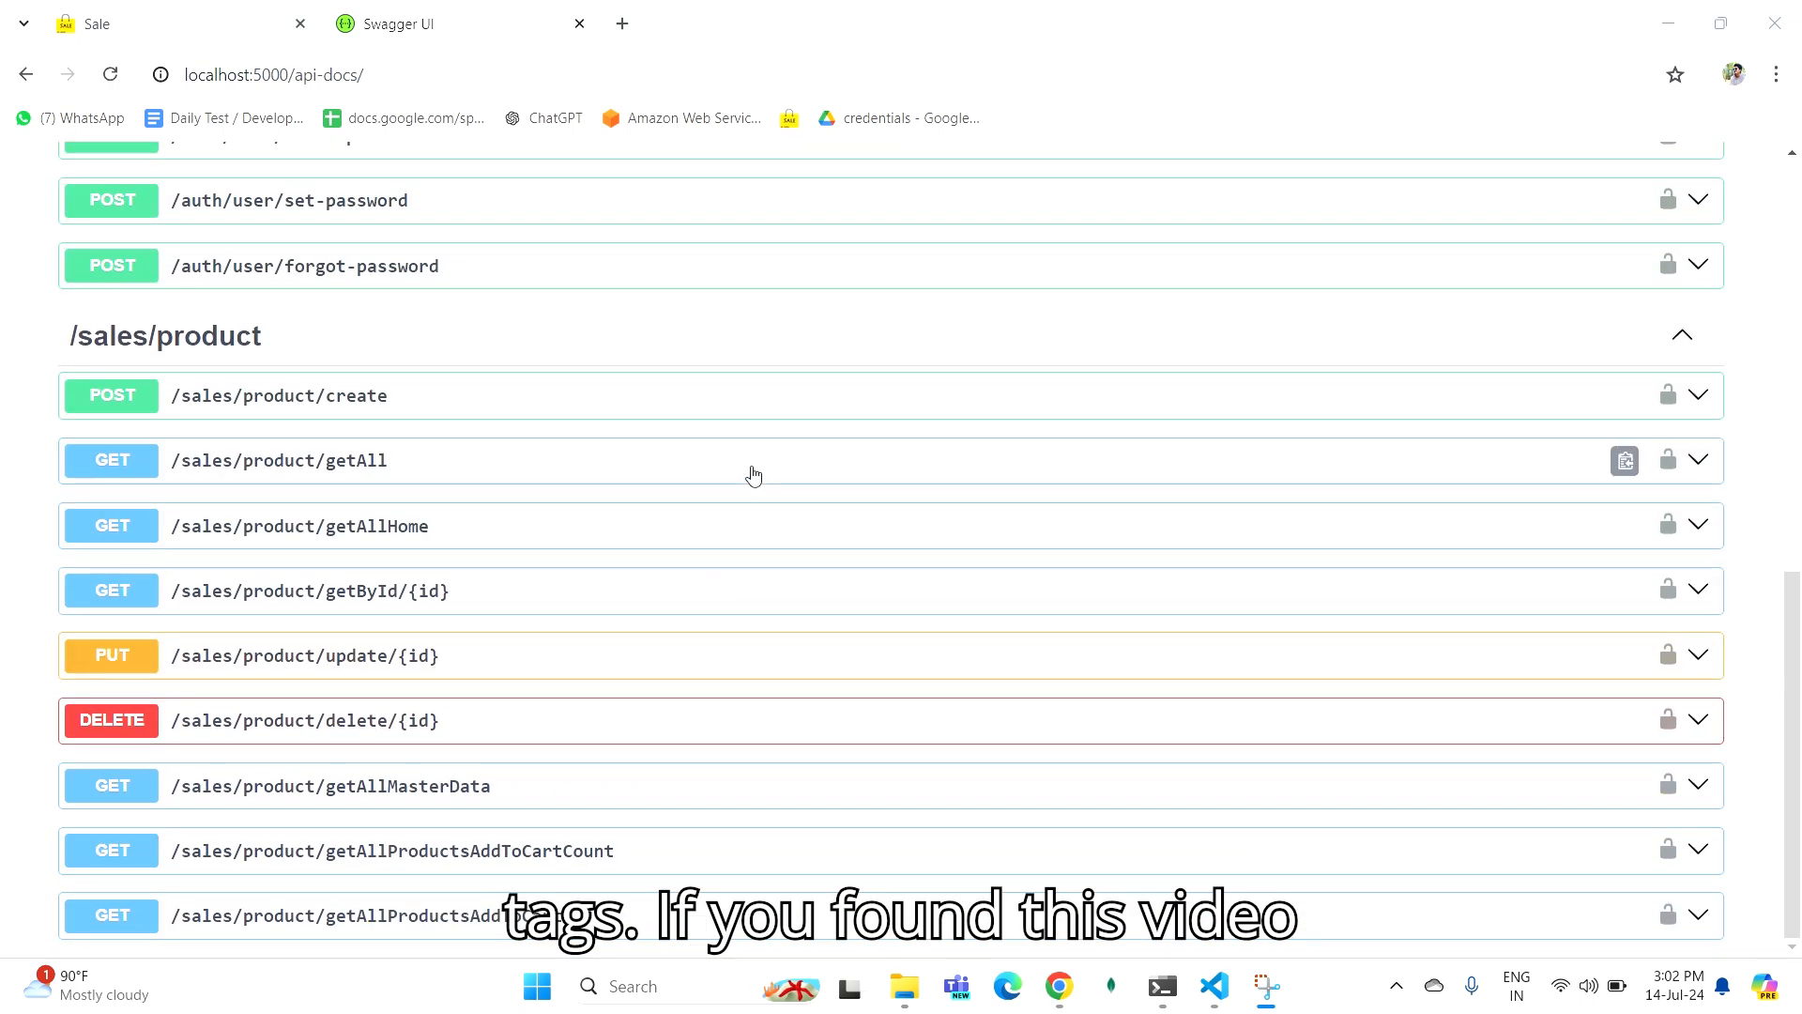